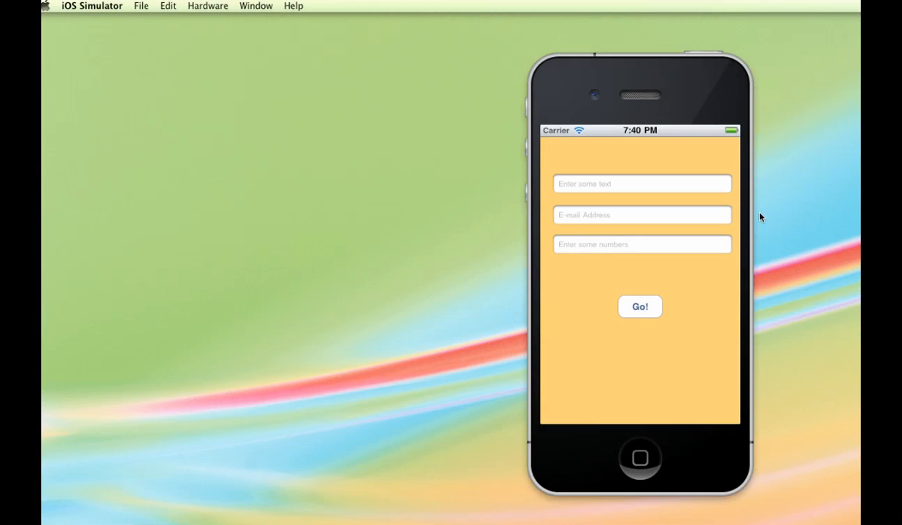
pyautogui.moveTo(678, 198)
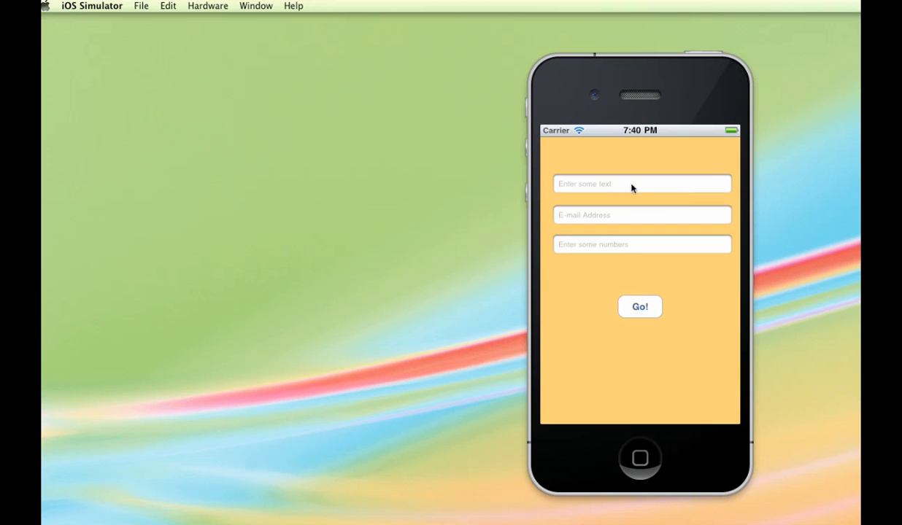
pyautogui.moveTo(618, 187)
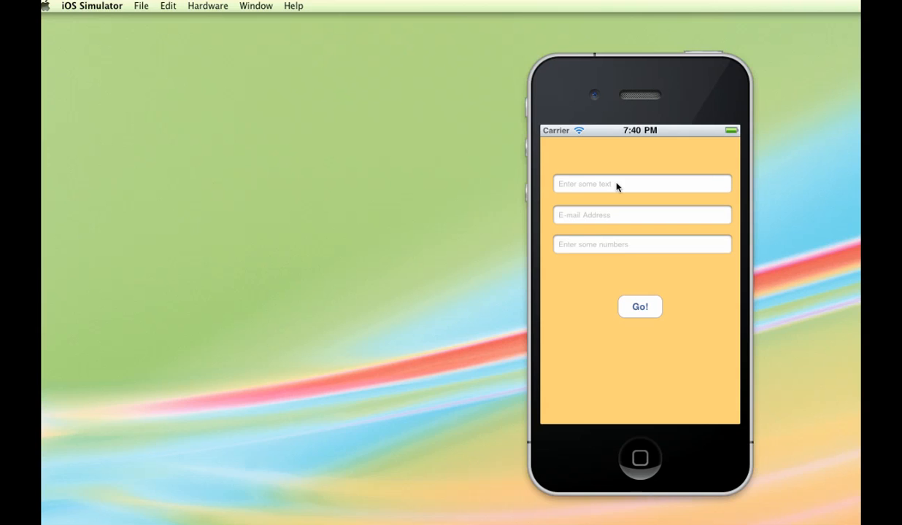
pyautogui.moveTo(606, 189)
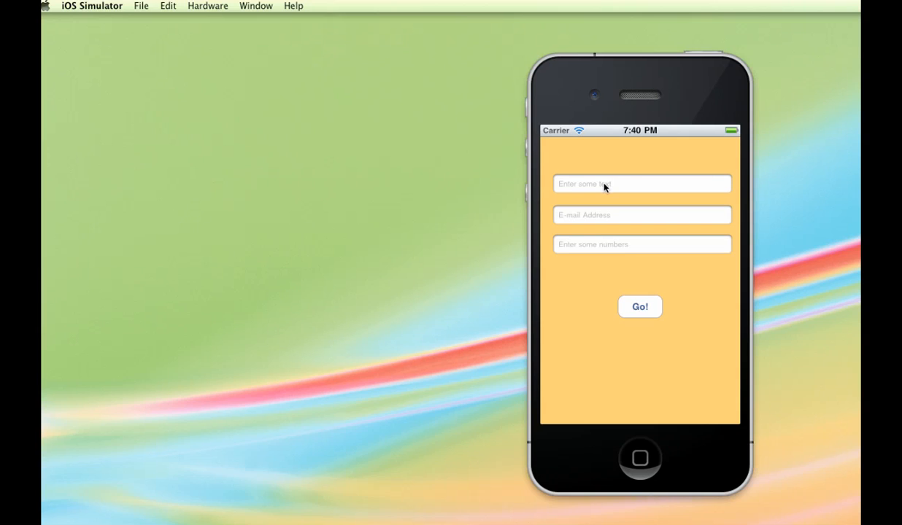
# Activate the 'Enter some text' field so the on-screen keyboard appears.
pyautogui.click(642, 183)
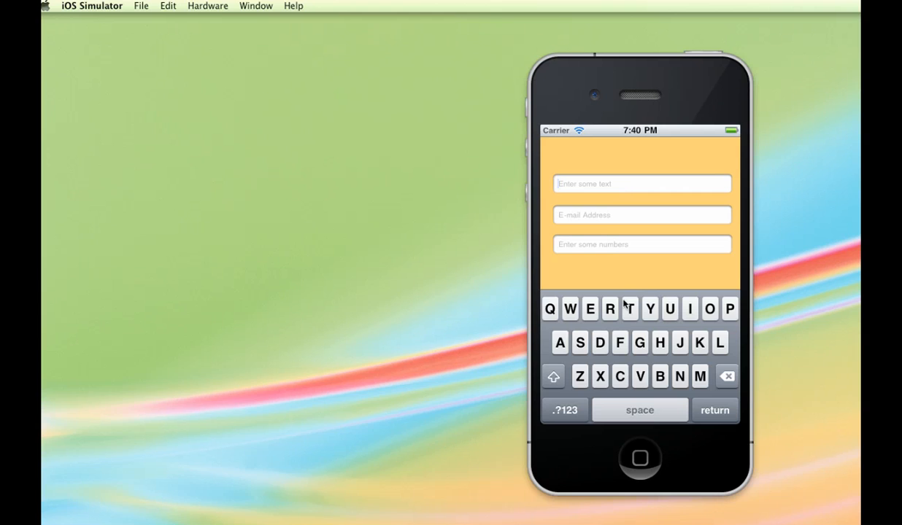
pyautogui.moveTo(645, 369)
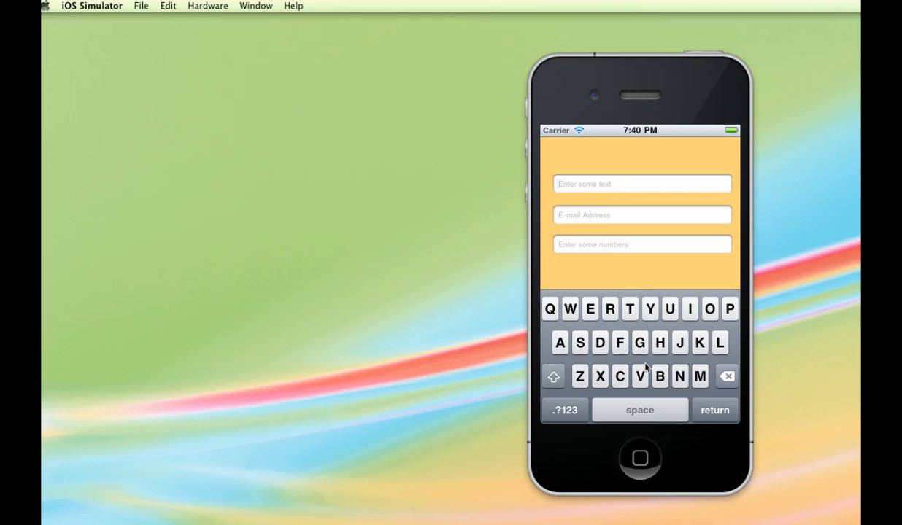
pyautogui.moveTo(648, 349)
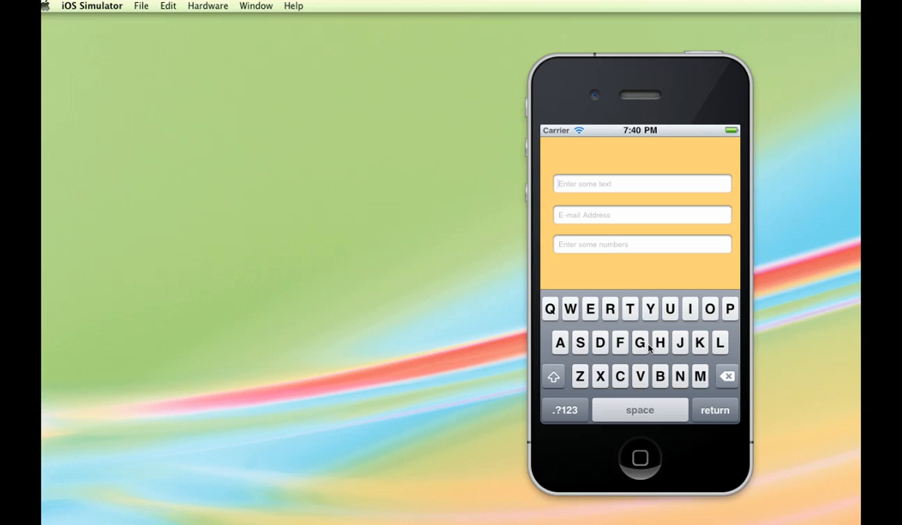
pyautogui.moveTo(560, 191)
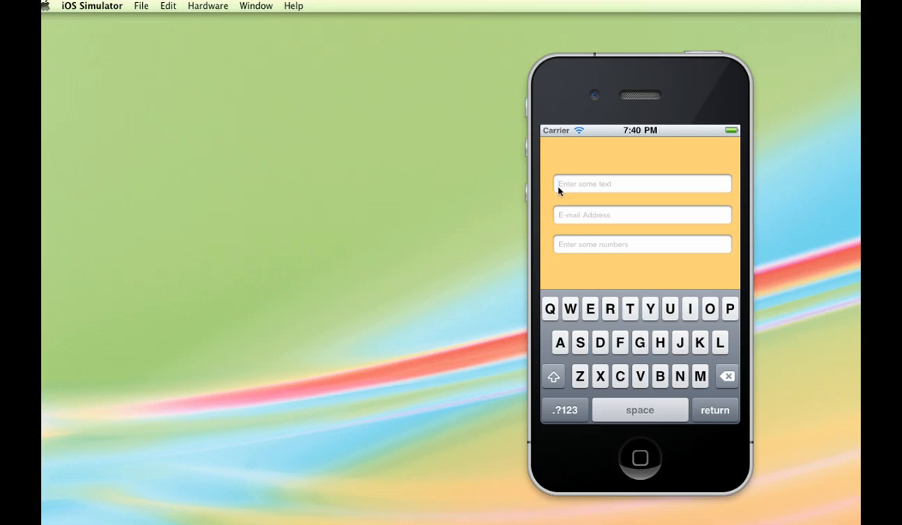
pyautogui.moveTo(681, 360)
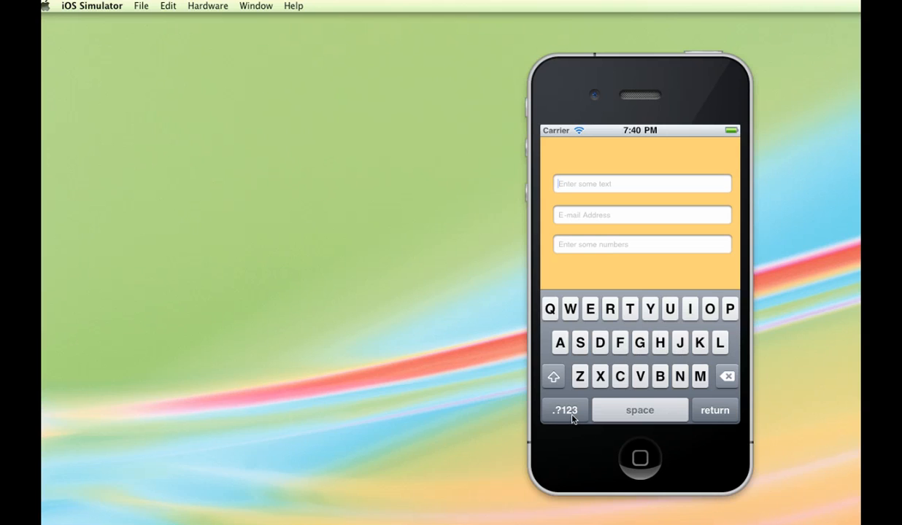
# View the symbols keyboard, the E-mail field's keyboard, then the numbers field's keypad.
pyautogui.click(564, 410)
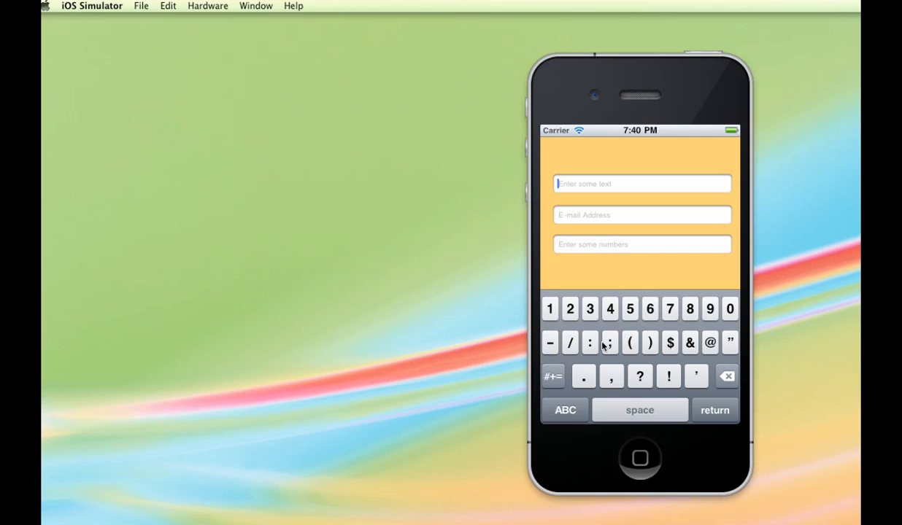
pyautogui.click(641, 214)
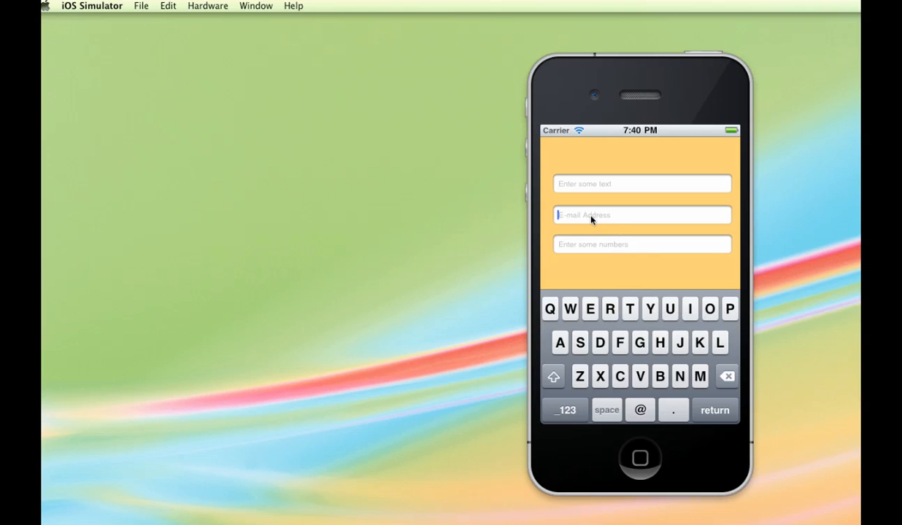
pyautogui.moveTo(645, 365)
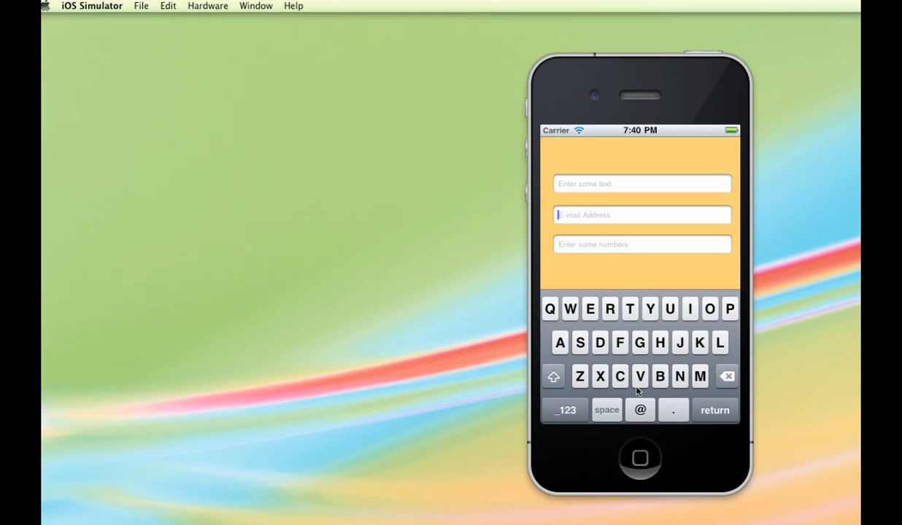
pyautogui.moveTo(669, 413)
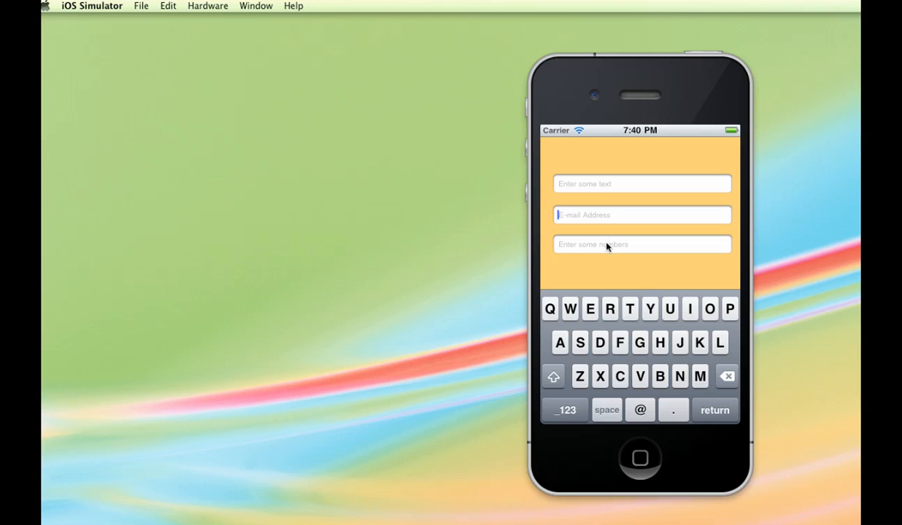
pyautogui.click(641, 244)
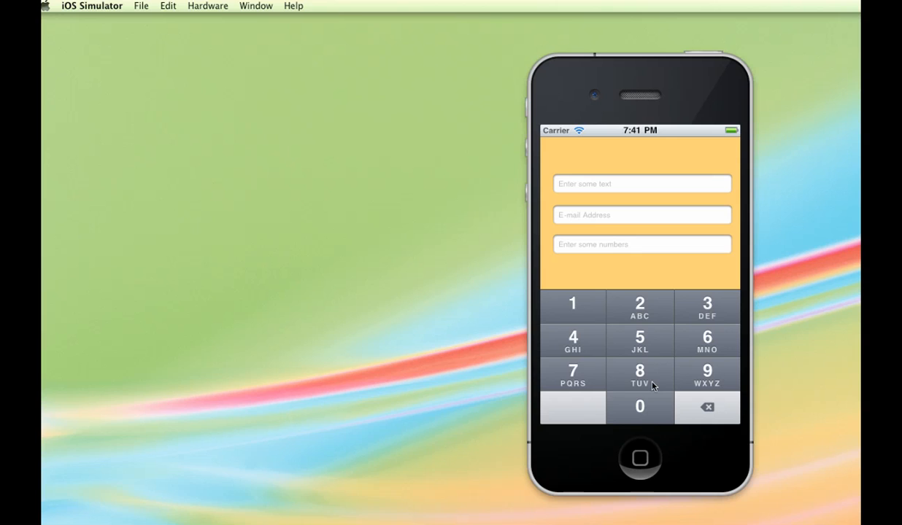
pyautogui.moveTo(596, 191)
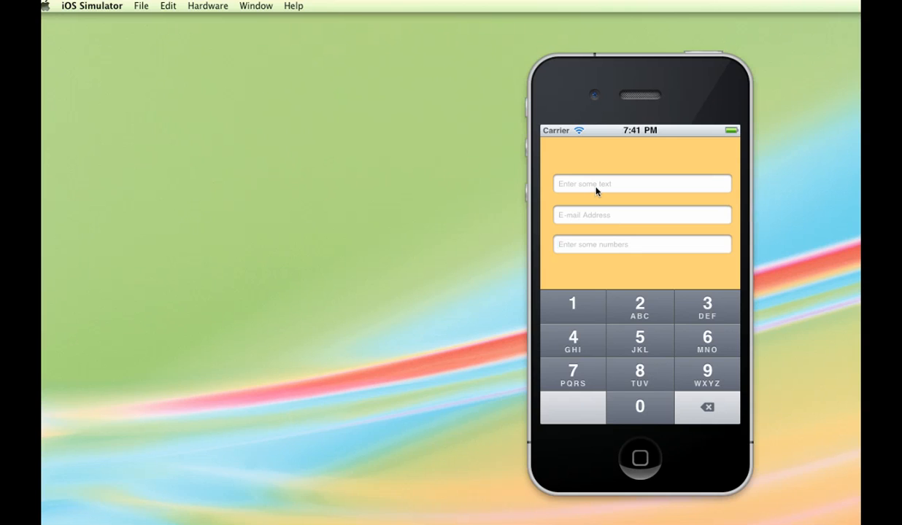
pyautogui.moveTo(604, 247)
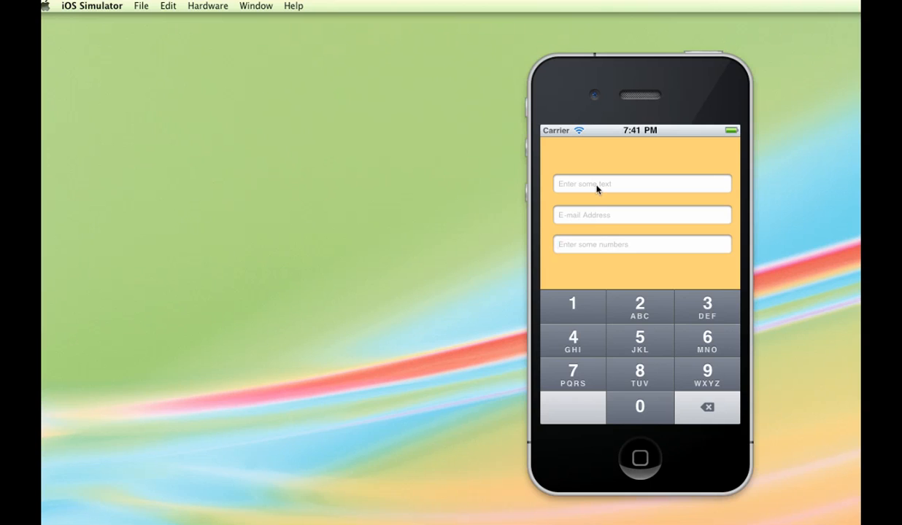
# Enter 'rto' in the text field and 'CNN' in the email field, dismissing each keyboard.
pyautogui.click(642, 183)
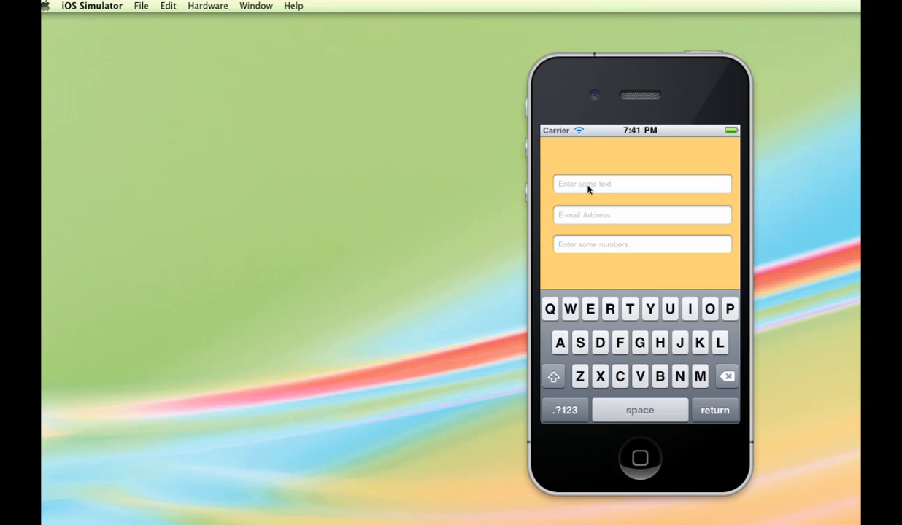
pyautogui.moveTo(598, 185)
pyautogui.write('rto')
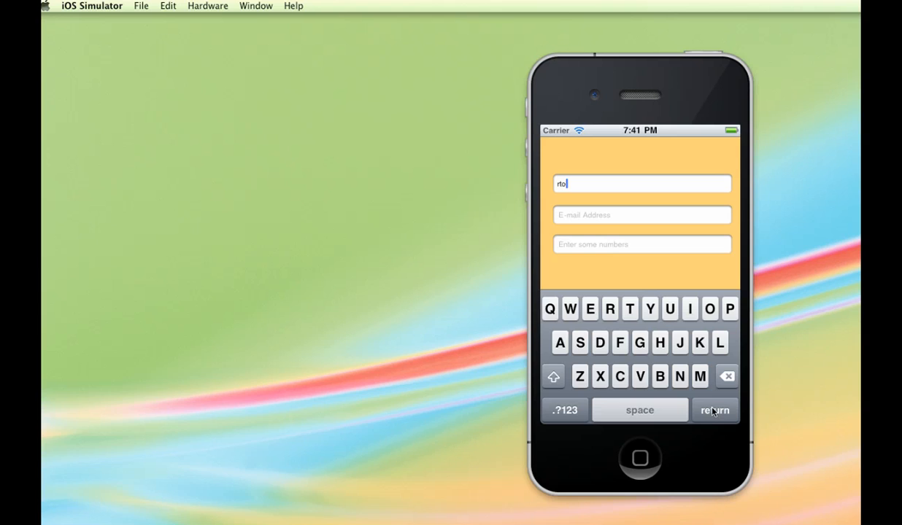
pyautogui.click(714, 410)
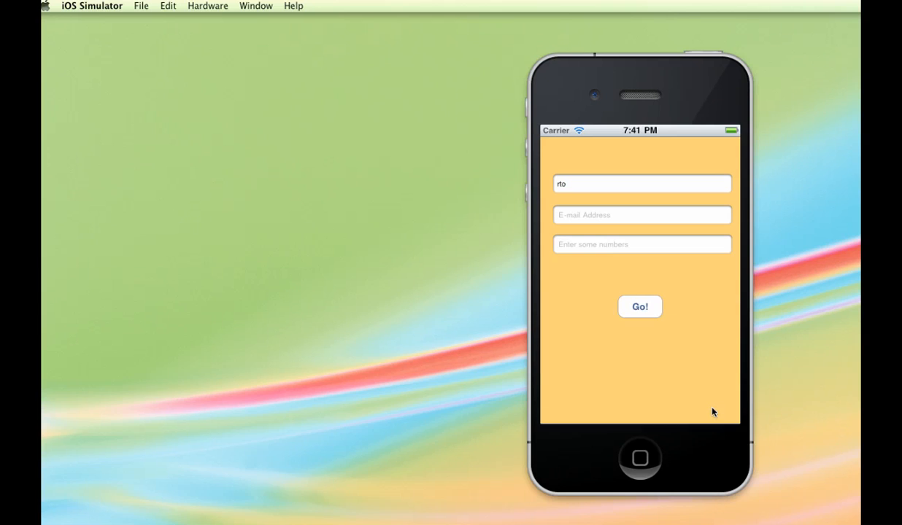
pyautogui.moveTo(609, 320)
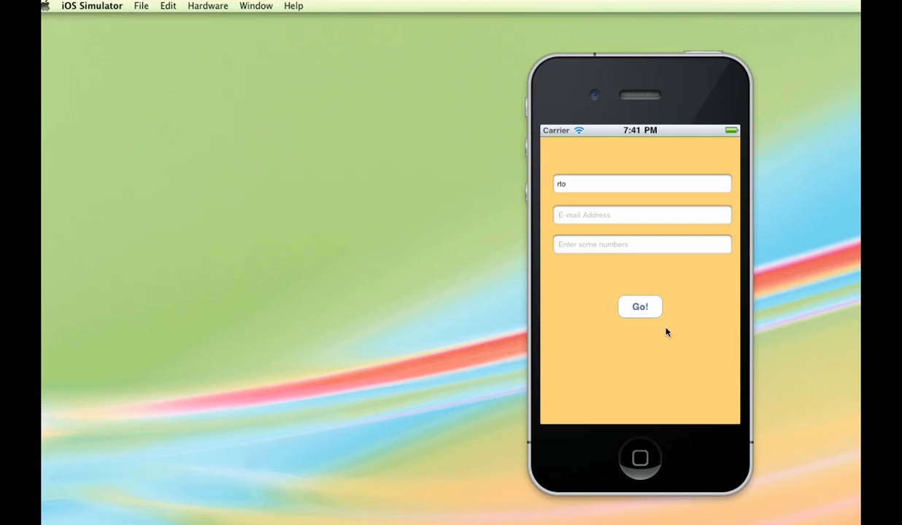
pyautogui.moveTo(589, 218)
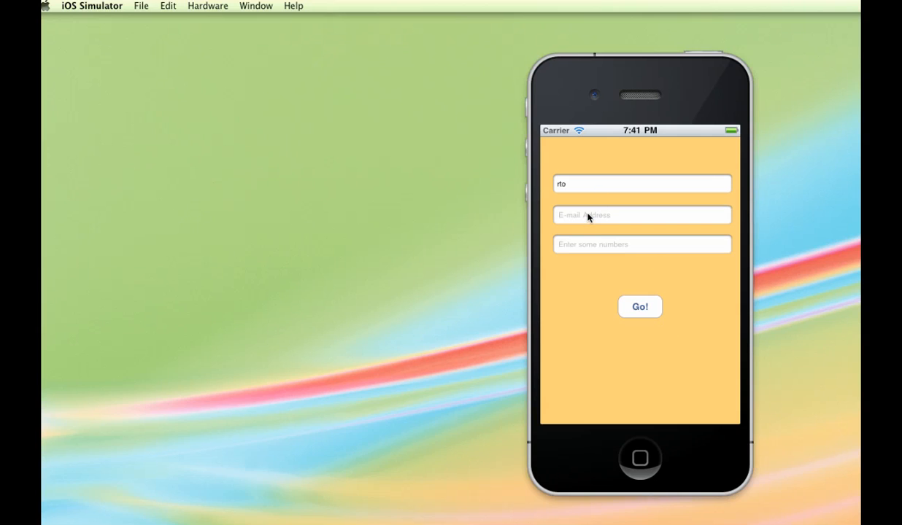
pyautogui.click(641, 214)
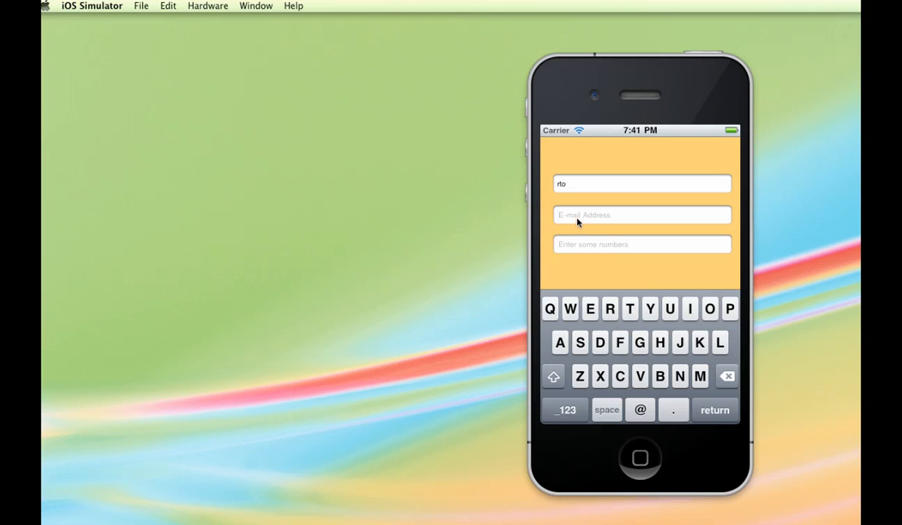
pyautogui.moveTo(589, 287)
pyautogui.write('CNN')
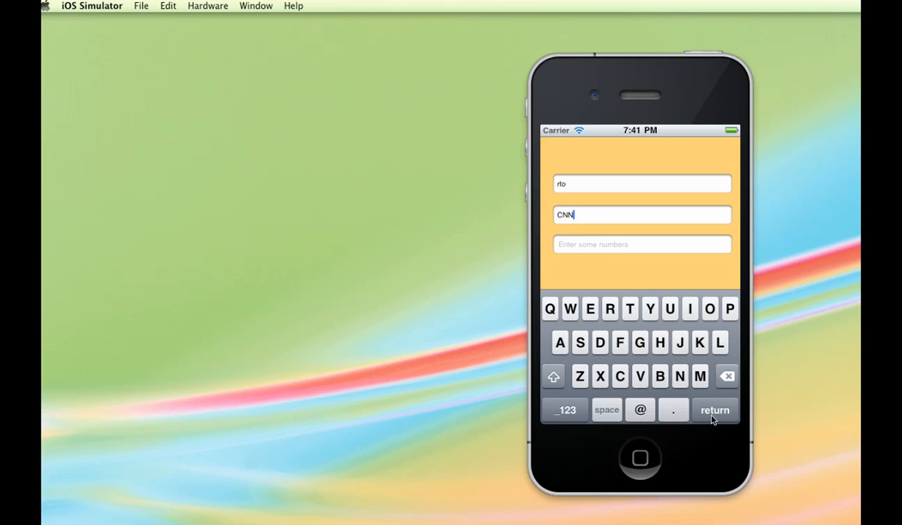
pyautogui.moveTo(690, 336)
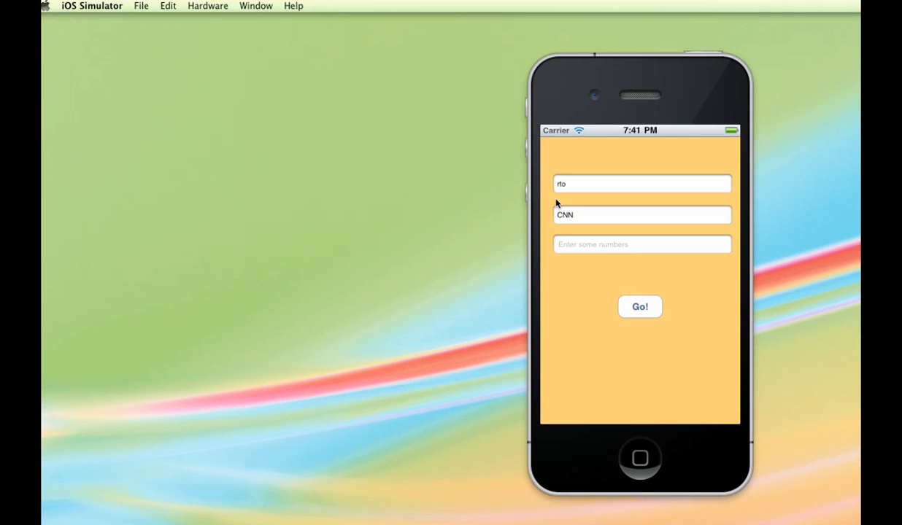
pyautogui.click(641, 245)
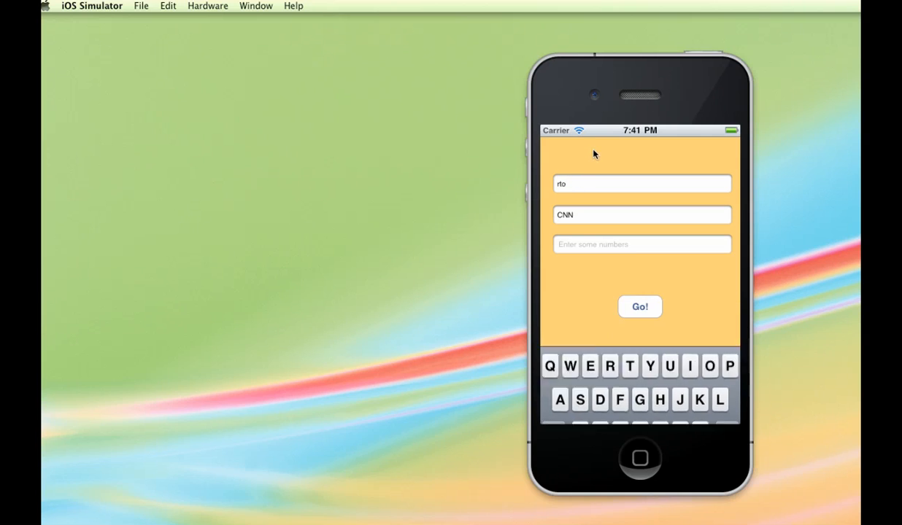
pyautogui.click(621, 276)
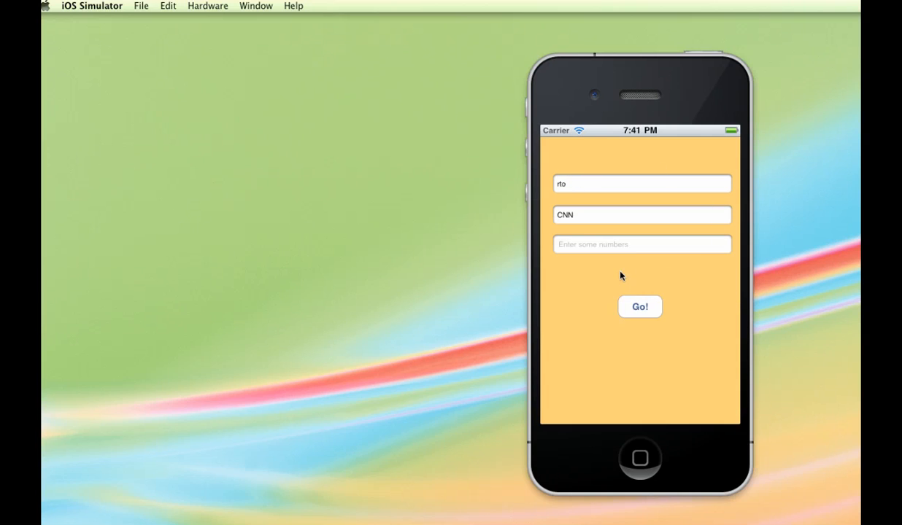
pyautogui.moveTo(722, 188)
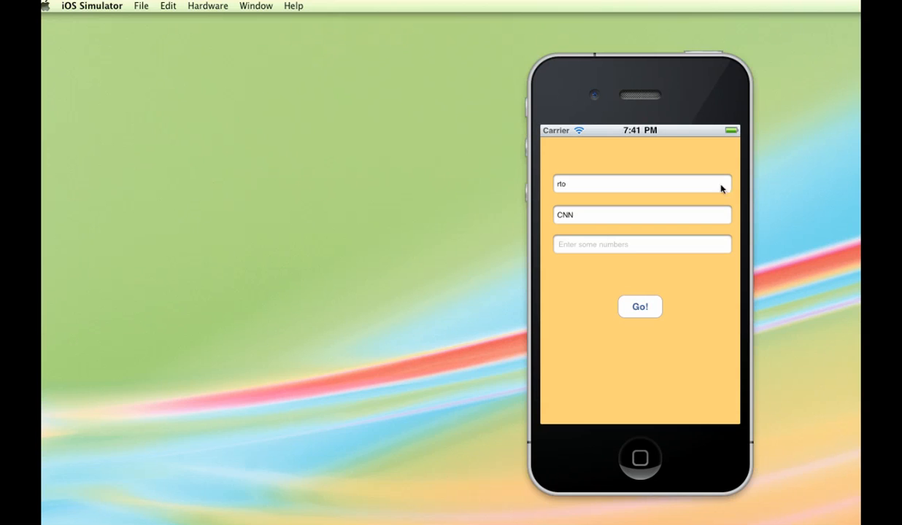
pyautogui.moveTo(630, 467)
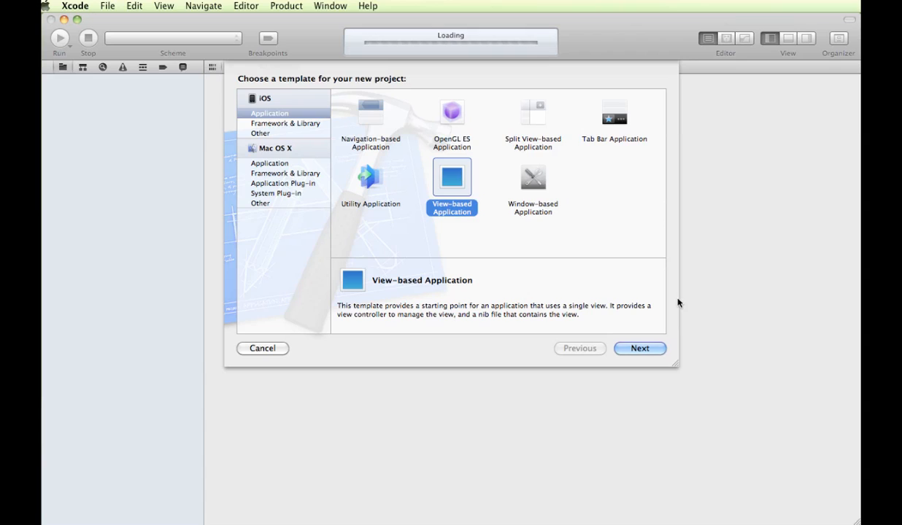
pyautogui.moveTo(507, 286)
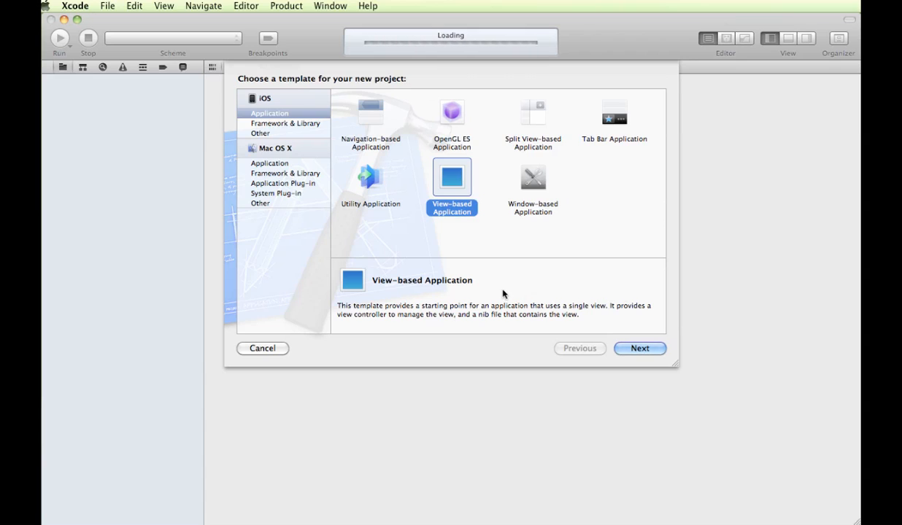
pyautogui.moveTo(443, 184)
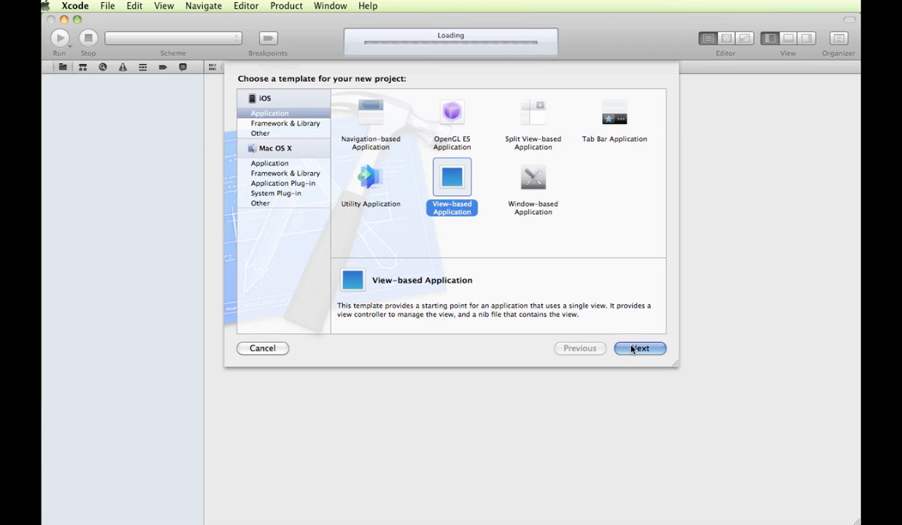
# Name the new view-based iPhone project keyboardFun and create it on the Desktop.
pyautogui.click(640, 348)
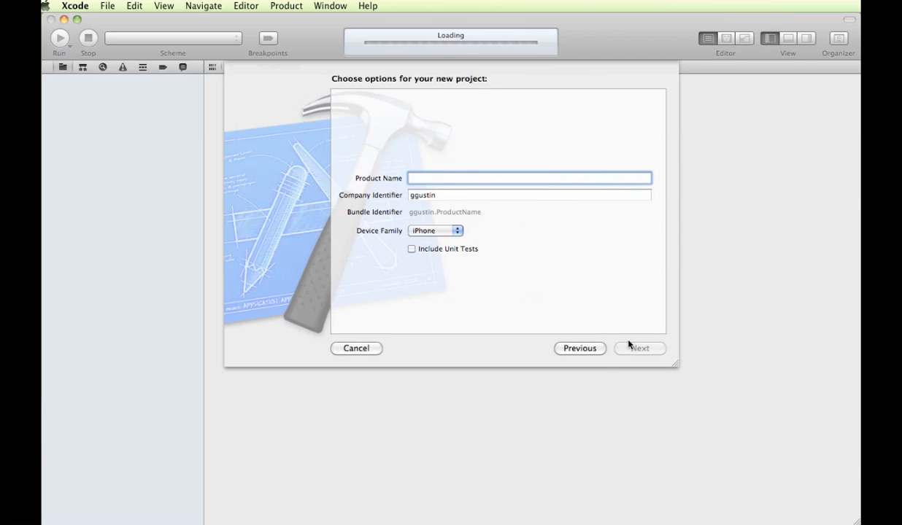
pyautogui.write('keyboardFun')
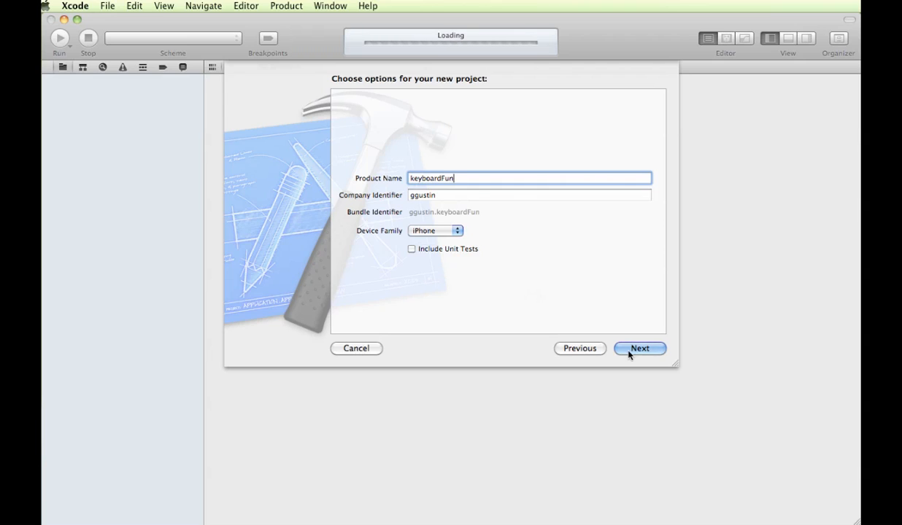
pyautogui.click(639, 348)
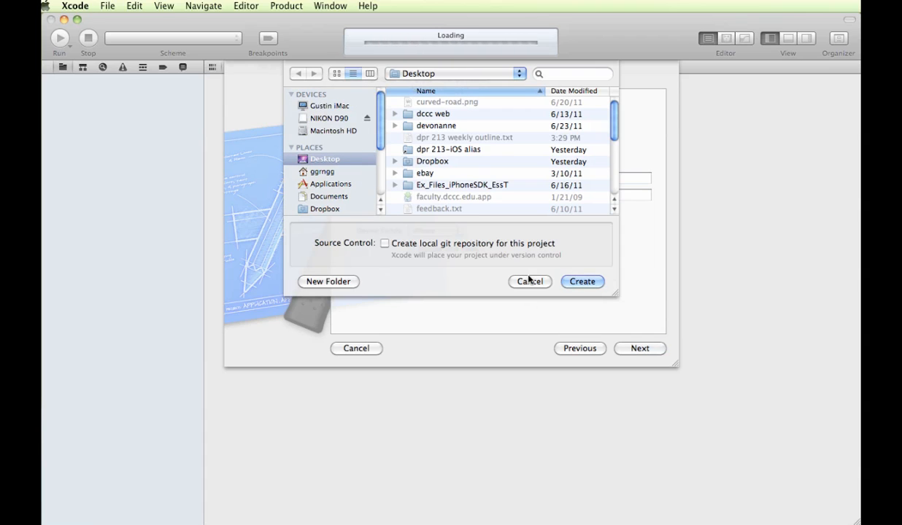
pyautogui.click(582, 282)
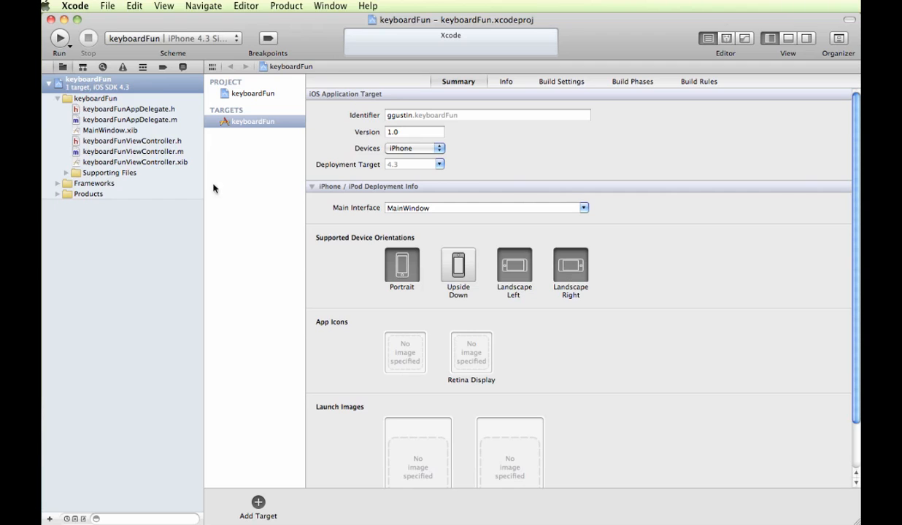
pyautogui.moveTo(171, 163)
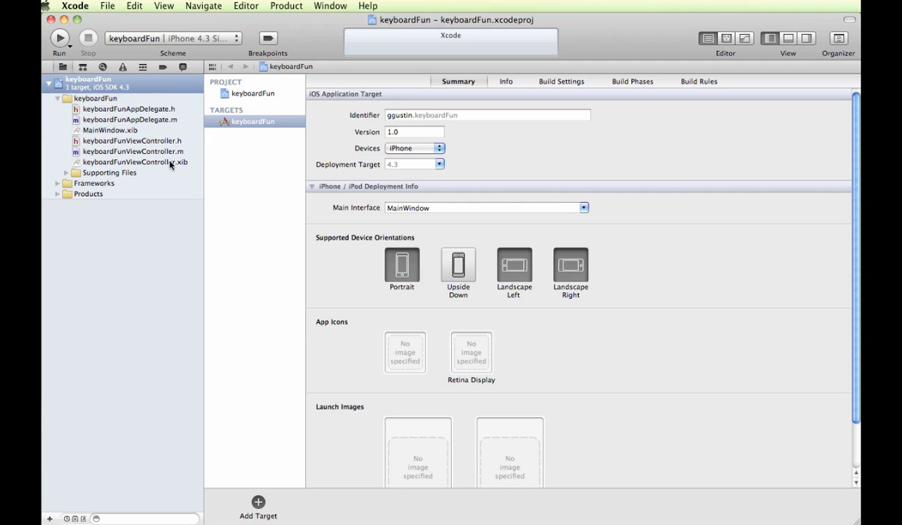
# Open keyboardFunViewController.xib and show the utilities pane with the Object library.
pyautogui.click(133, 162)
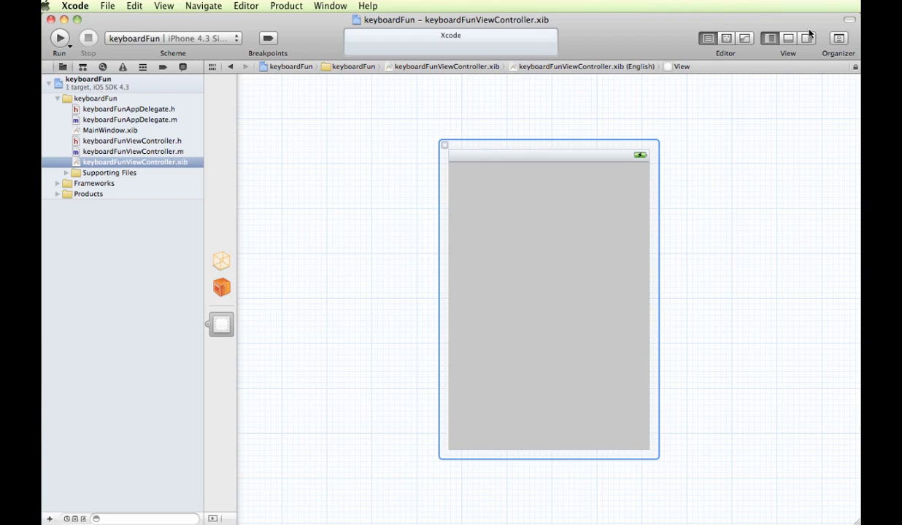
pyautogui.click(805, 38)
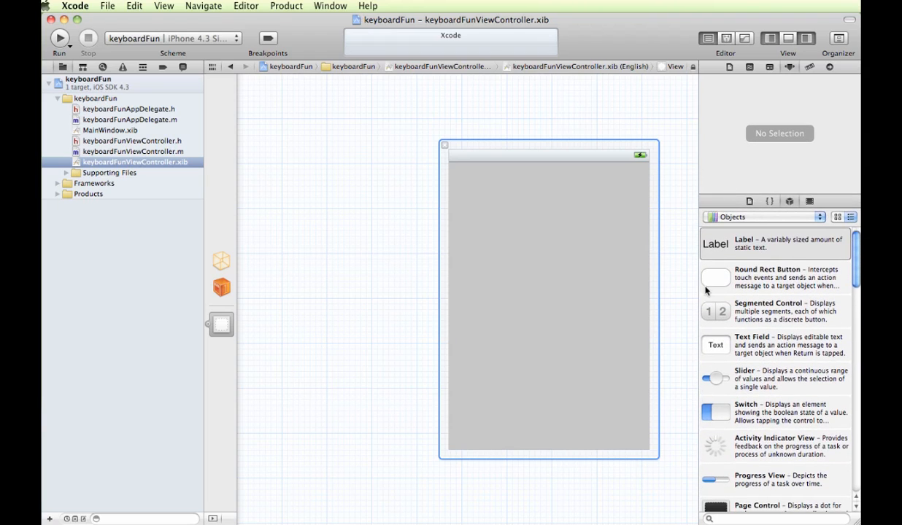
# Place a button near the bottom and three text fields near the top of the view.
pyautogui.moveTo(715, 277); pyautogui.dragTo(549, 370)
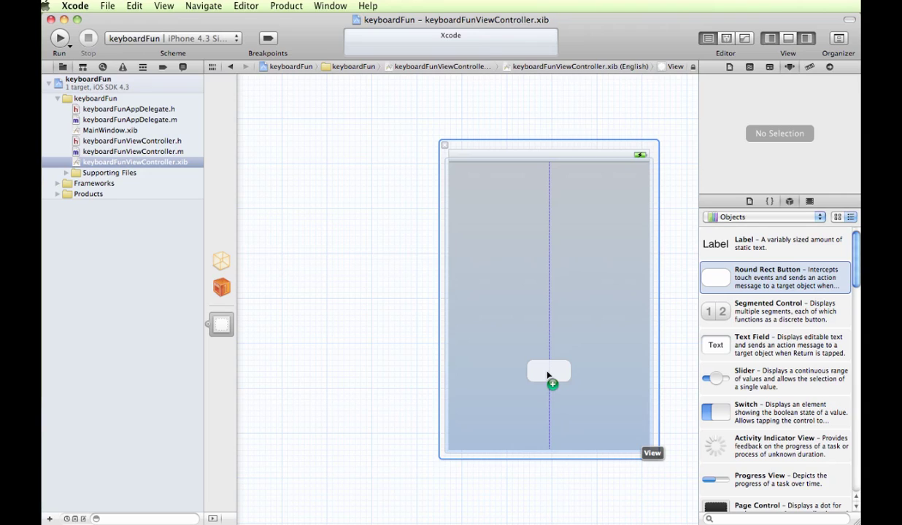
pyautogui.moveTo(715, 277); pyautogui.dragTo(549, 371)
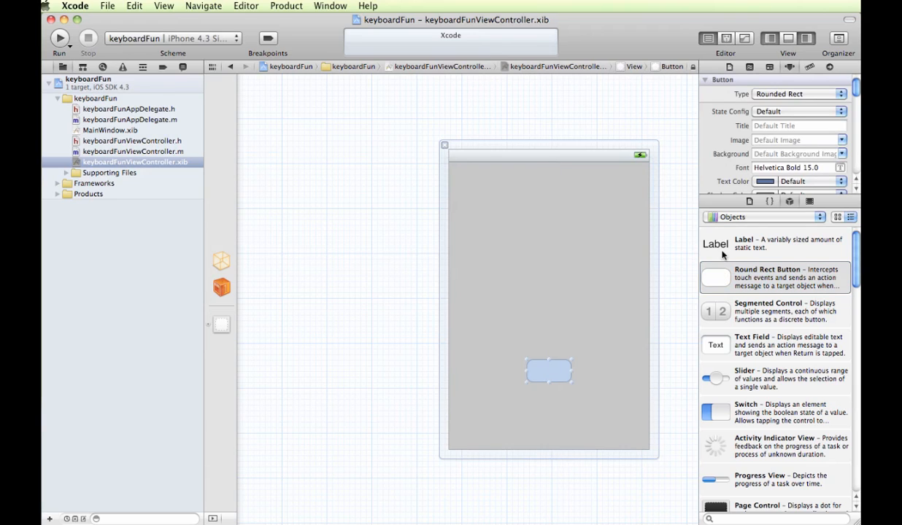
pyautogui.moveTo(715, 345); pyautogui.dragTo(525, 208)
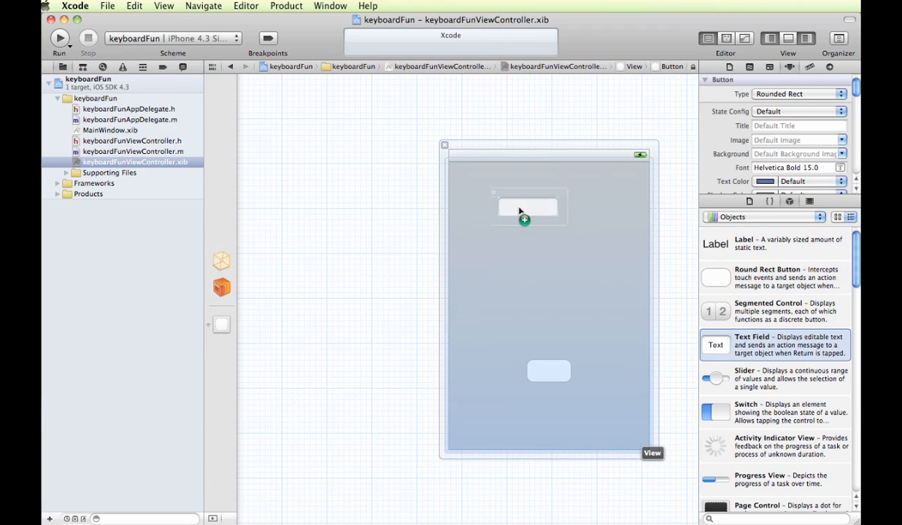
pyautogui.moveTo(525, 208); pyautogui.dragTo(497, 206)
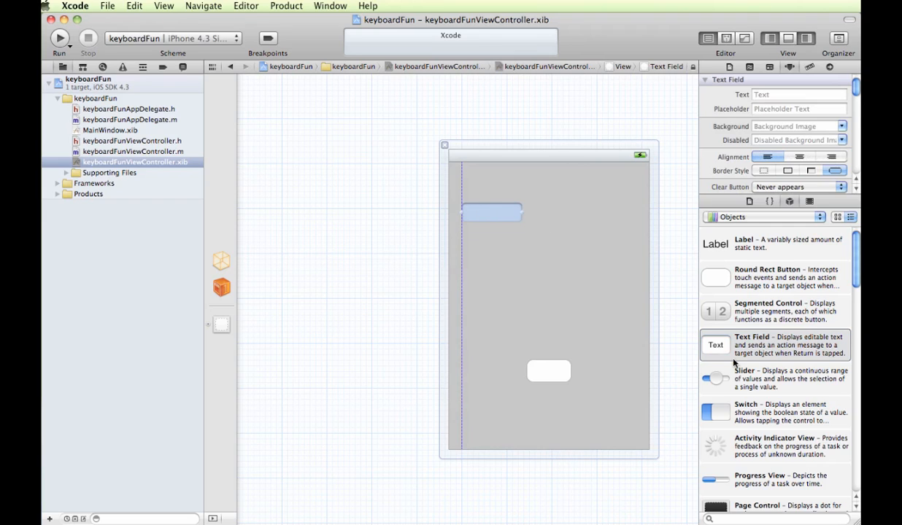
pyautogui.moveTo(716, 345); pyautogui.dragTo(472, 246)
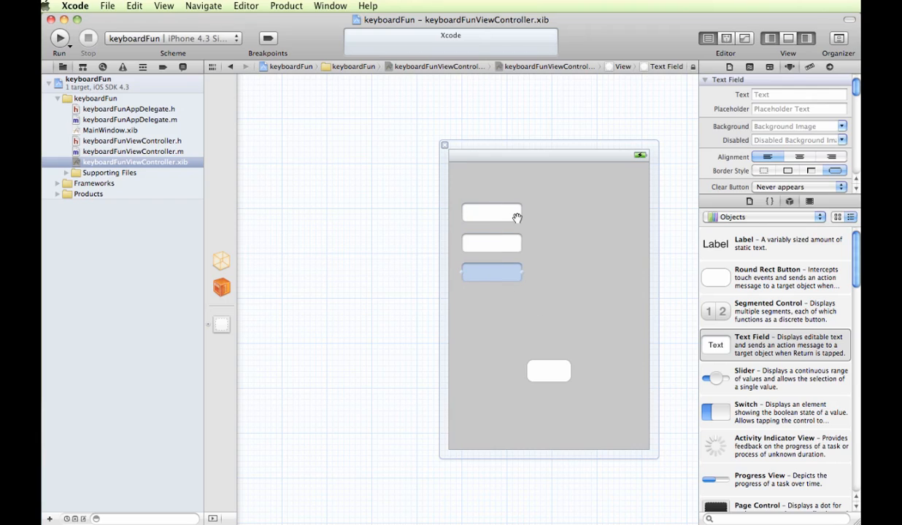
pyautogui.moveTo(549, 372)
pyautogui.write('Submit')
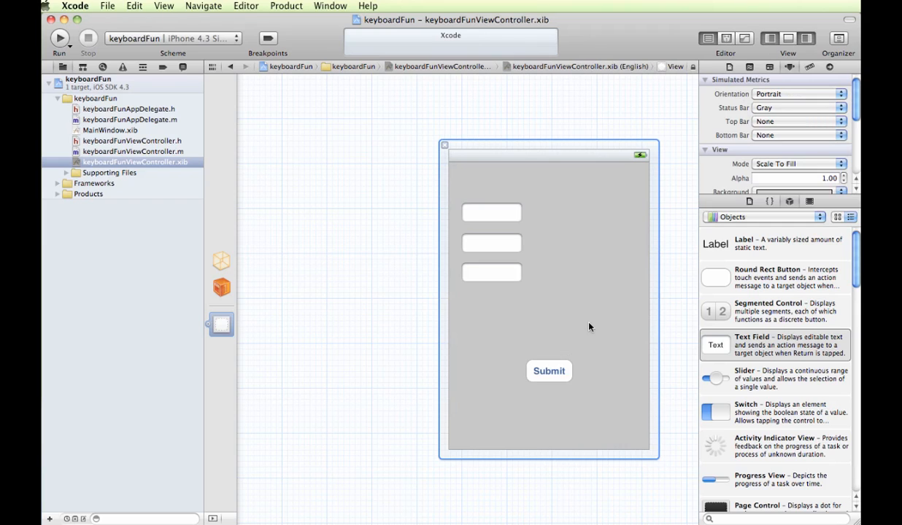
pyautogui.moveTo(506, 212)
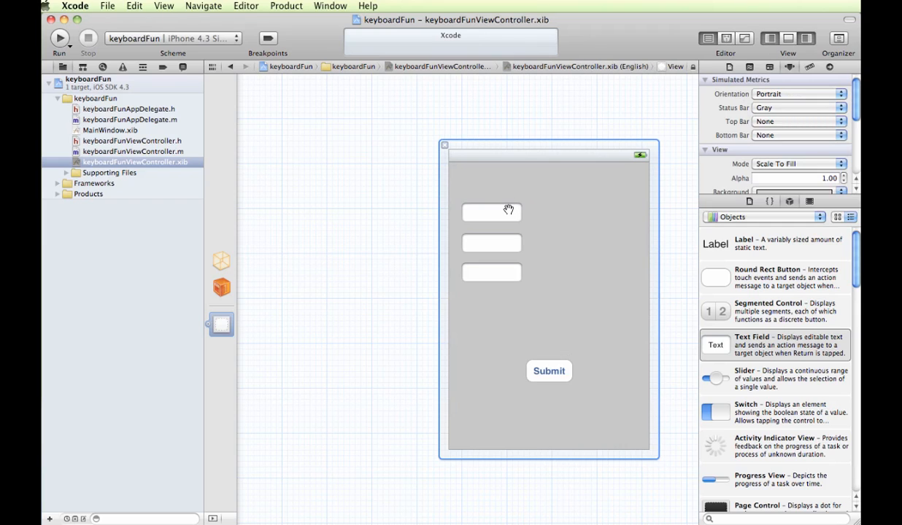
# Widen all three text fields across the view to matching widths.
pyautogui.click(491, 213)
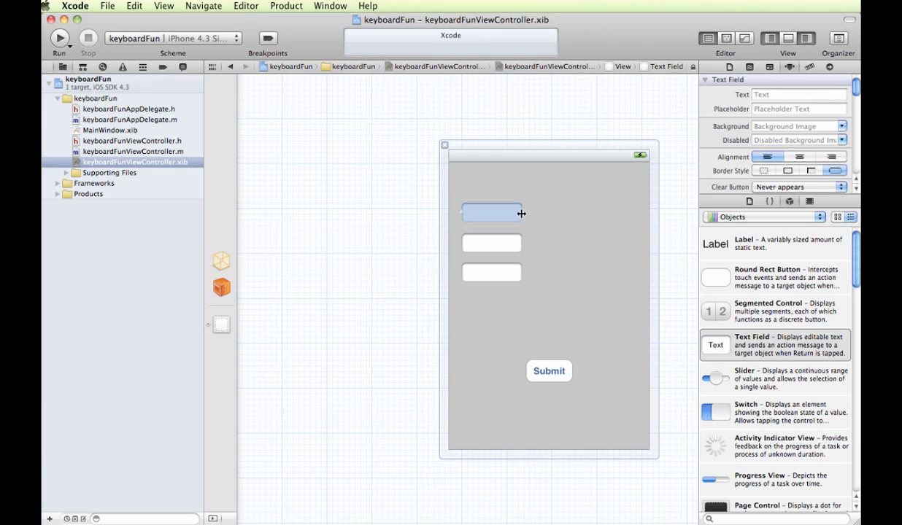
pyautogui.moveTo(521, 213); pyautogui.dragTo(626, 213)
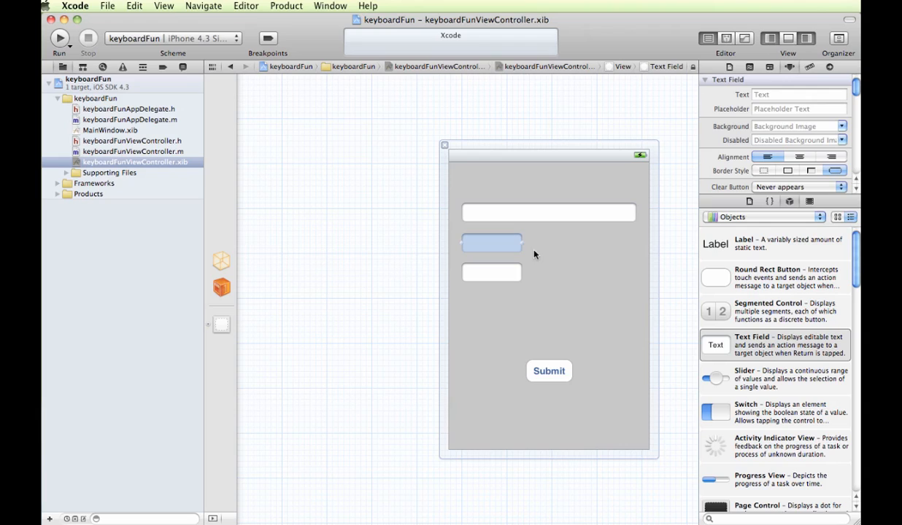
pyautogui.moveTo(523, 249)
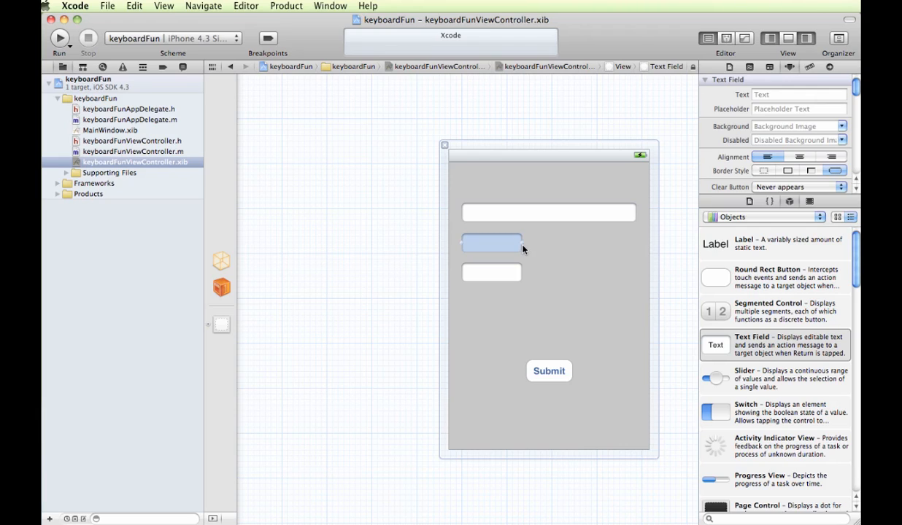
pyautogui.moveTo(522, 243); pyautogui.dragTo(649, 256)
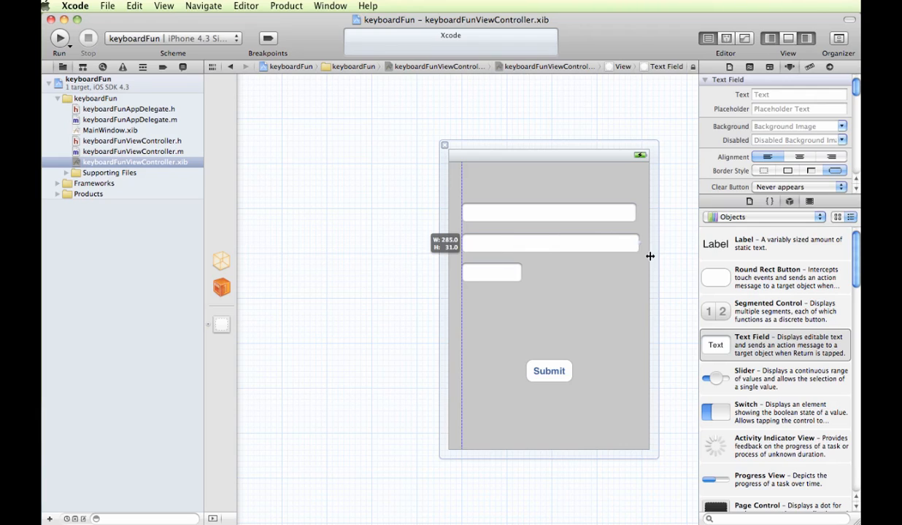
pyautogui.moveTo(649, 256); pyautogui.dragTo(639, 263)
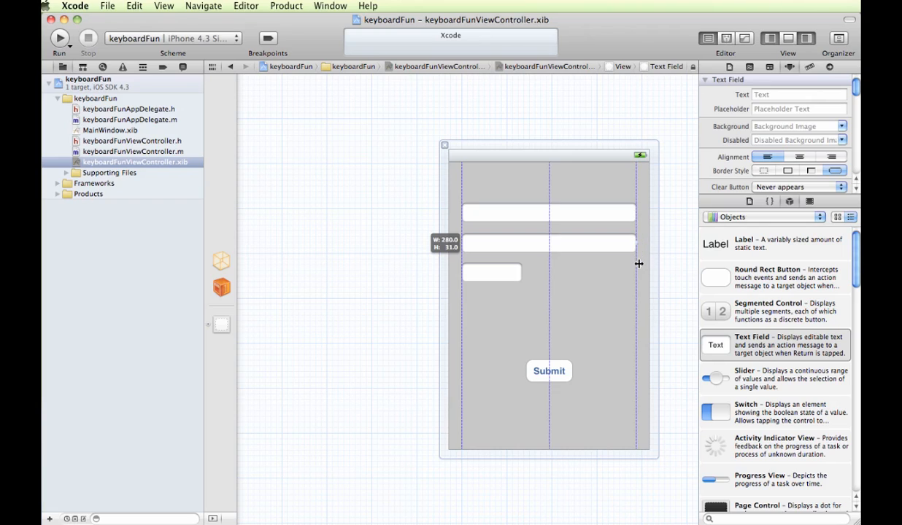
pyautogui.click(492, 271)
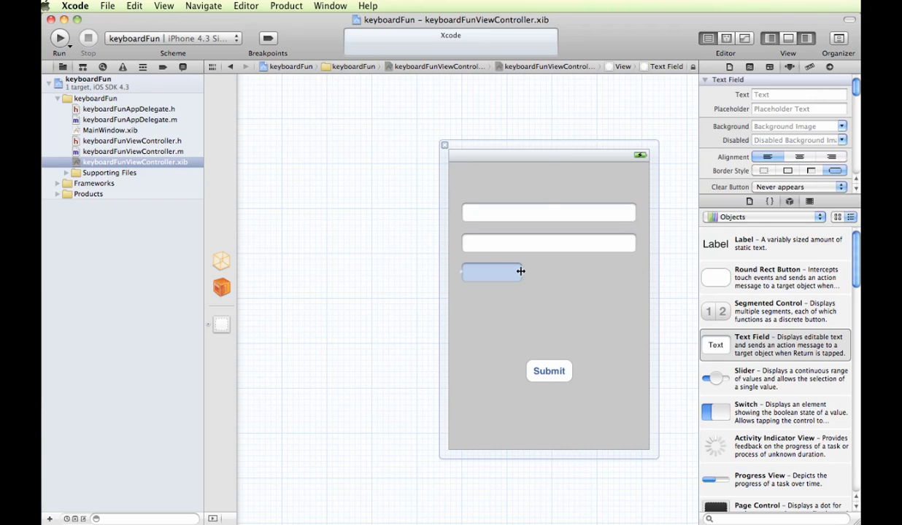
pyautogui.moveTo(521, 271); pyautogui.dragTo(633, 276)
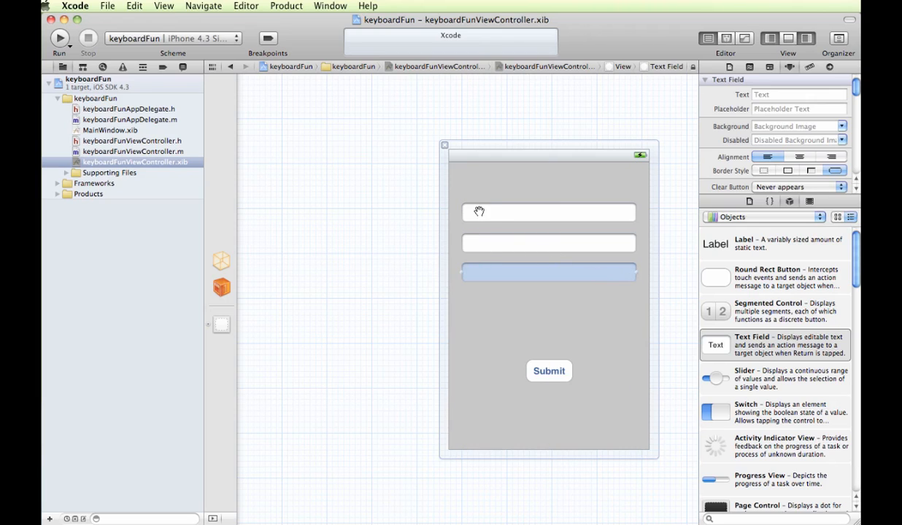
pyautogui.moveTo(479, 174)
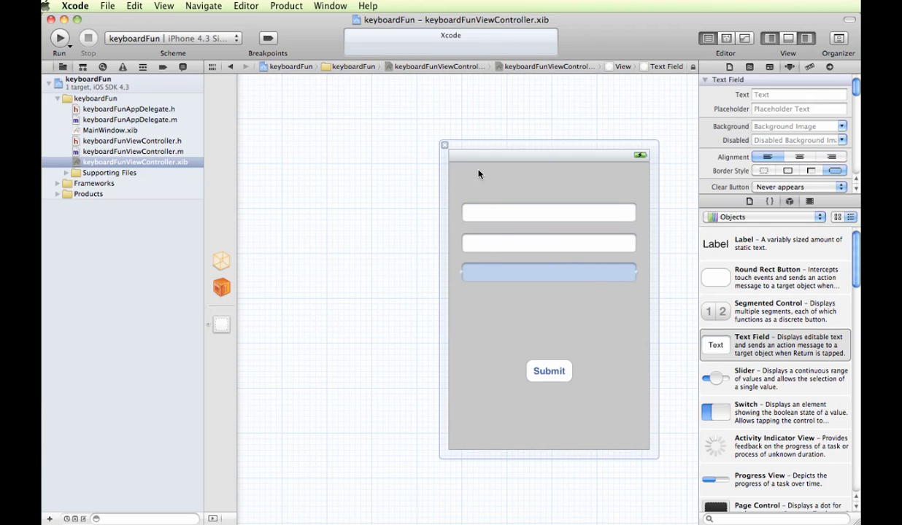
pyautogui.moveTo(495, 239)
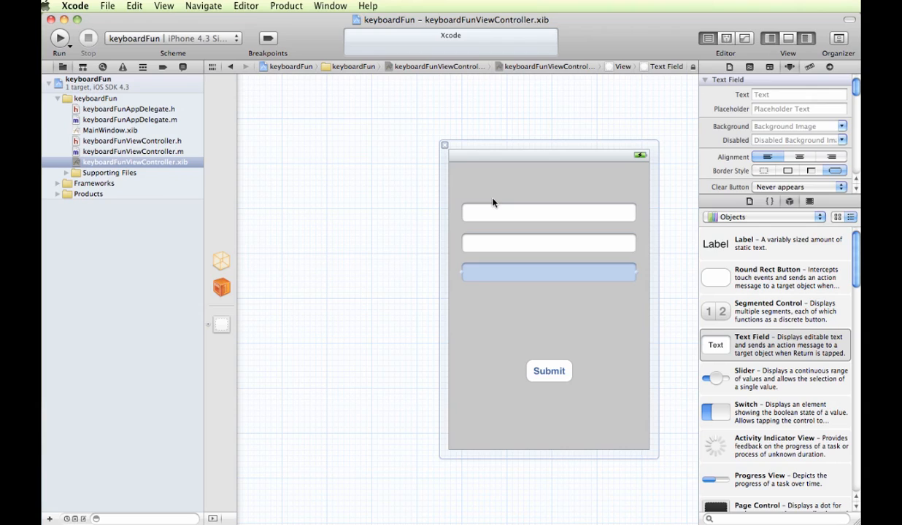
# Set the first two fields' placeholders to 'Enter some text' and 'E-Mail'.
pyautogui.click(548, 212)
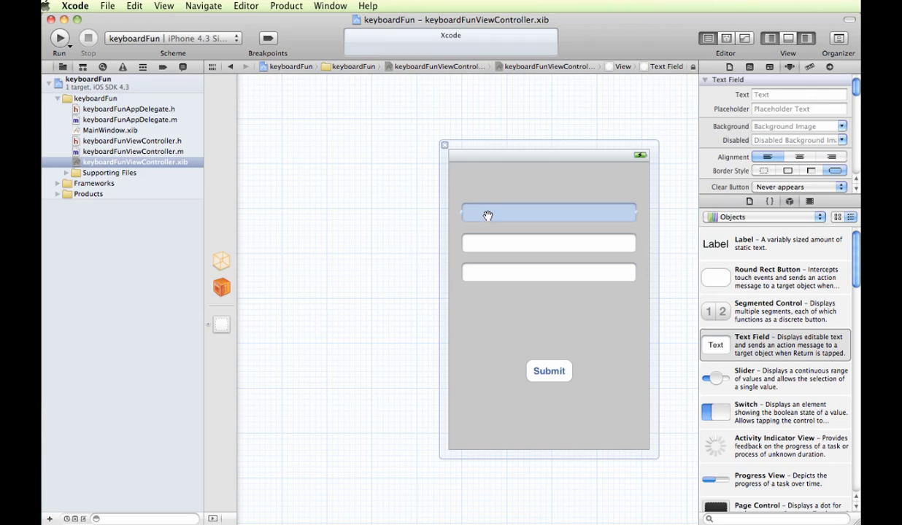
pyautogui.moveTo(484, 212)
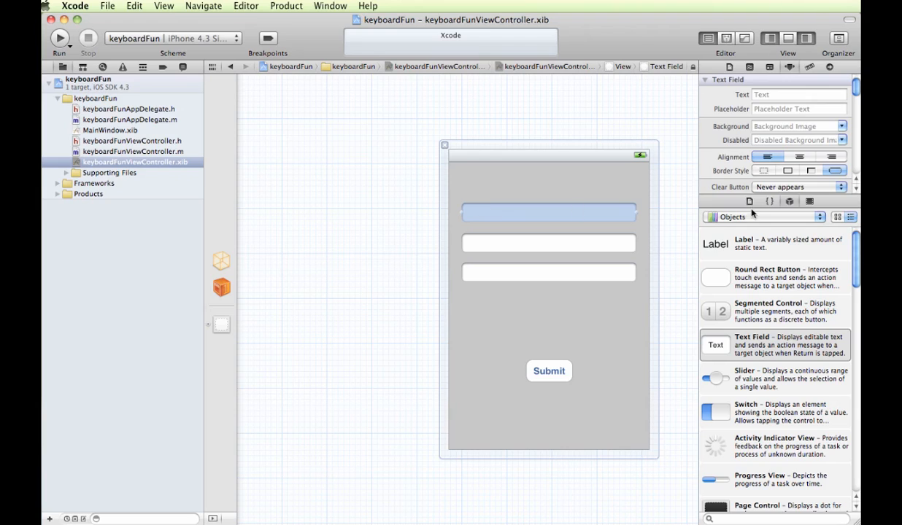
pyautogui.moveTo(731, 212)
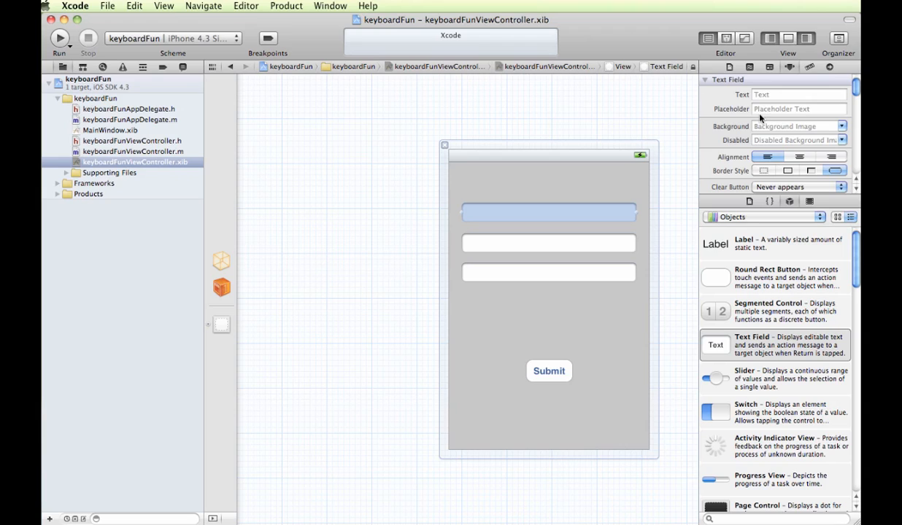
pyautogui.click(781, 108)
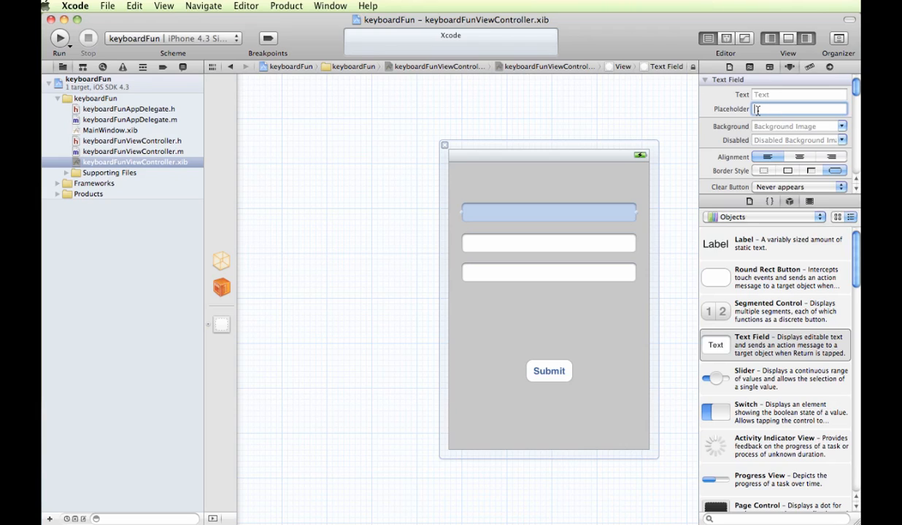
pyautogui.write('Enter some text')
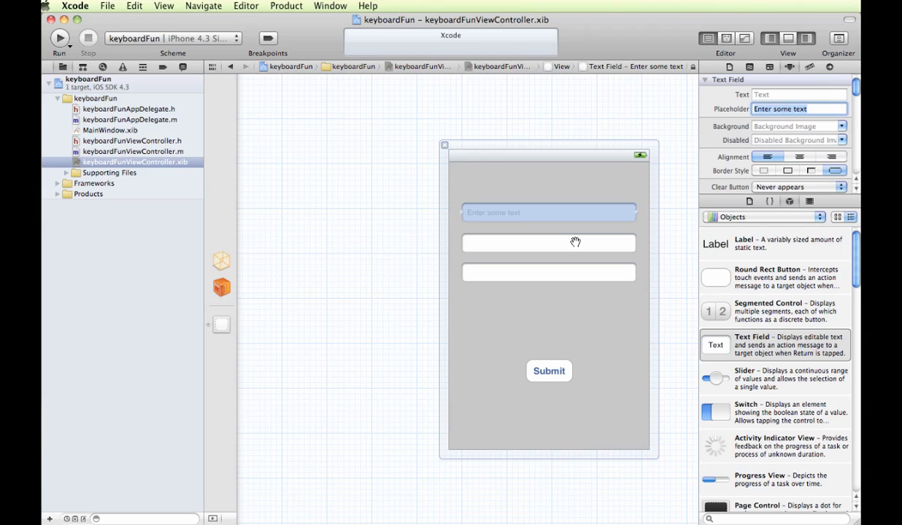
pyautogui.click(549, 242)
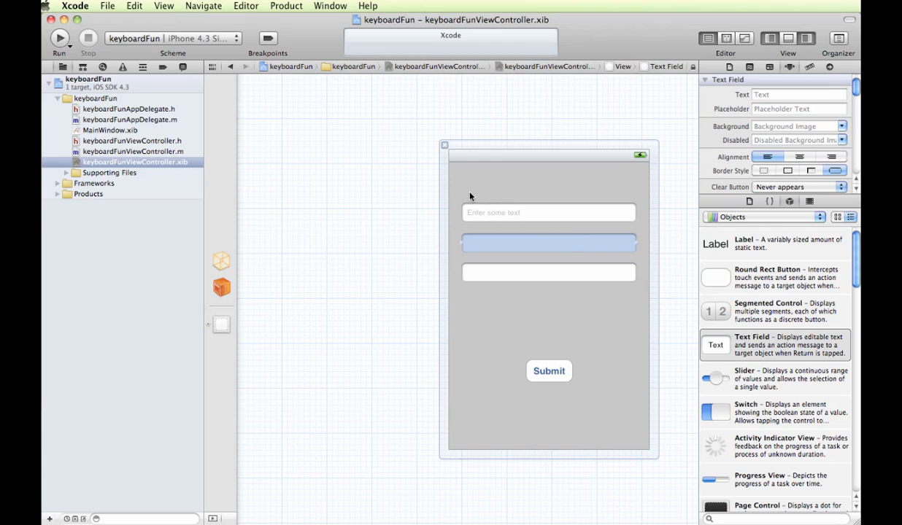
pyautogui.moveTo(474, 191)
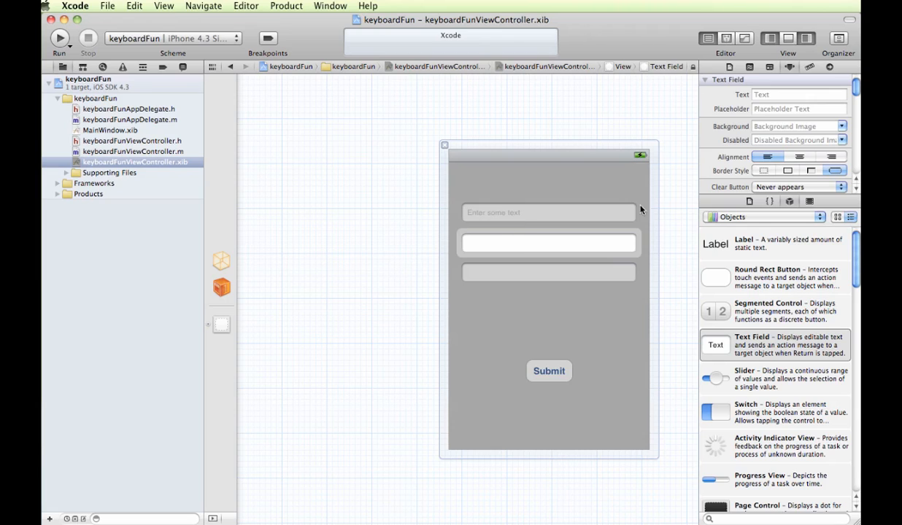
pyautogui.click(799, 109)
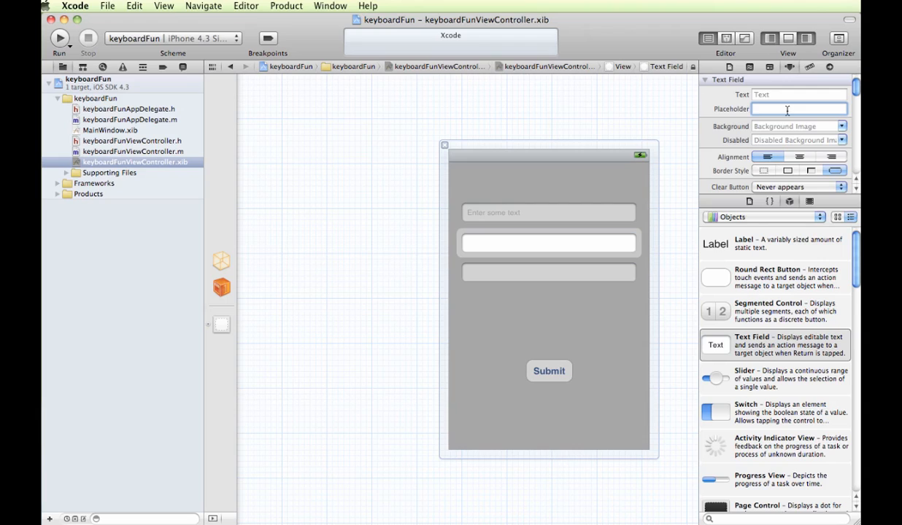
pyautogui.write('E-Mail')
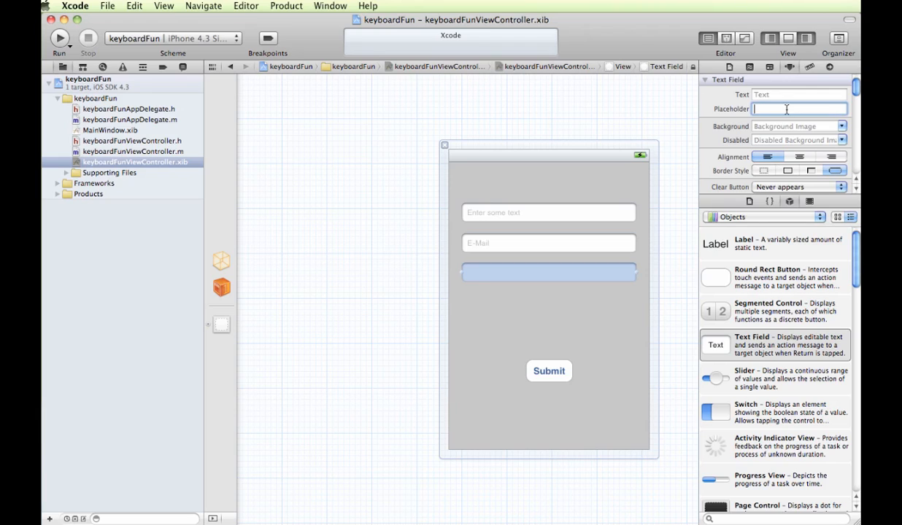
pyautogui.write('Enter some')
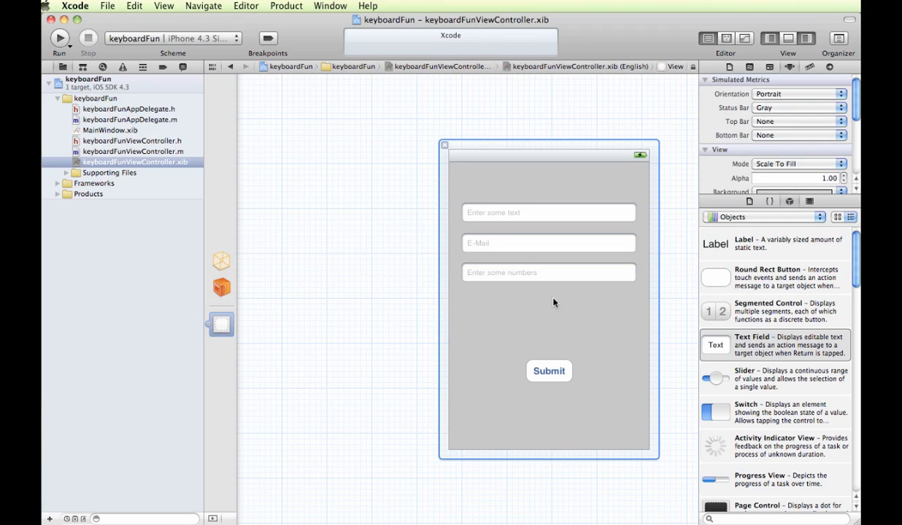
pyautogui.moveTo(530, 220)
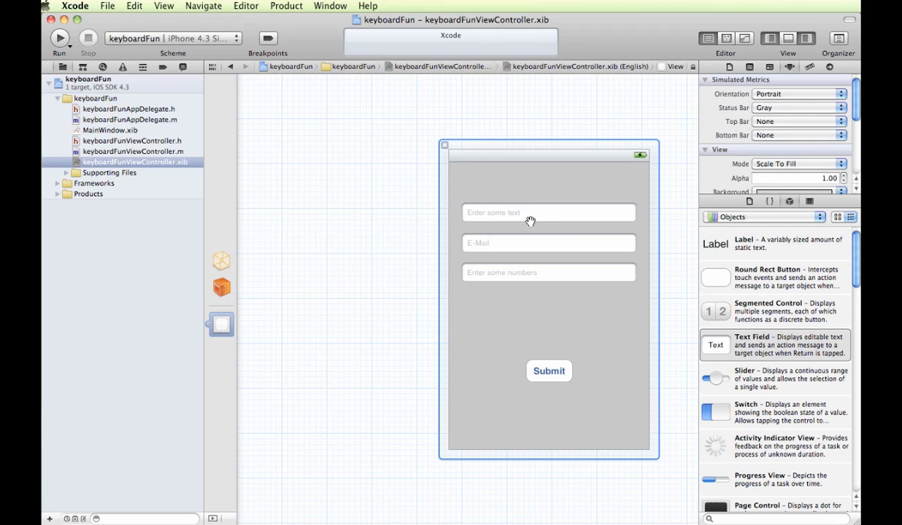
pyautogui.moveTo(468, 138)
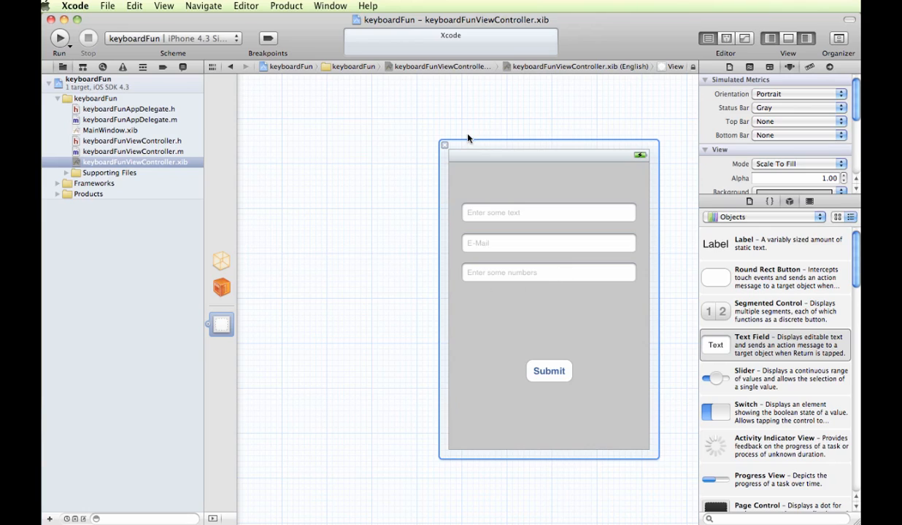
pyautogui.moveTo(508, 332)
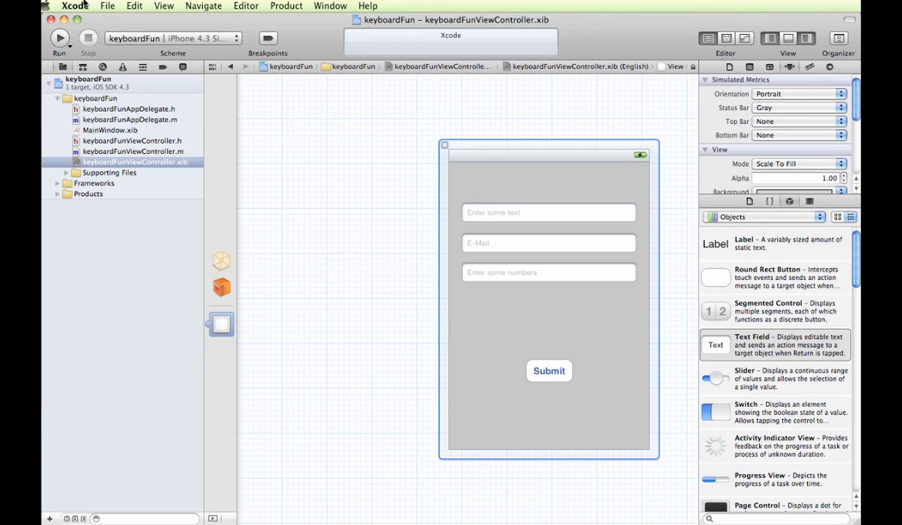
# Build and run keyboardFun in the iPhone Simulator.
pyautogui.click(52, 38)
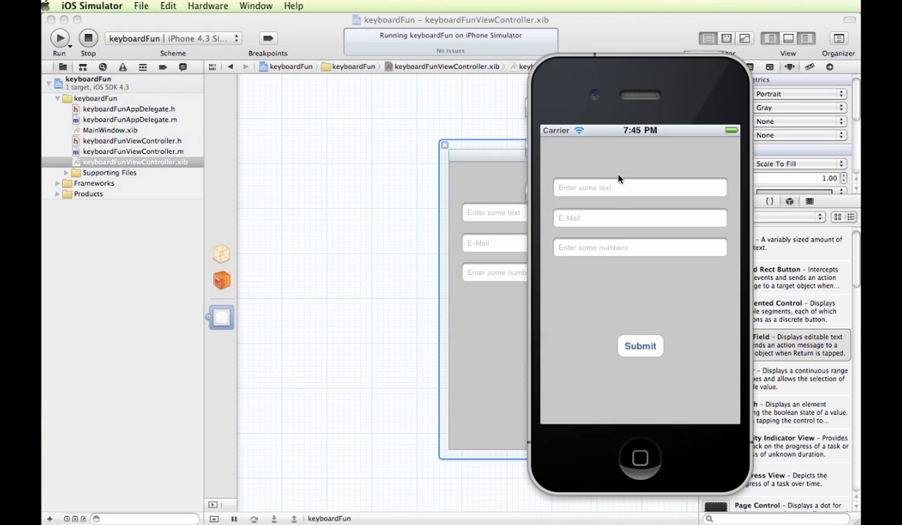
# Type 'ddqwert' into the 'Enter some text' field and try return to dismiss the keyboard.
pyautogui.click(639, 187)
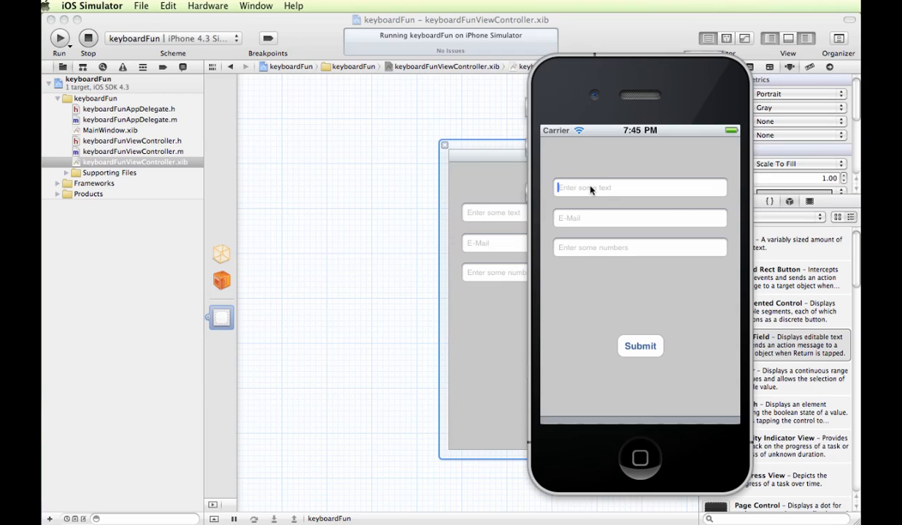
pyautogui.click(640, 188)
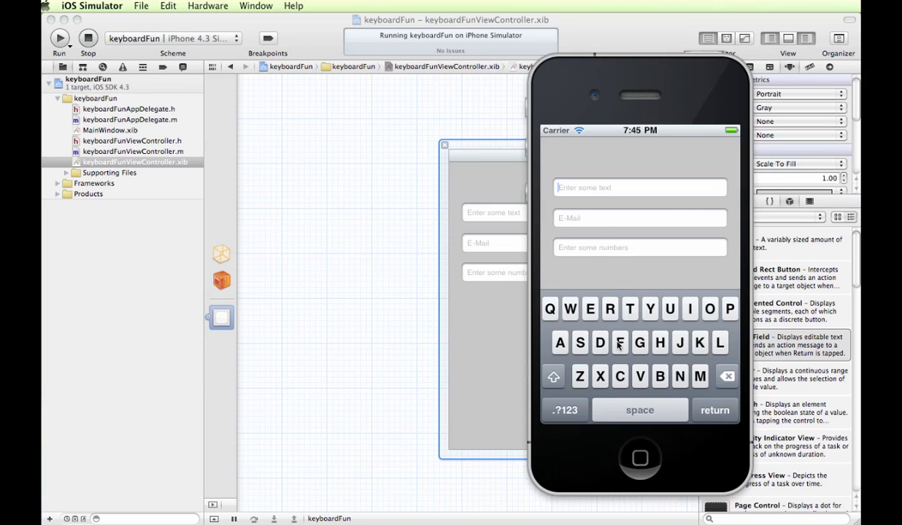
pyautogui.moveTo(601, 360)
pyautogui.write('dd')
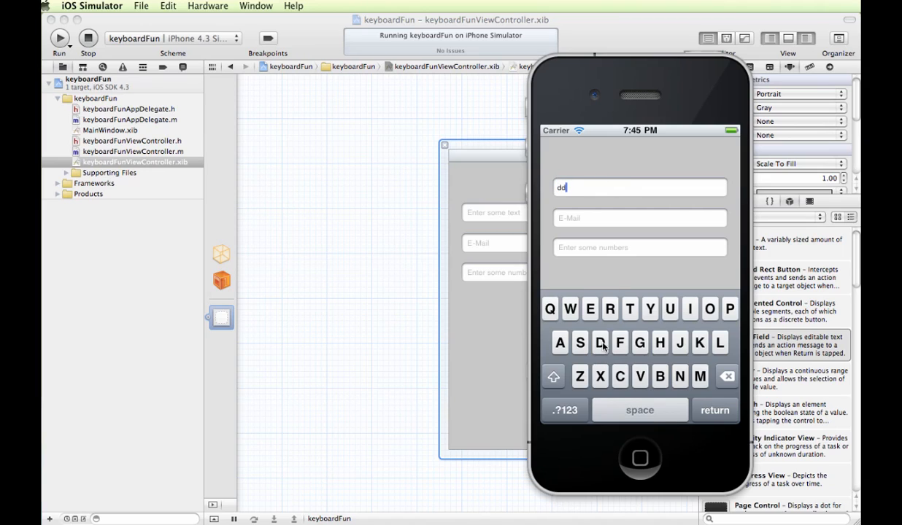
pyautogui.write('qwert')
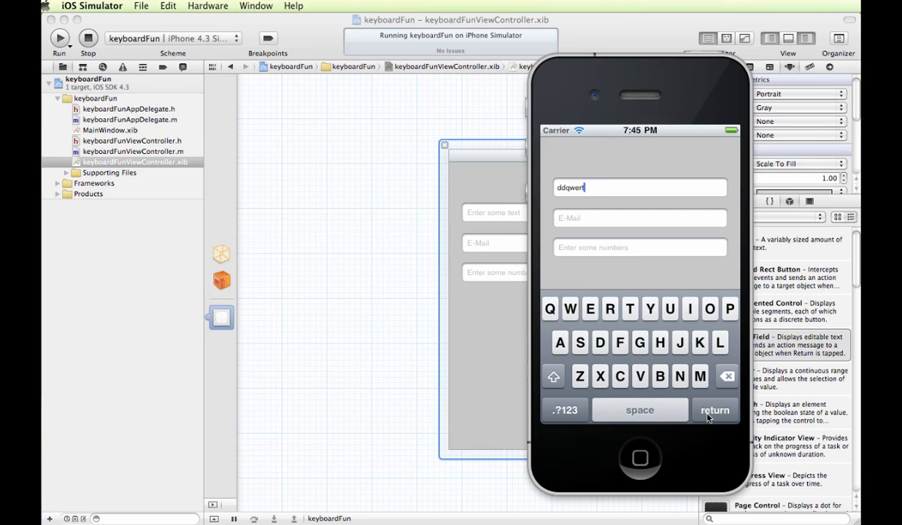
pyautogui.moveTo(694, 397)
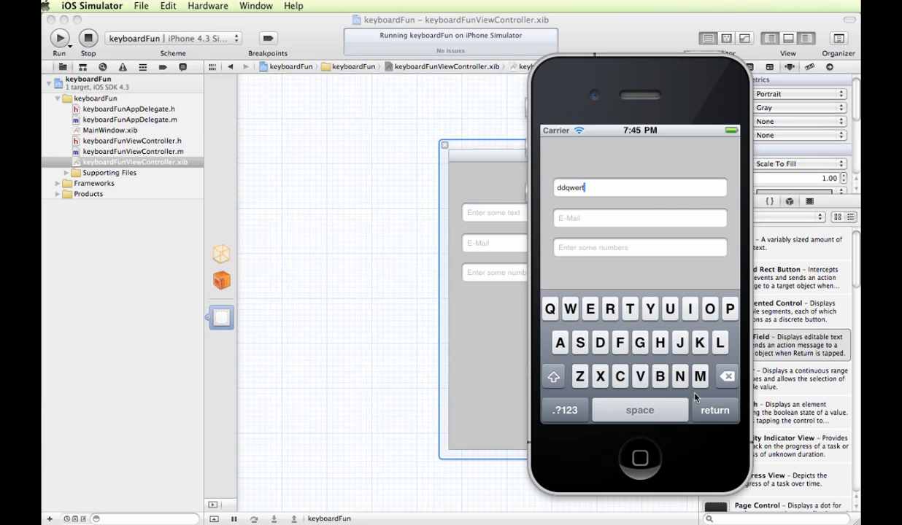
pyautogui.moveTo(715, 410)
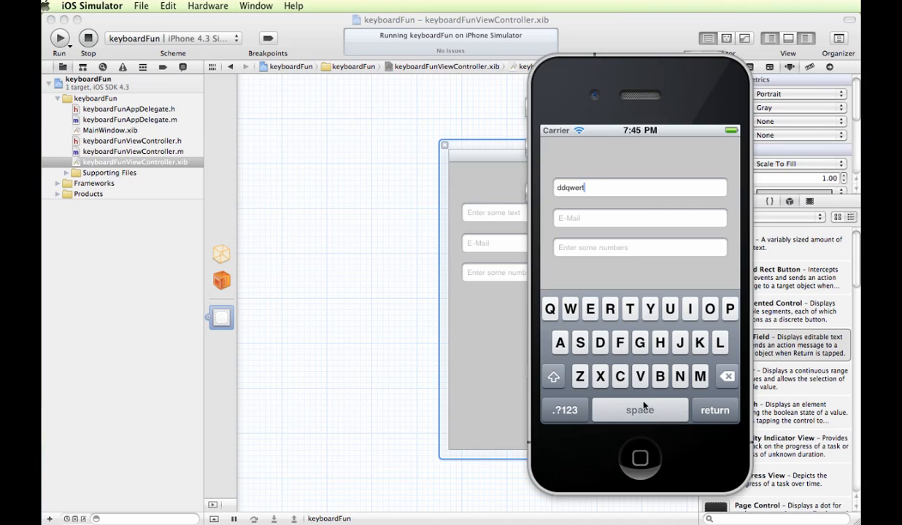
pyautogui.moveTo(717, 408)
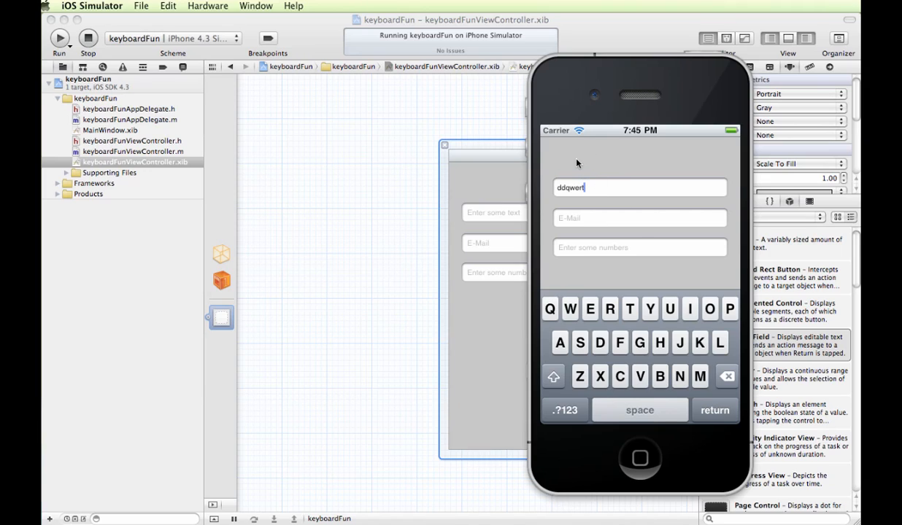
pyautogui.moveTo(584, 163)
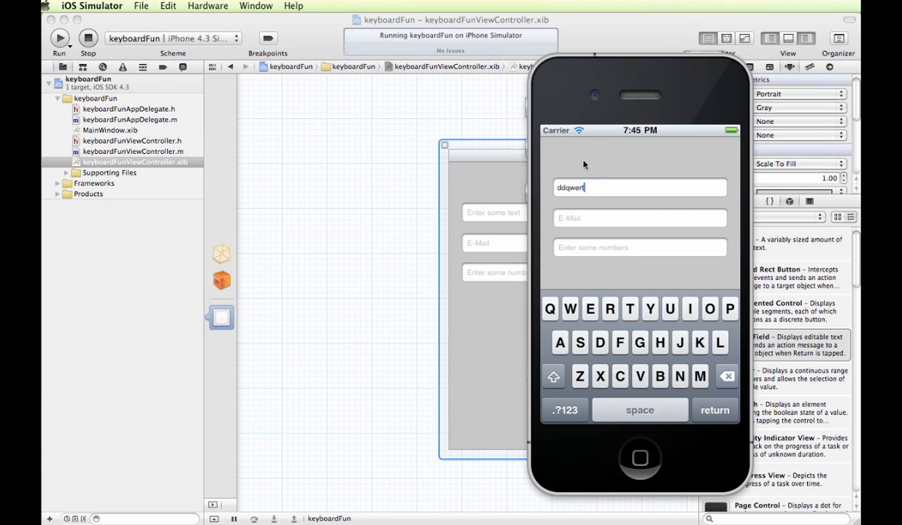
pyautogui.moveTo(558, 209)
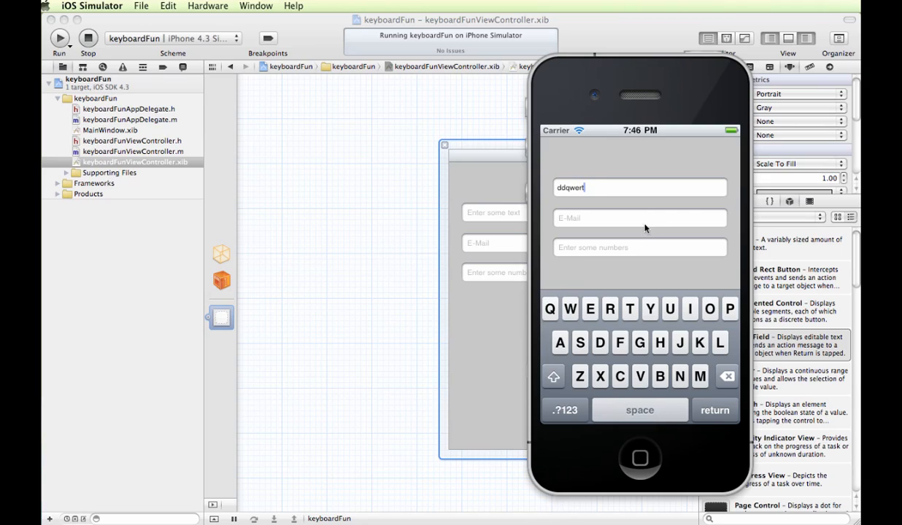
pyautogui.moveTo(631, 172)
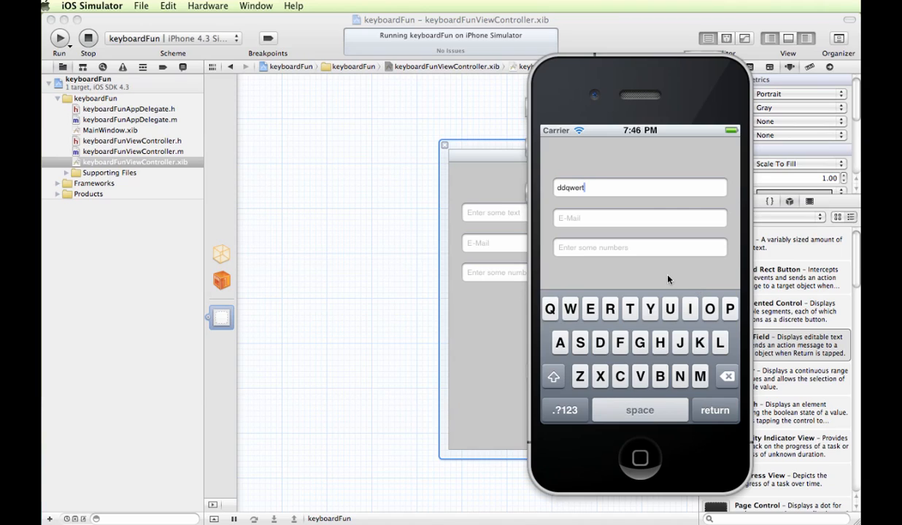
pyautogui.click(639, 217)
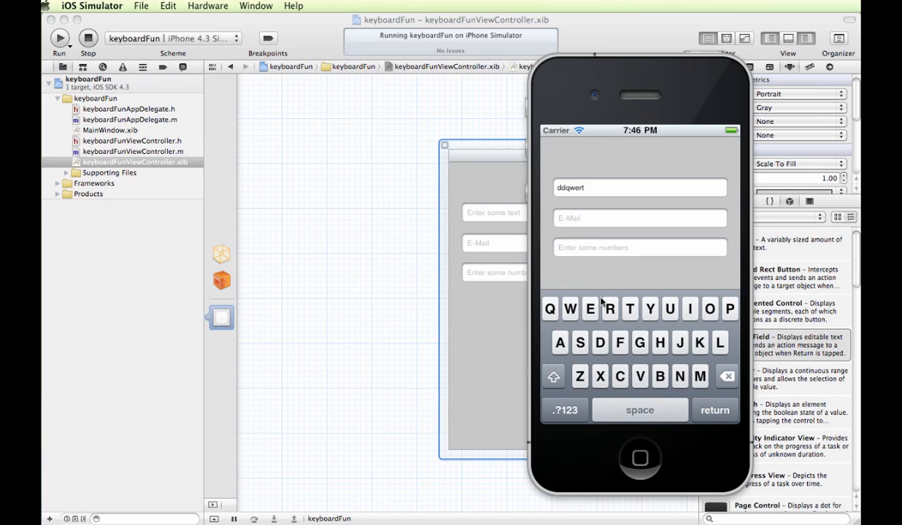
pyautogui.moveTo(628, 379)
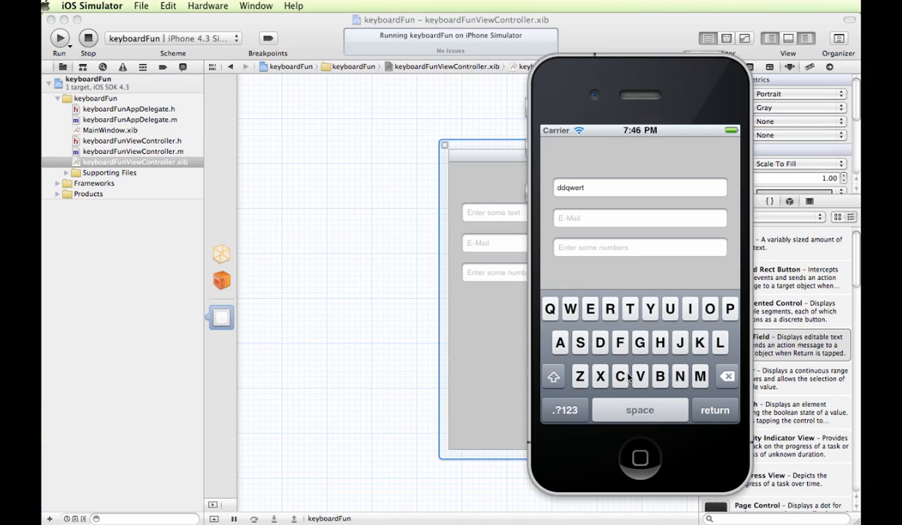
pyautogui.moveTo(617, 241)
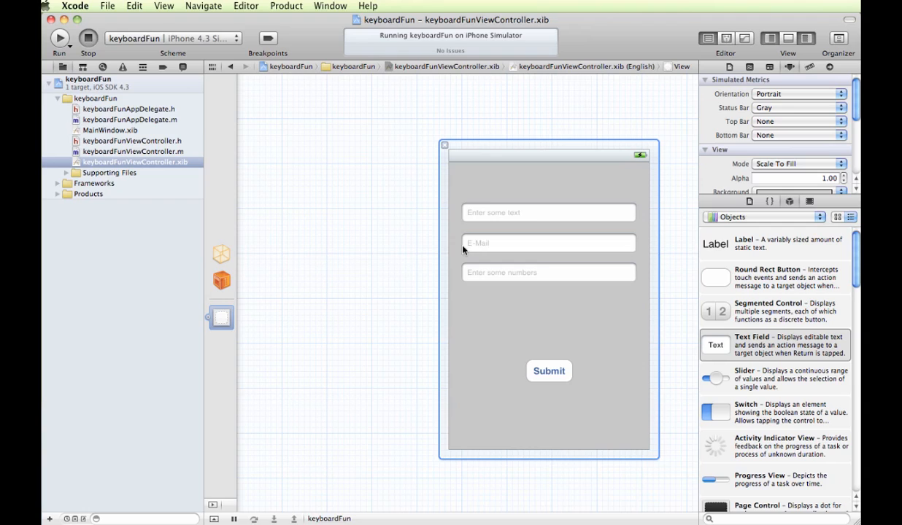
# Select the 'Enter some text' field and scroll the Attributes Inspector to its Keyboard settings.
pyautogui.click(548, 213)
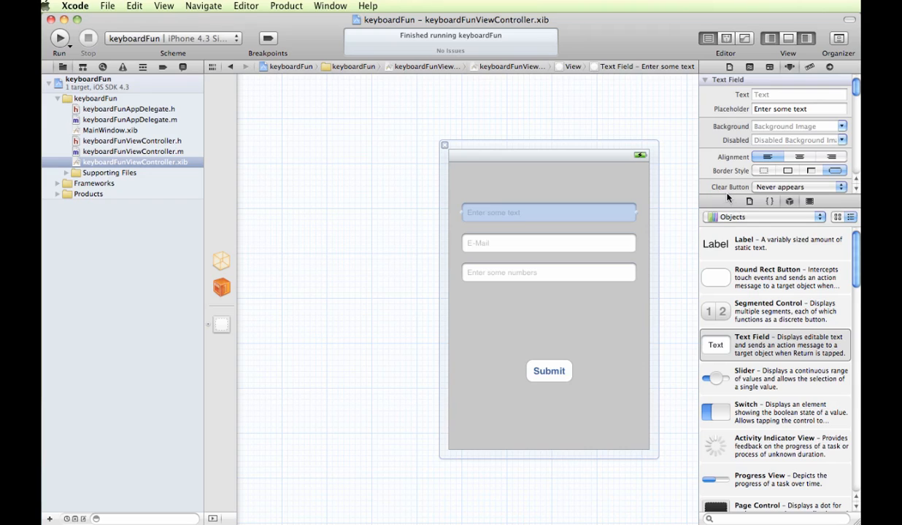
pyautogui.scroll(-3)
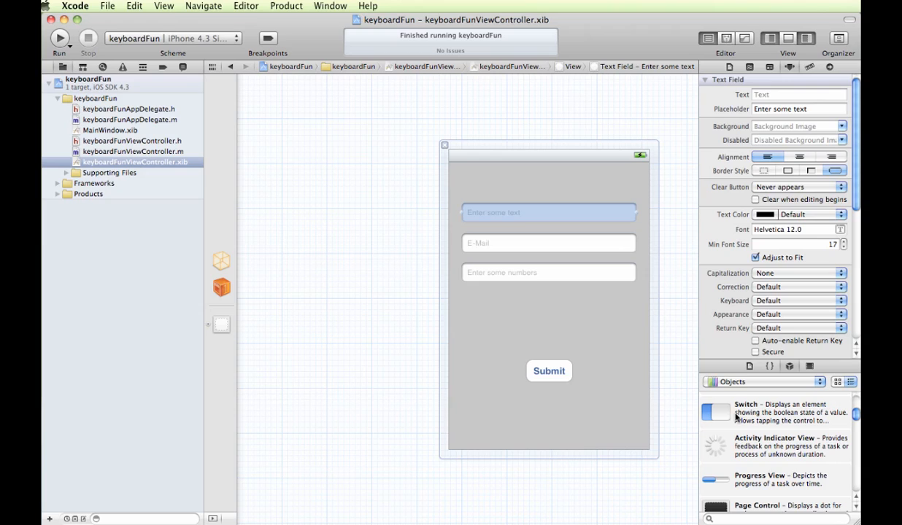
pyautogui.moveTo(762, 166)
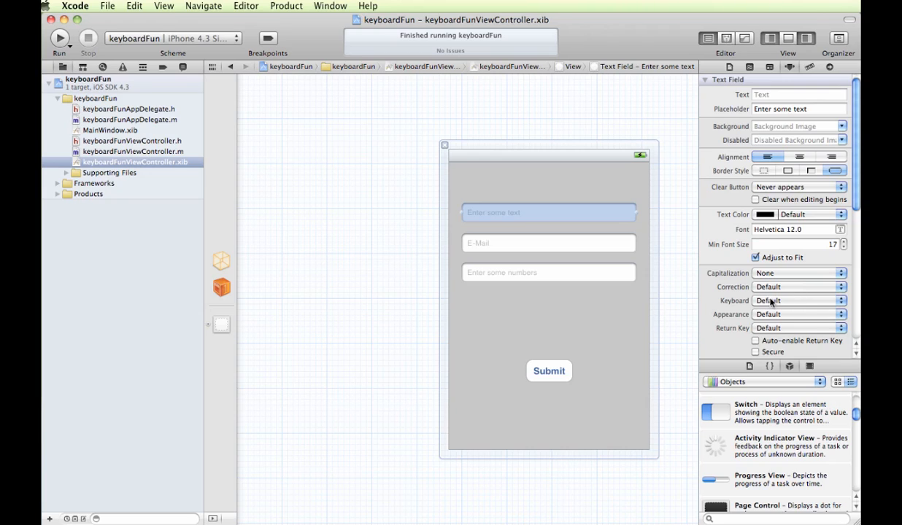
pyautogui.moveTo(769, 310)
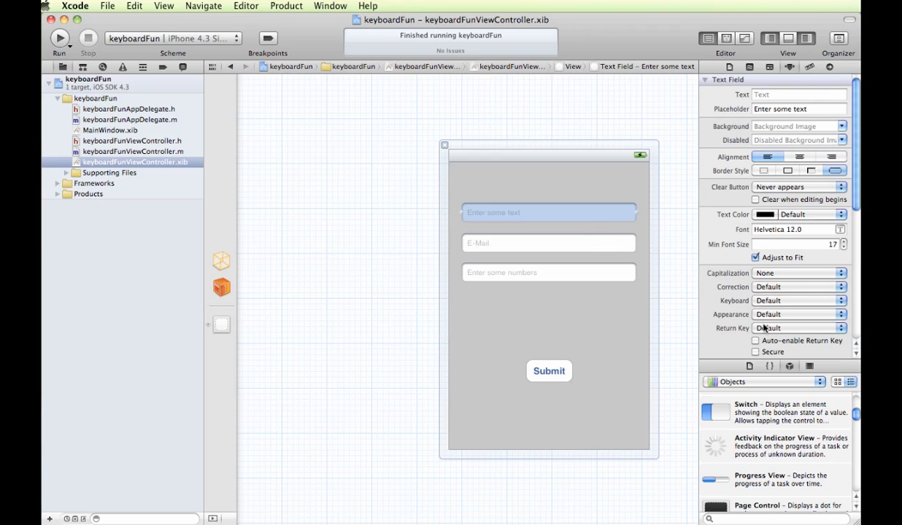
pyautogui.moveTo(605, 264)
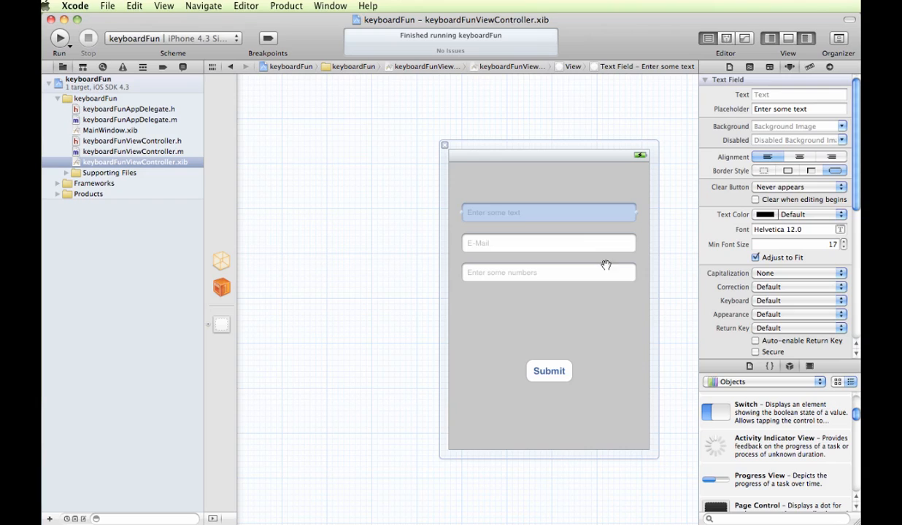
# In the Attributes Inspector, give the E-Mail field an E-mail Address keyboard and the numbers field Number Pad.
pyautogui.click(548, 243)
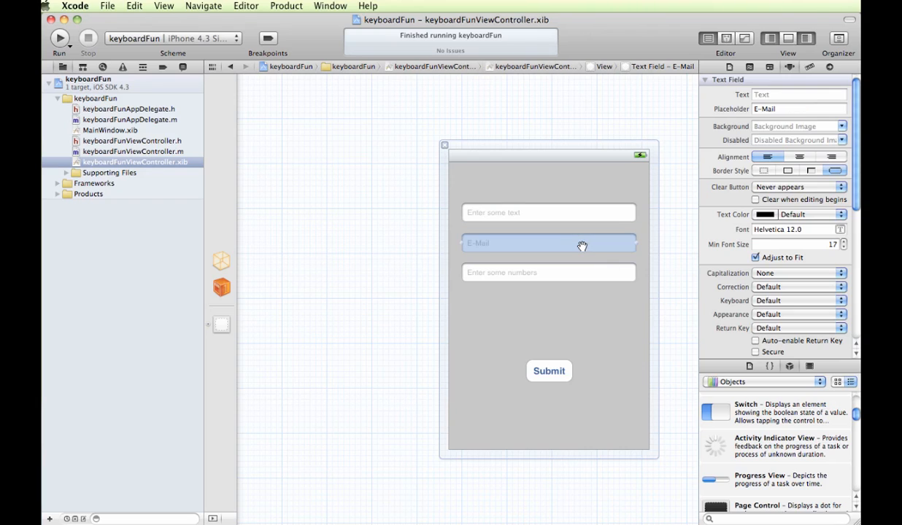
pyautogui.moveTo(782, 304)
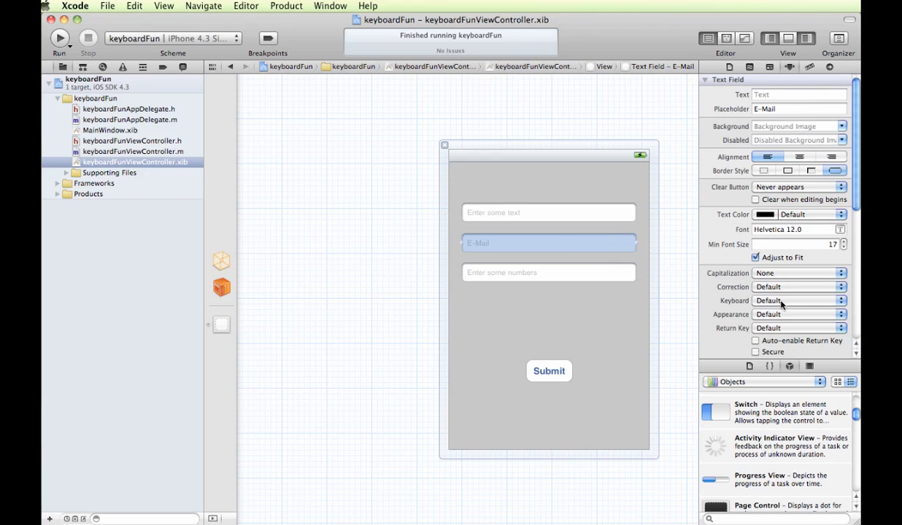
pyautogui.click(799, 300)
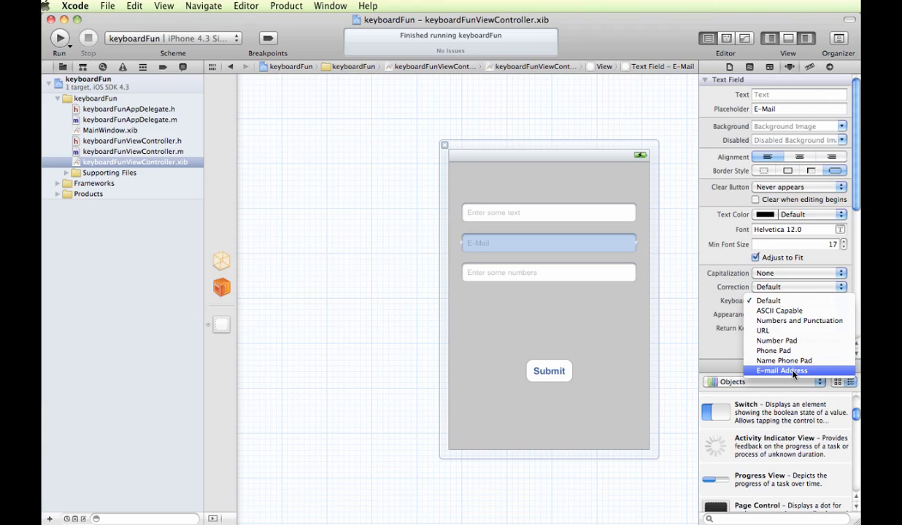
pyautogui.click(782, 370)
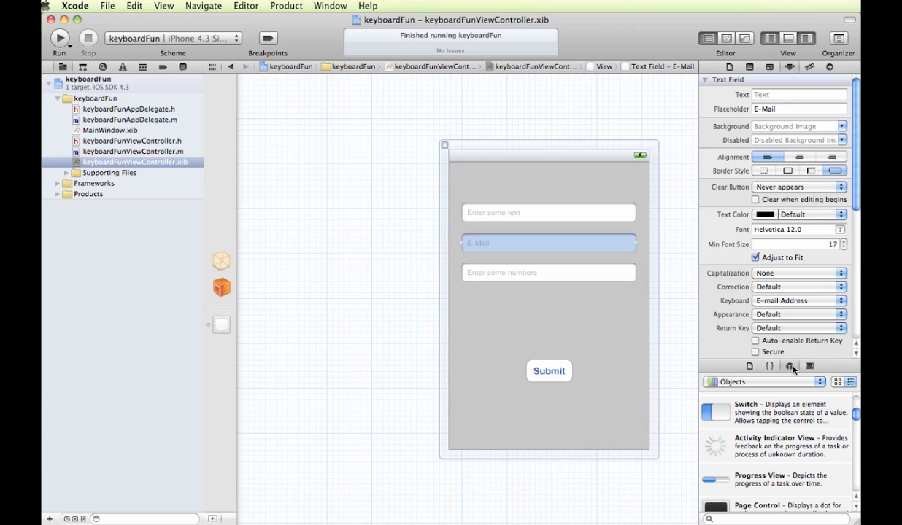
pyautogui.moveTo(702, 350)
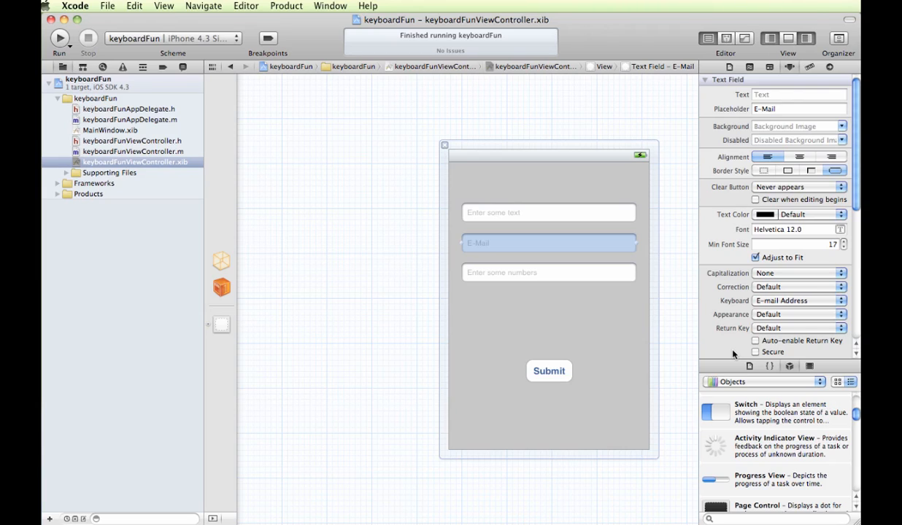
pyautogui.click(549, 272)
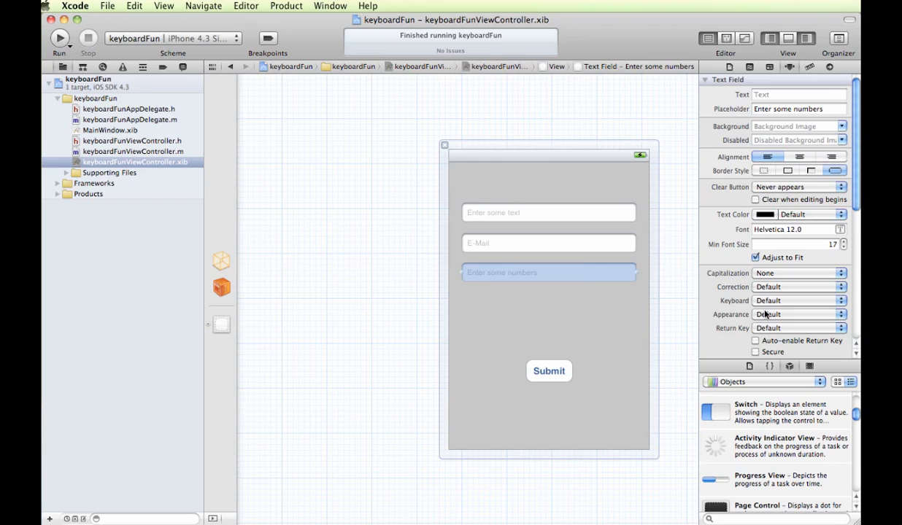
pyautogui.moveTo(765, 304)
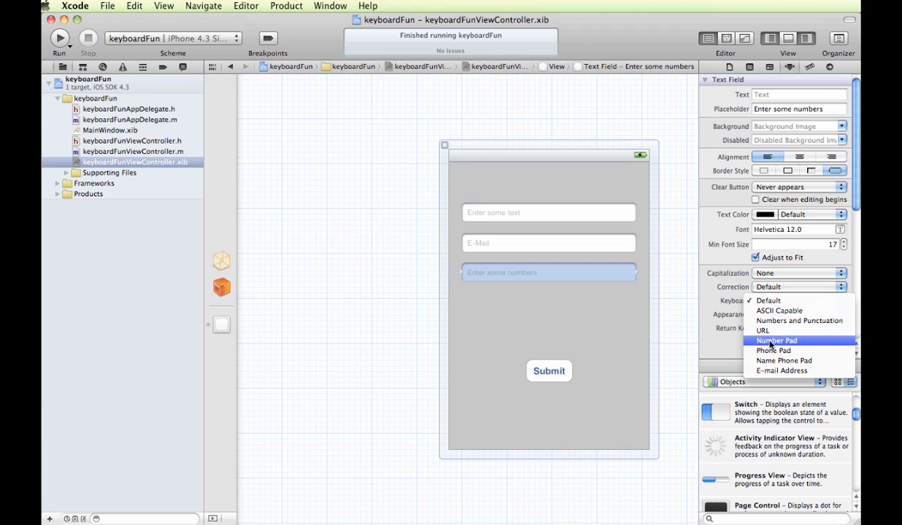
pyautogui.click(776, 340)
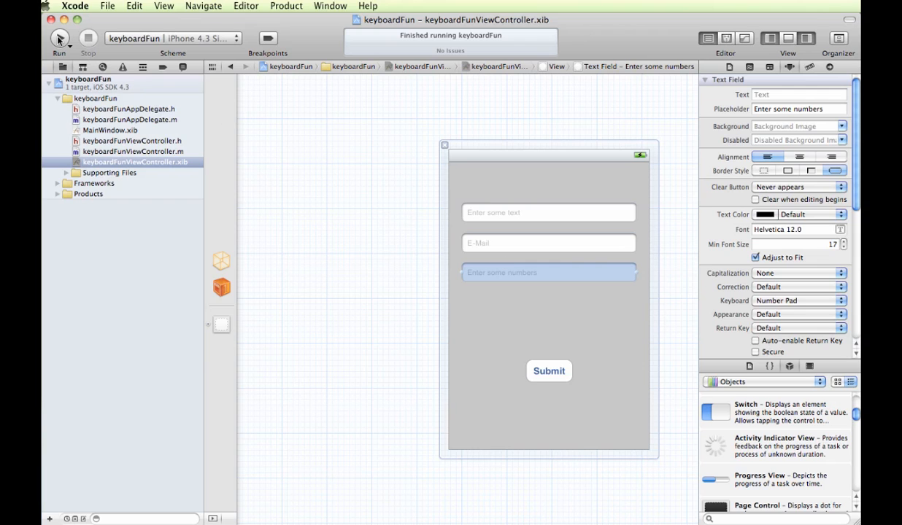
# Rerun keyboardFun, tap the text, E-Mail and numbers fields to view each keyboard, then stop.
pyautogui.click(58, 39)
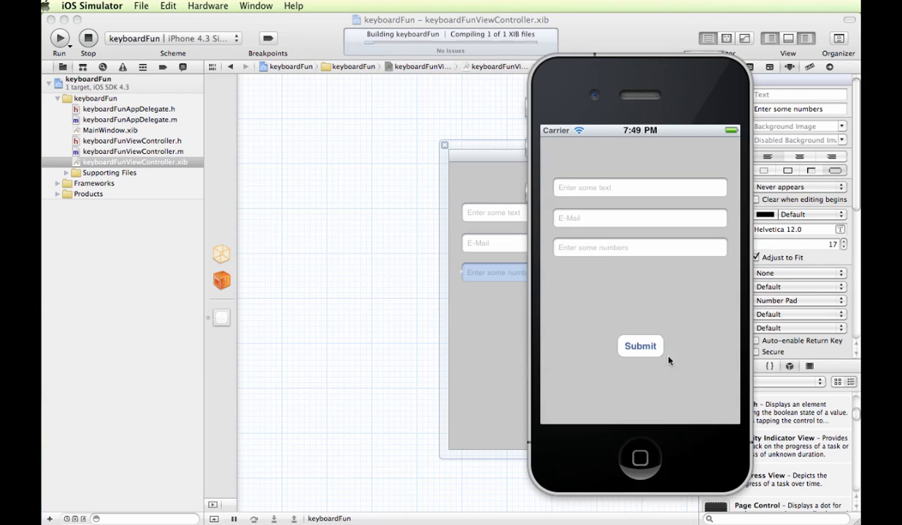
pyautogui.click(639, 188)
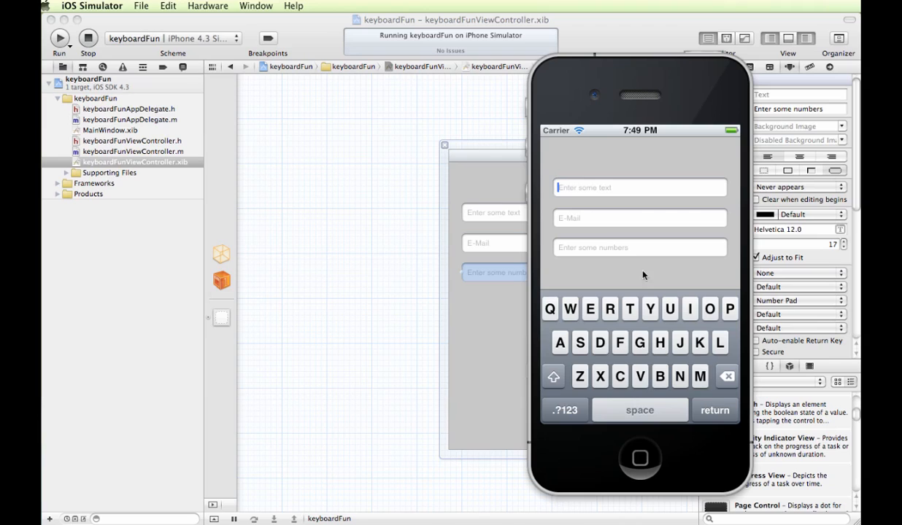
pyautogui.click(639, 218)
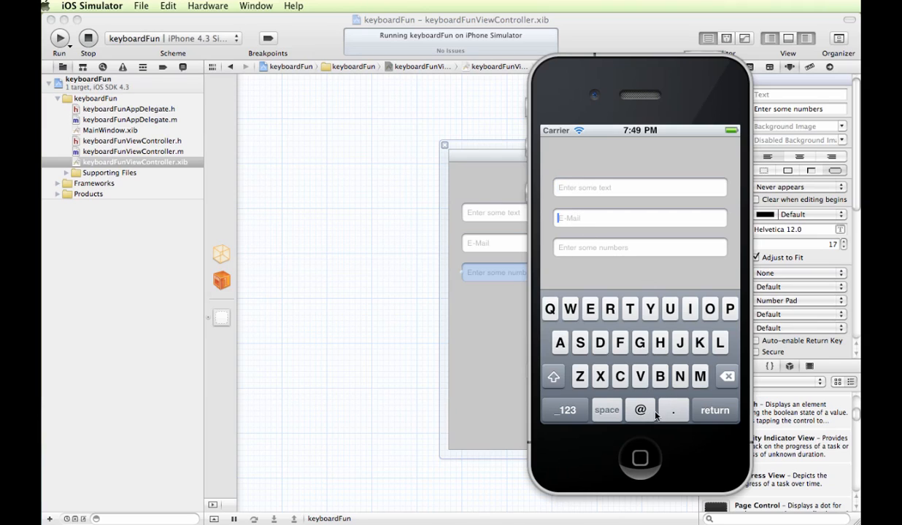
pyautogui.moveTo(646, 399)
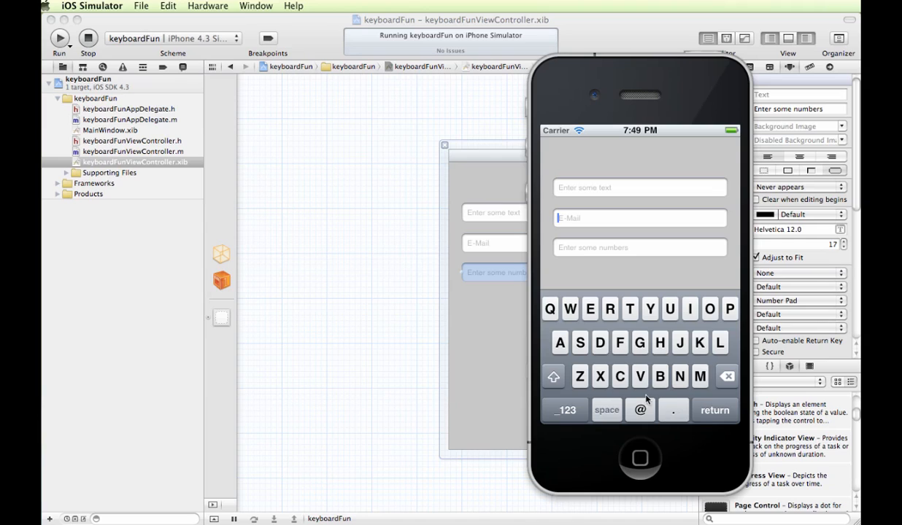
pyautogui.moveTo(580, 263)
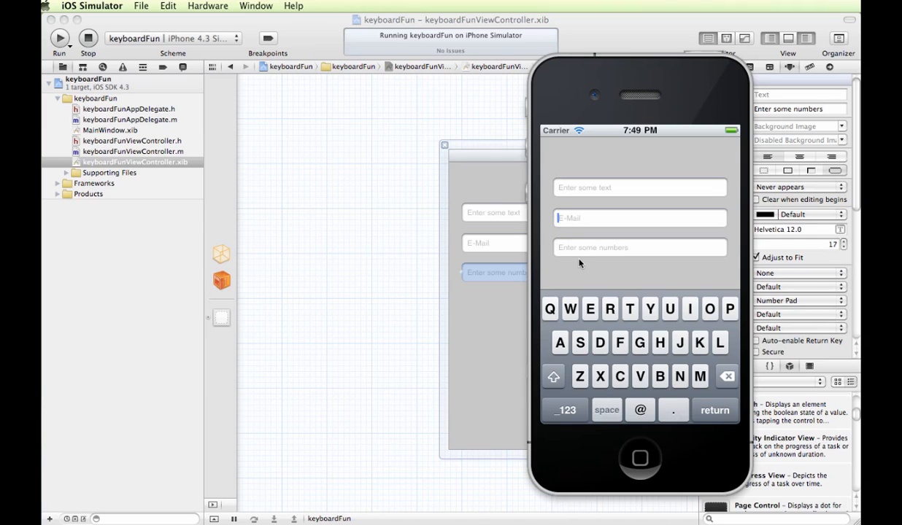
pyautogui.click(639, 248)
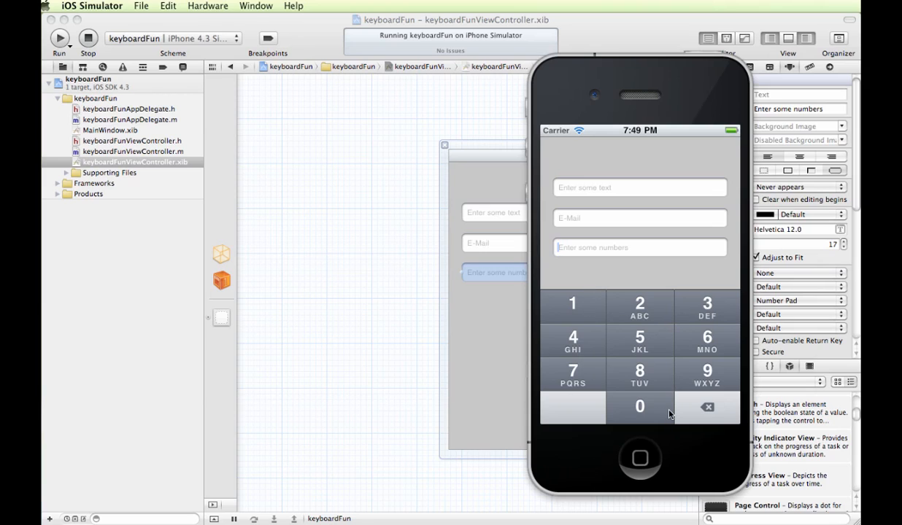
pyautogui.moveTo(581, 235)
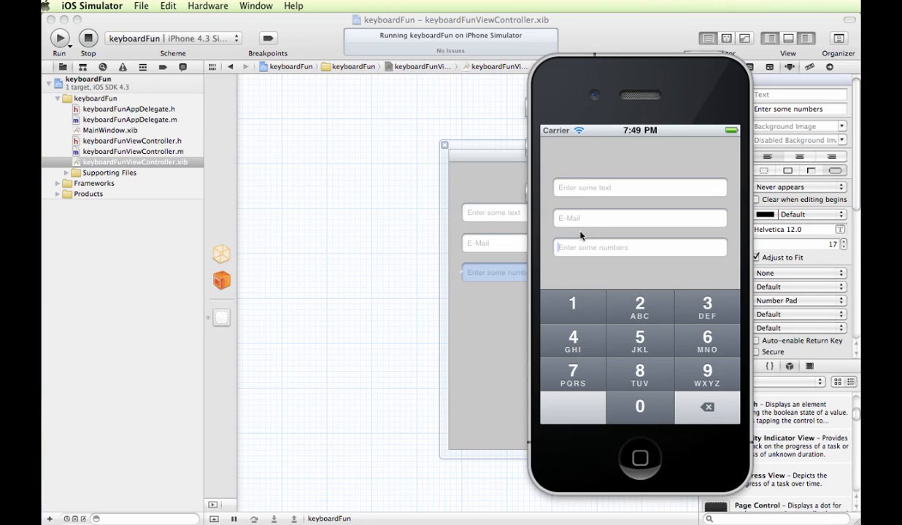
pyautogui.click(639, 188)
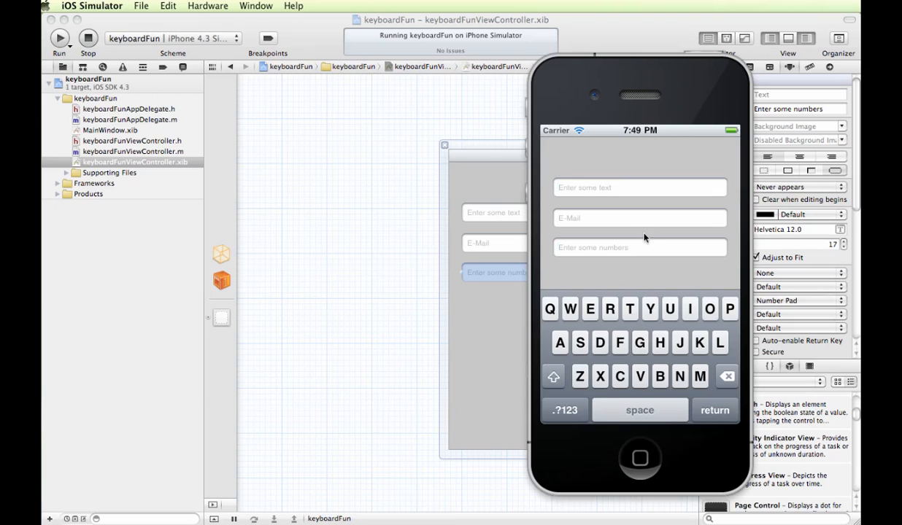
pyautogui.moveTo(704, 409)
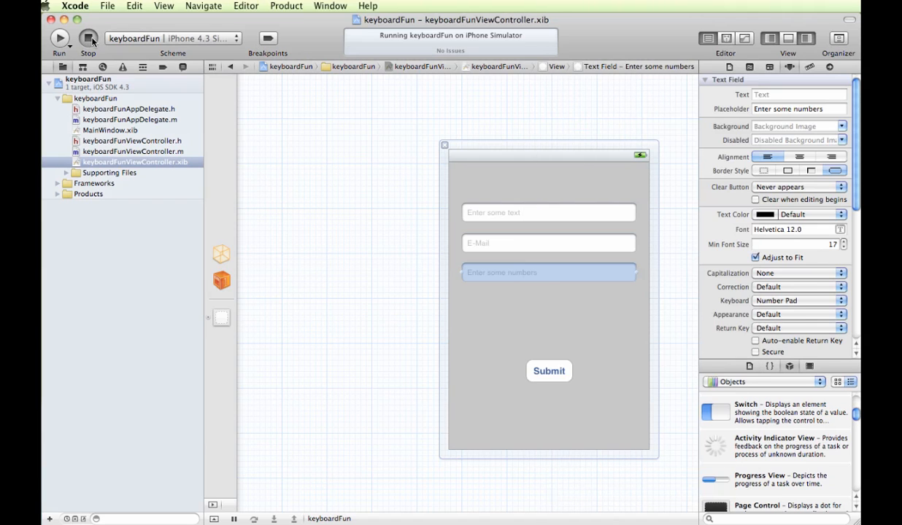
pyautogui.click(88, 38)
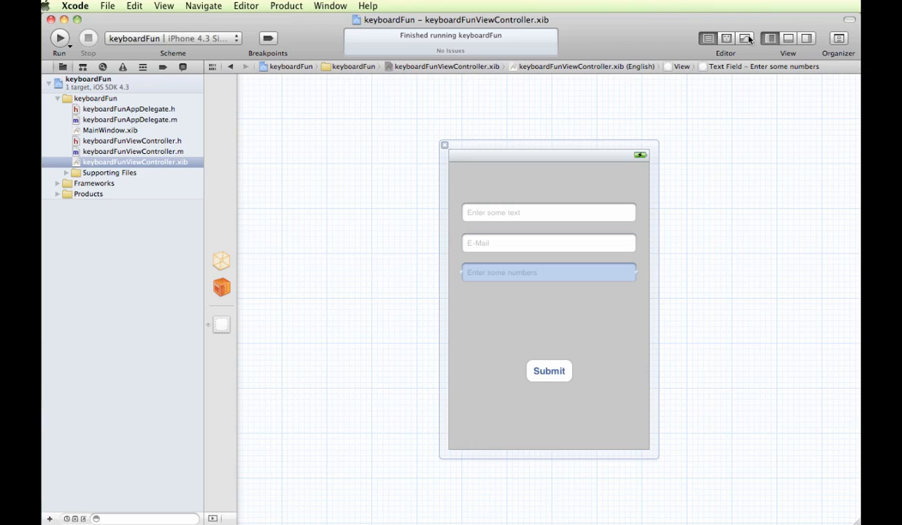
# Show keyboardFunViewController.h in the assistant editor and drag the Enter some text field into it.
pyautogui.click(723, 38)
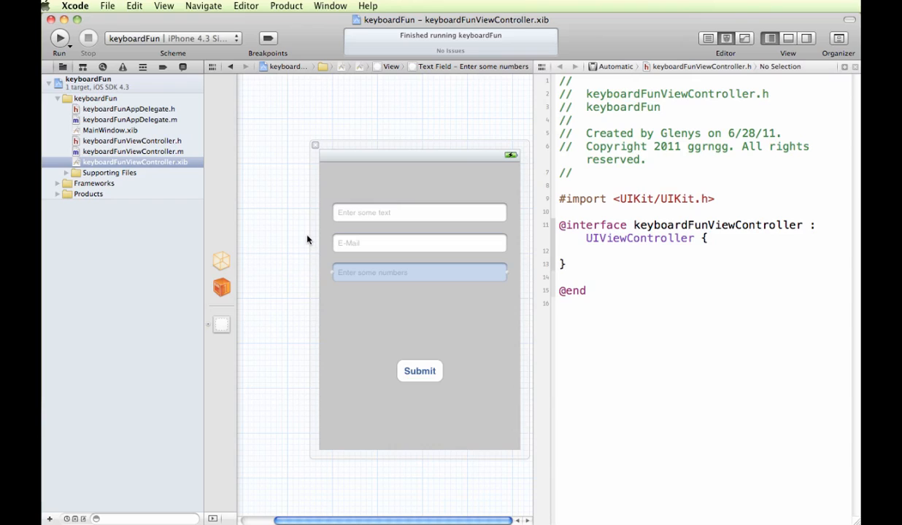
pyautogui.click(419, 212)
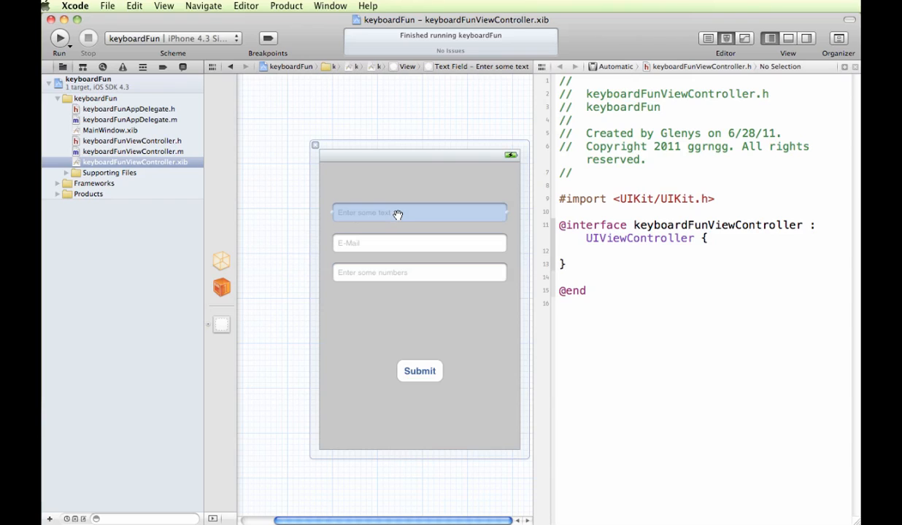
pyautogui.moveTo(484, 213)
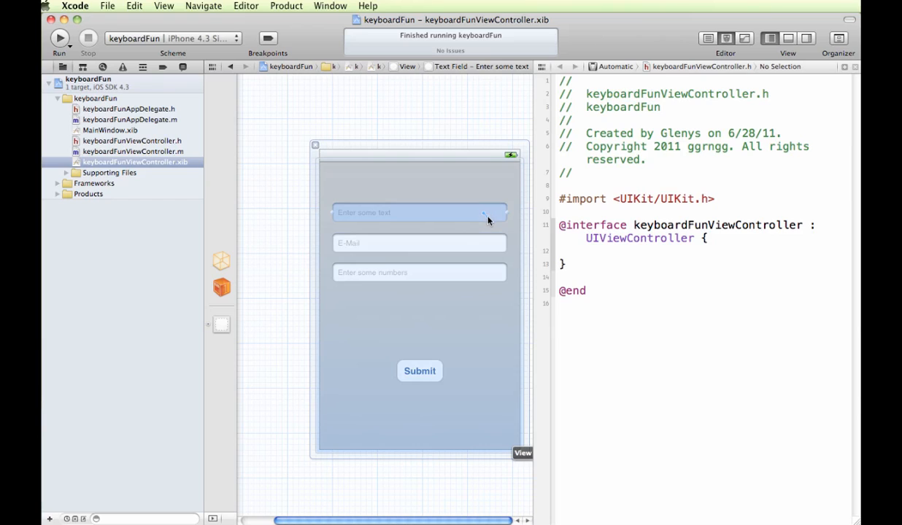
pyautogui.moveTo(485, 213); pyautogui.dragTo(558, 272)
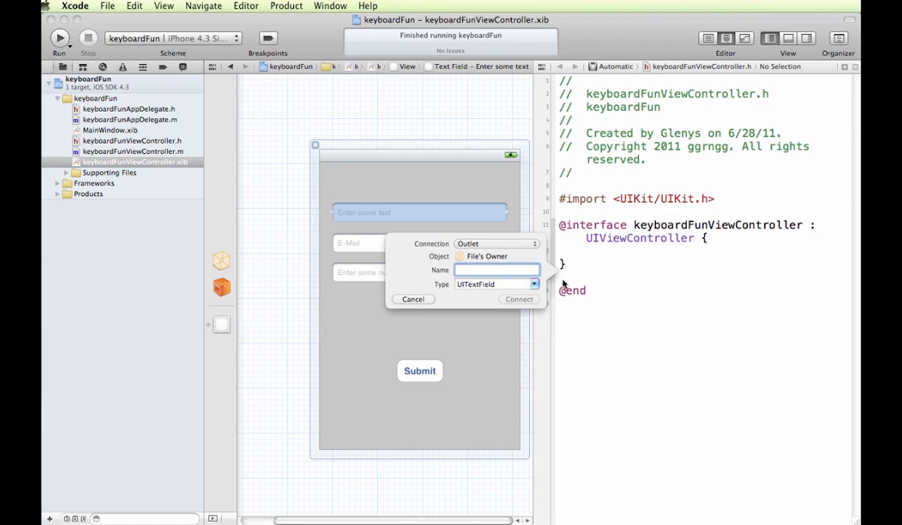
# Create the someText outlet for the text field and emailText for the E-Mail field.
pyautogui.click(496, 269)
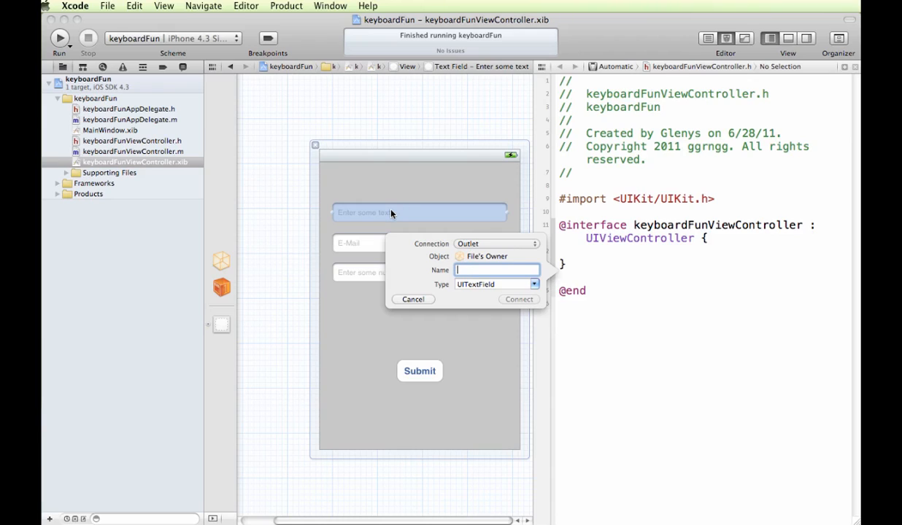
pyautogui.write('someText')
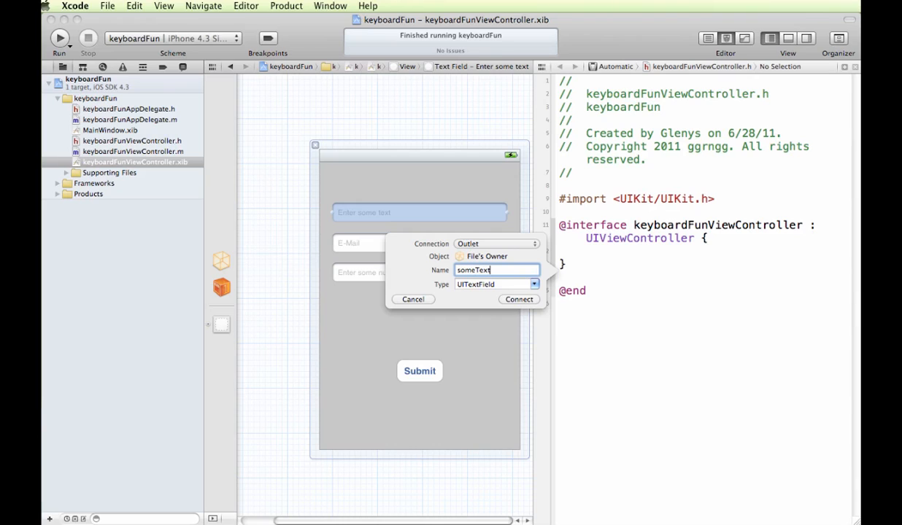
pyautogui.moveTo(487, 294)
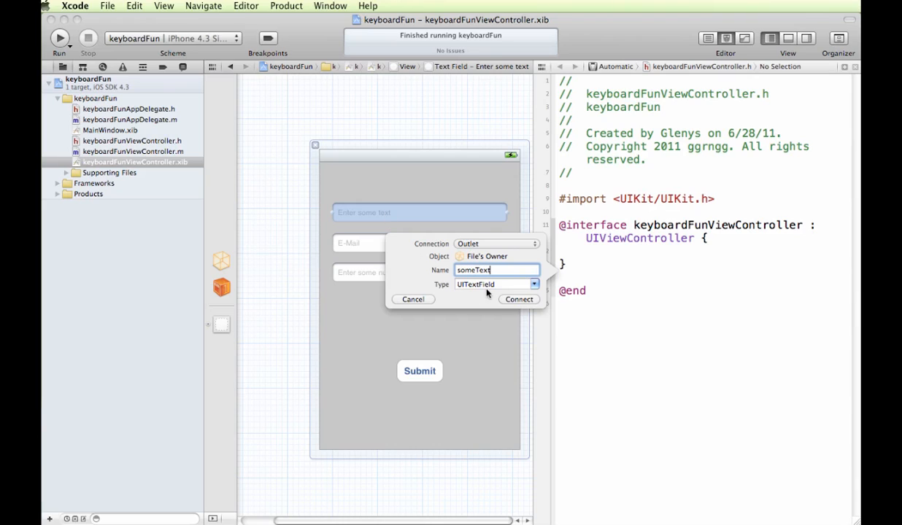
pyautogui.click(519, 299)
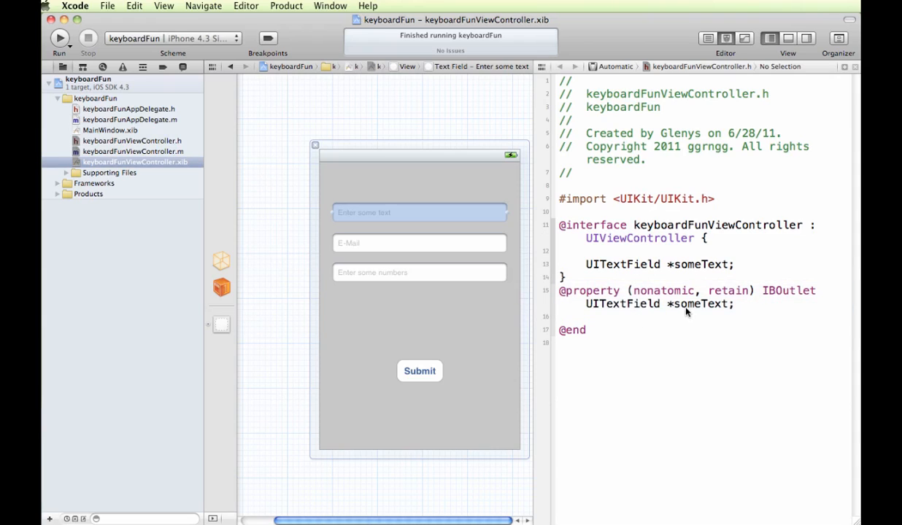
pyautogui.click(419, 242)
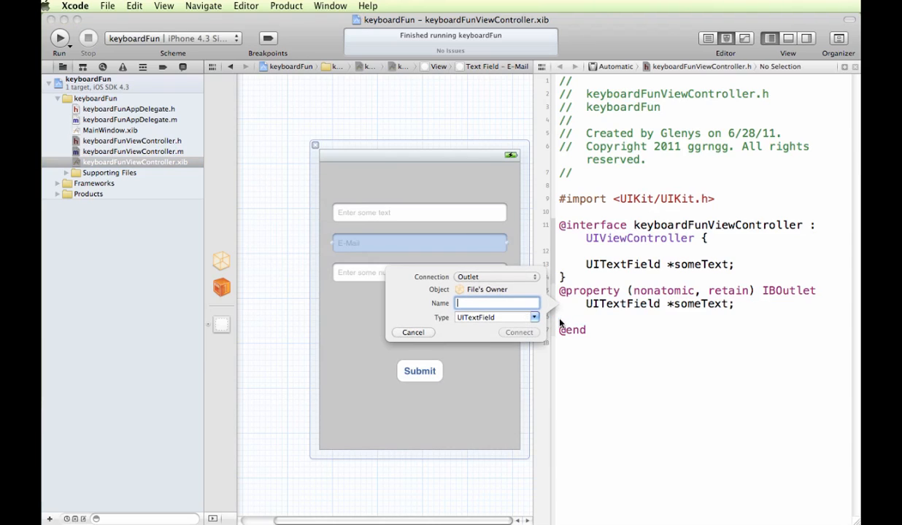
pyautogui.write('emailText')
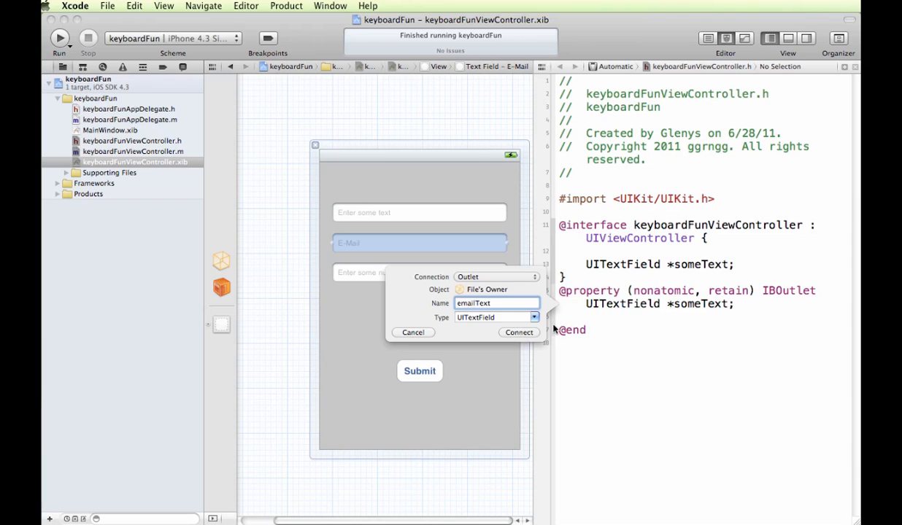
pyautogui.click(518, 333)
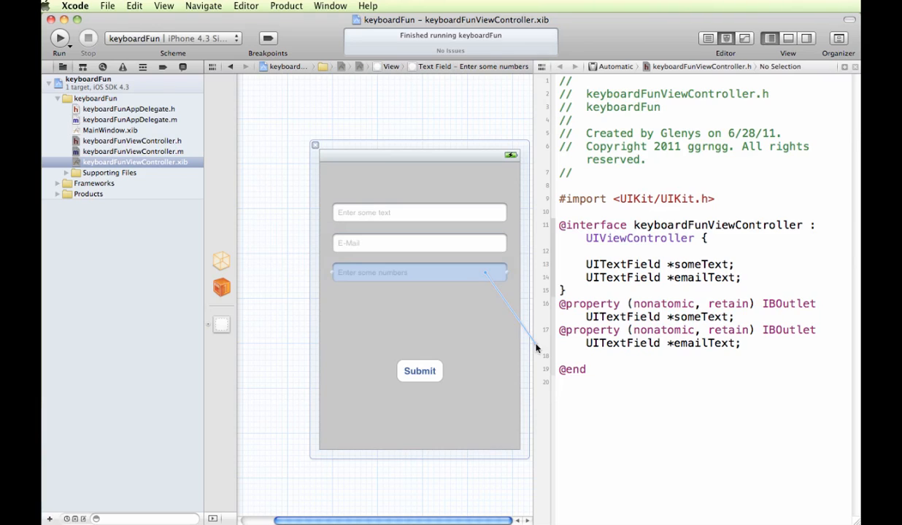
# Create the numberText outlet for the numbers field and run the app again.
pyautogui.moveTo(486, 272); pyautogui.dragTo(544, 357)
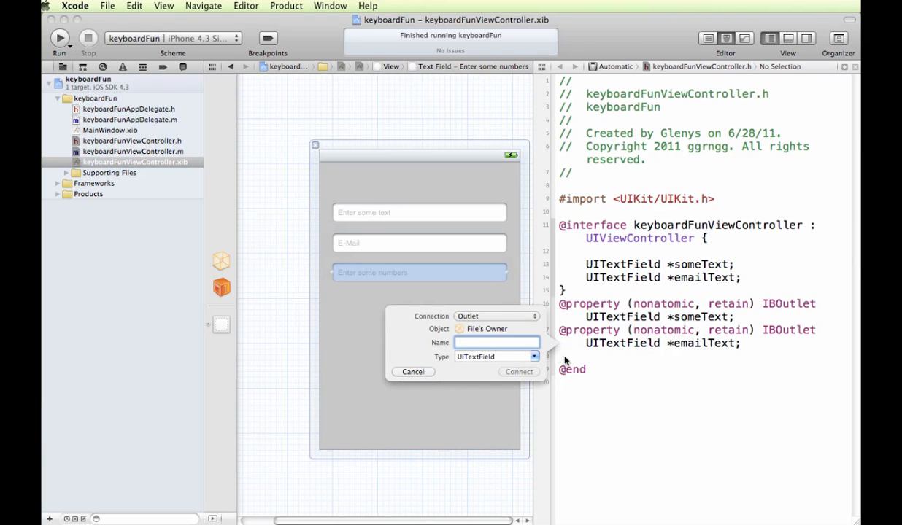
pyautogui.write('s')
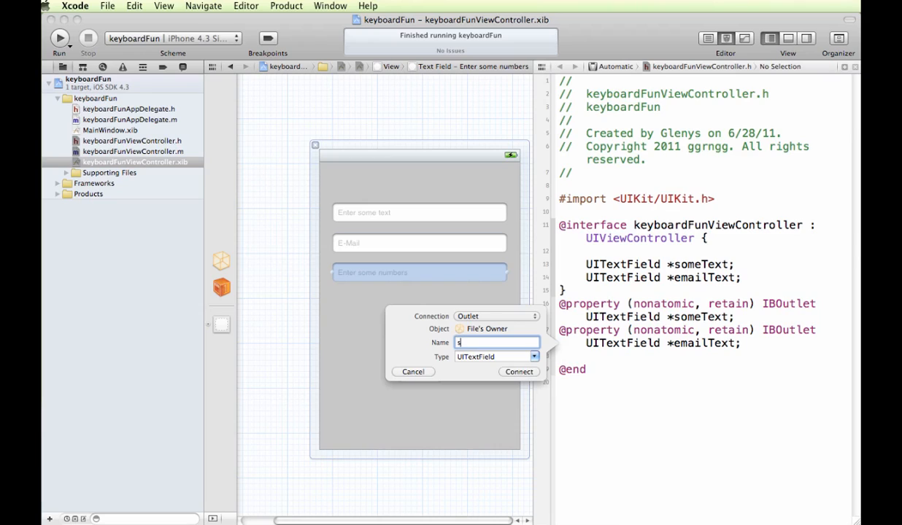
pyautogui.write('numberText')
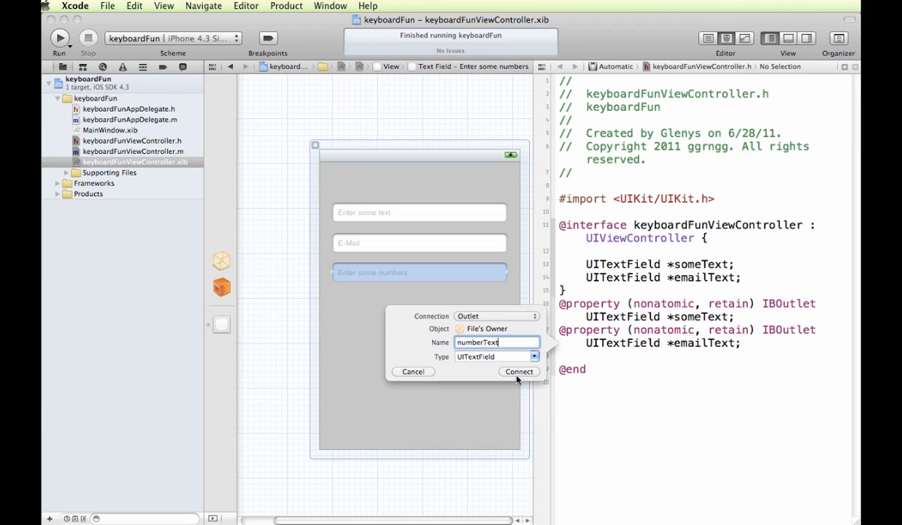
pyautogui.click(519, 371)
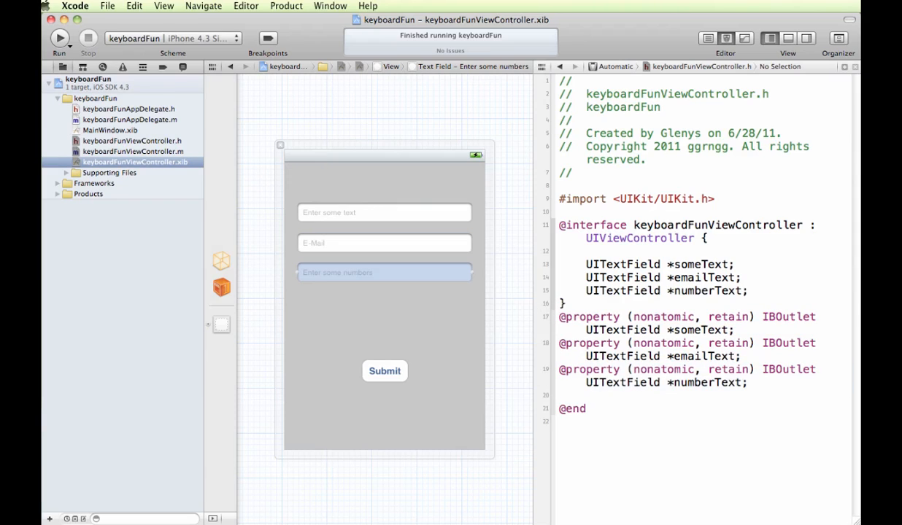
pyautogui.moveTo(52, 19)
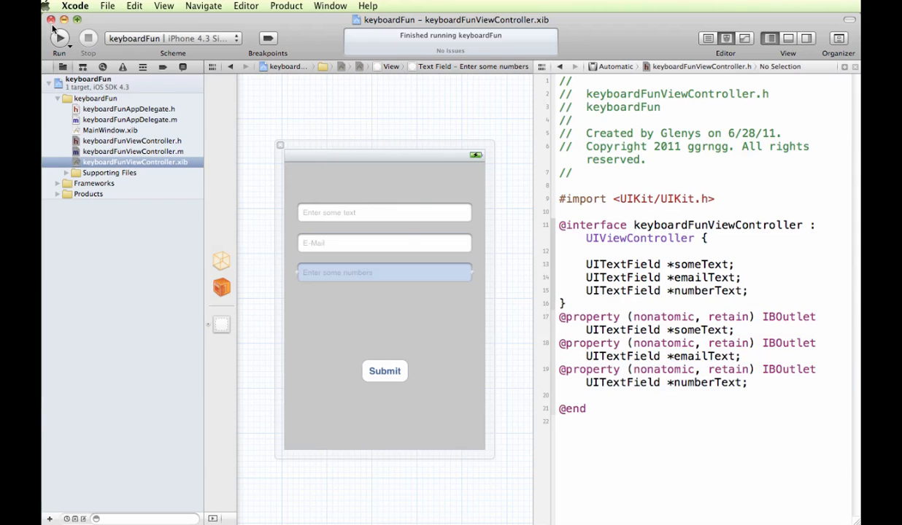
pyautogui.click(57, 41)
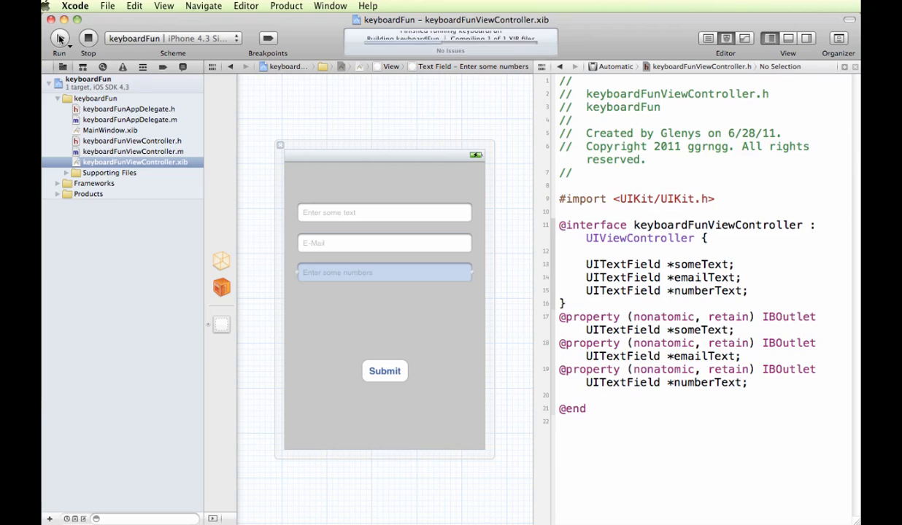
# Relaunch keyboardFun and focus the Enter some text field to bring up its keyboard.
pyautogui.click(58, 39)
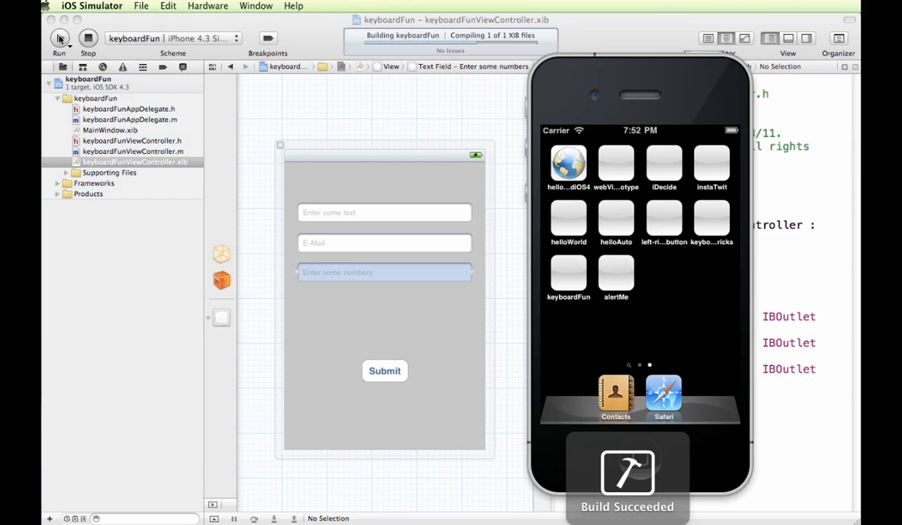
pyautogui.click(58, 38)
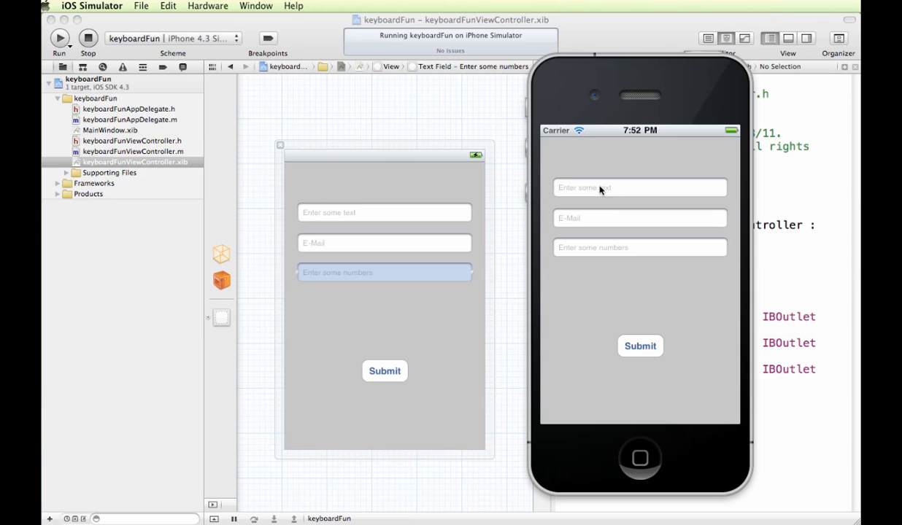
pyautogui.click(639, 187)
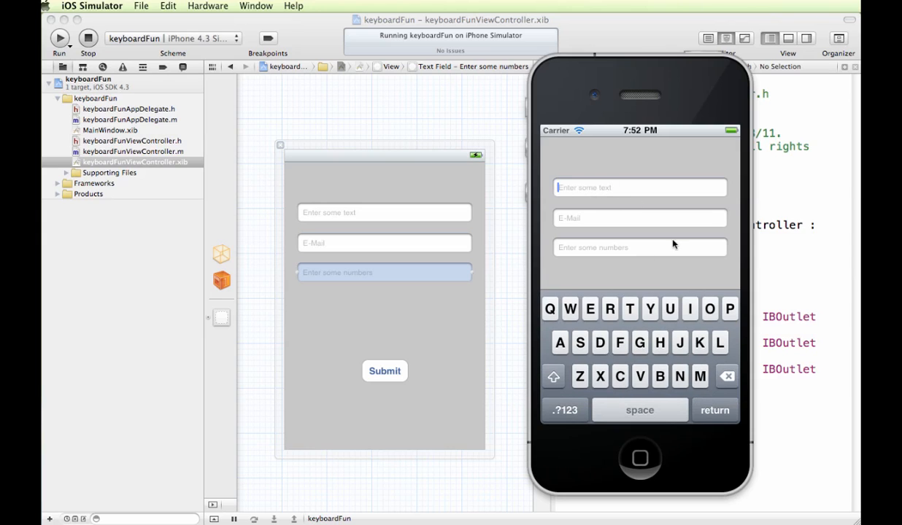
pyautogui.moveTo(730, 404)
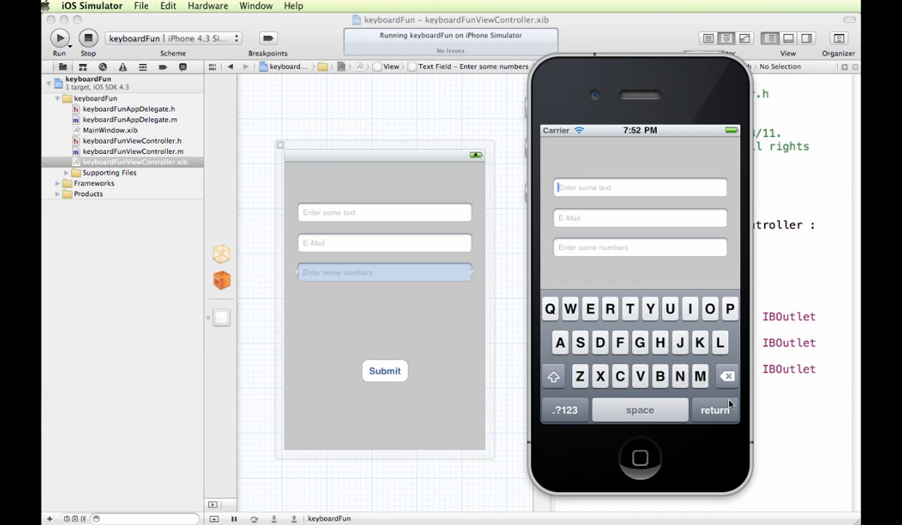
pyautogui.moveTo(687, 326)
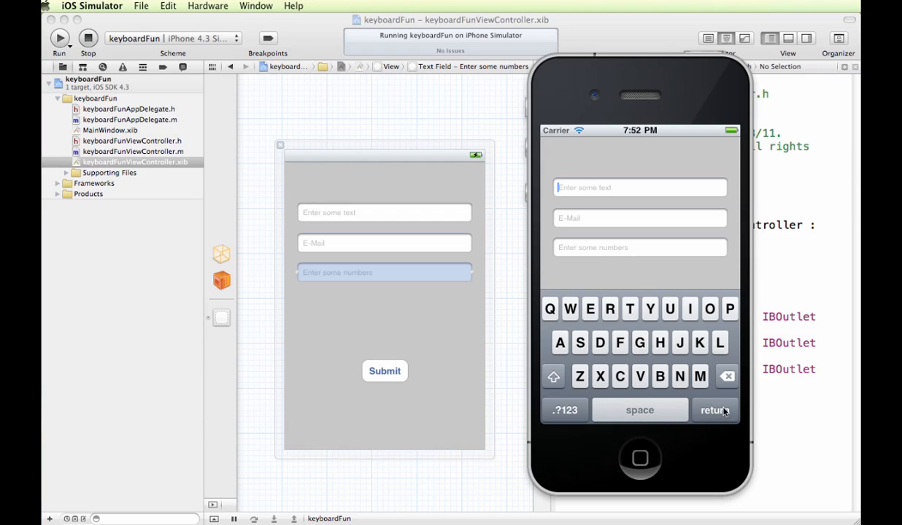
pyautogui.moveTo(717, 416)
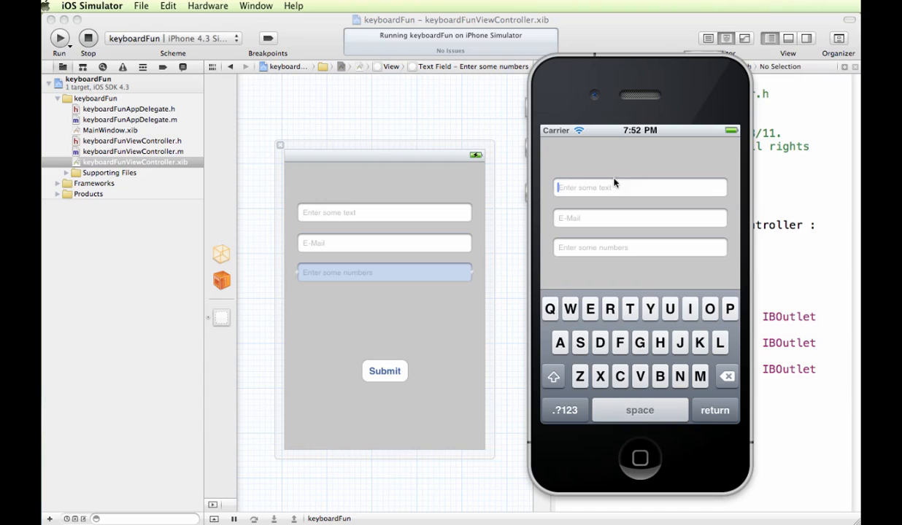
pyautogui.moveTo(764, 459)
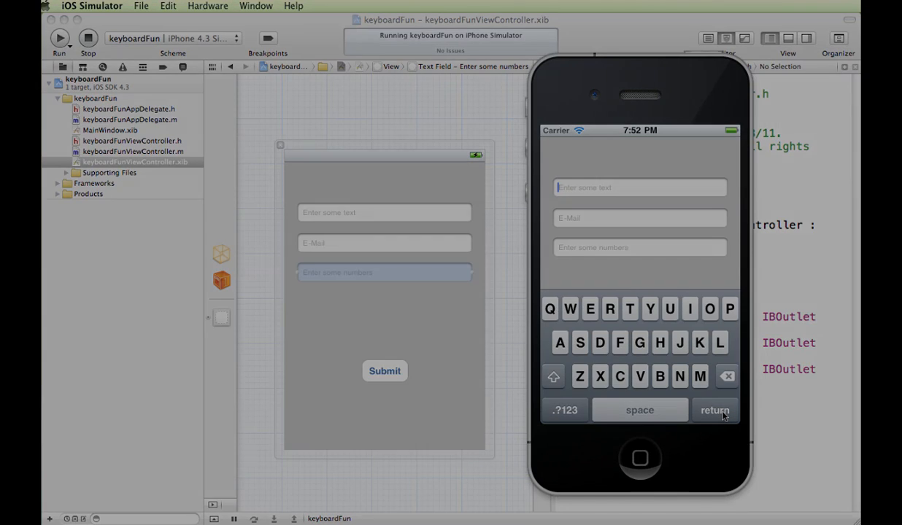
# Back in Xcode, select the Enter some text field in the interface layout.
pyautogui.click(88, 39)
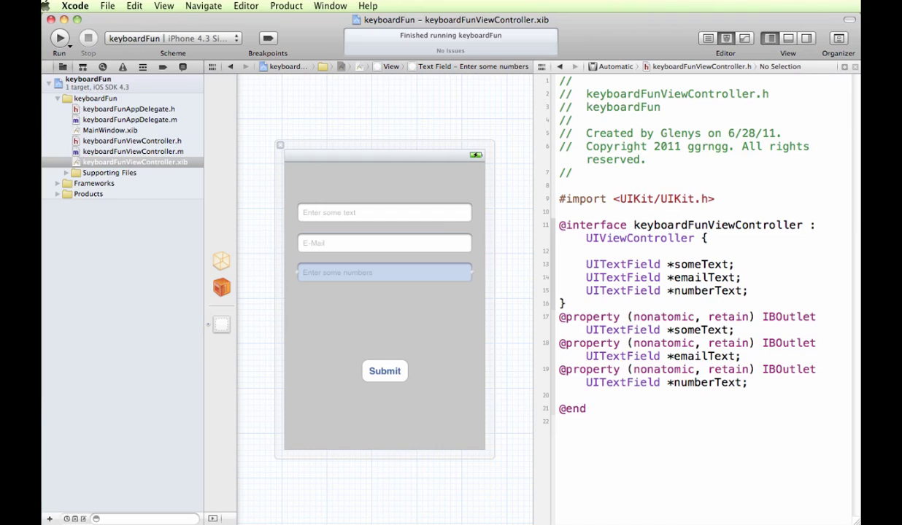
pyautogui.click(385, 213)
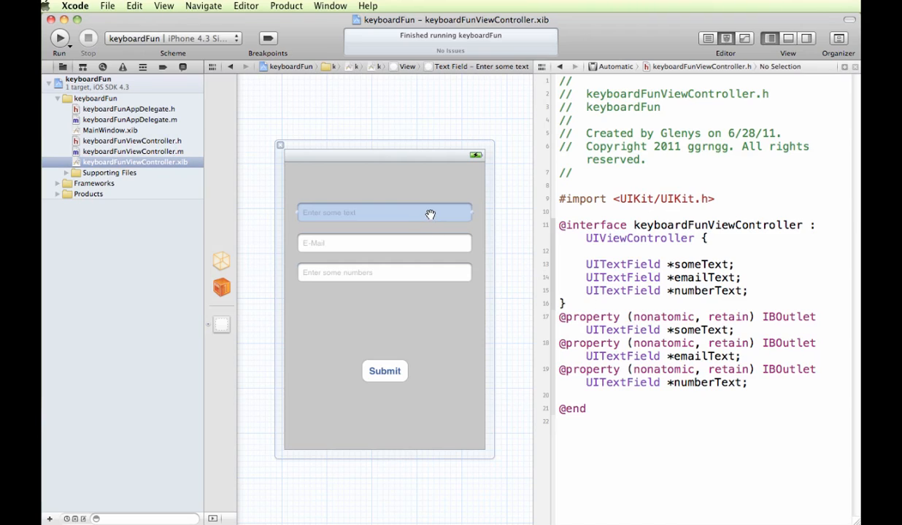
pyautogui.moveTo(435, 215)
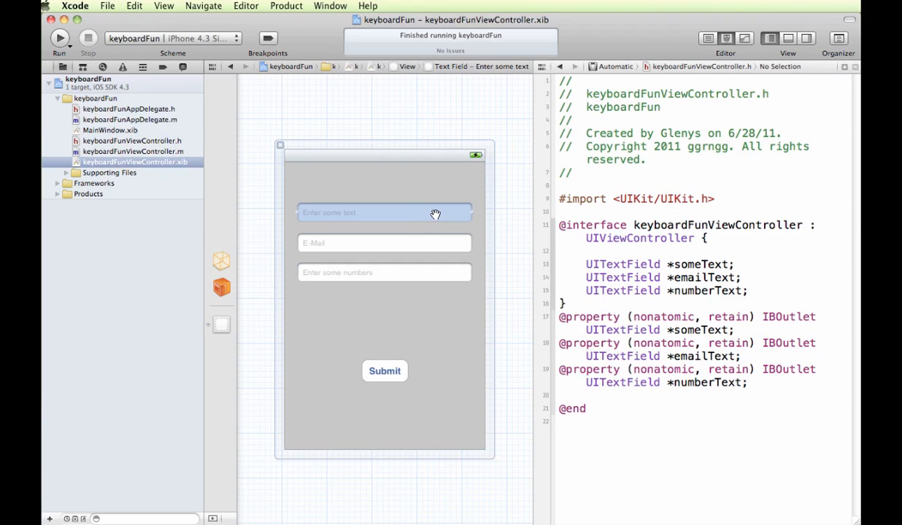
pyautogui.moveTo(439, 211)
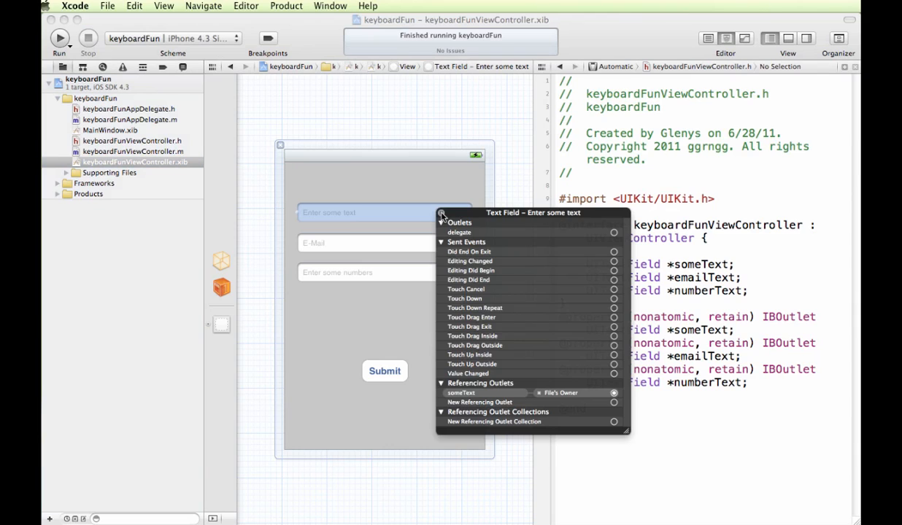
pyautogui.moveTo(498, 217)
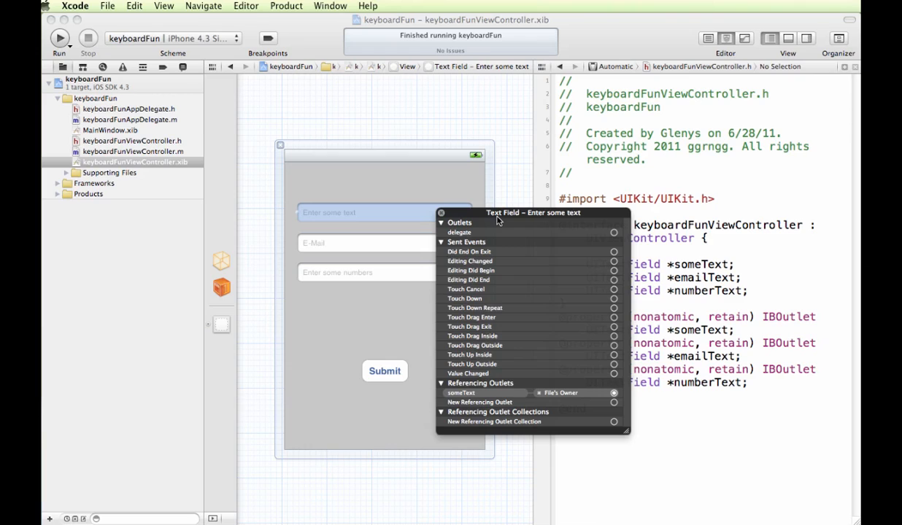
pyautogui.moveTo(497, 241)
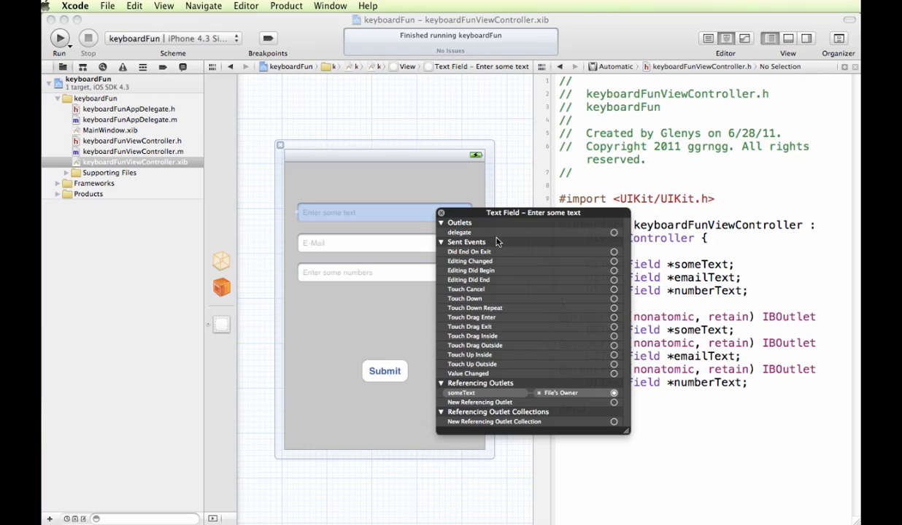
pyautogui.moveTo(496, 261)
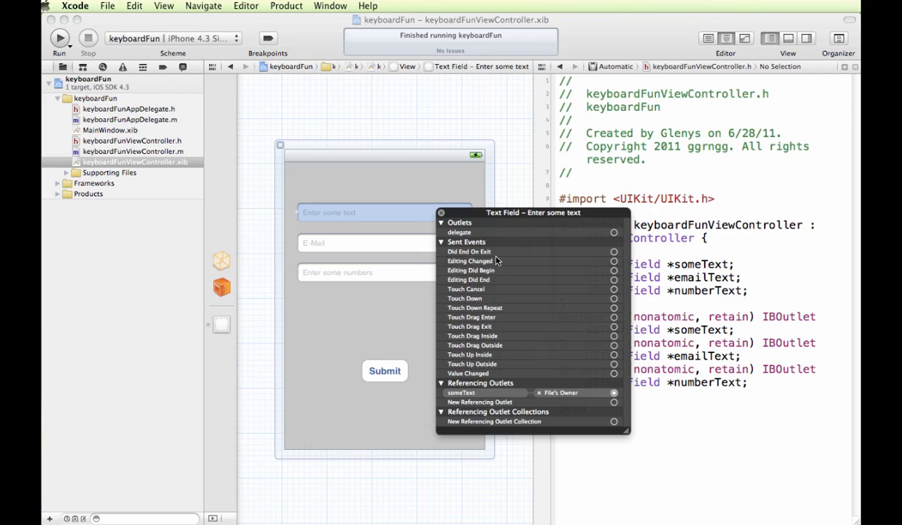
pyautogui.moveTo(550, 334)
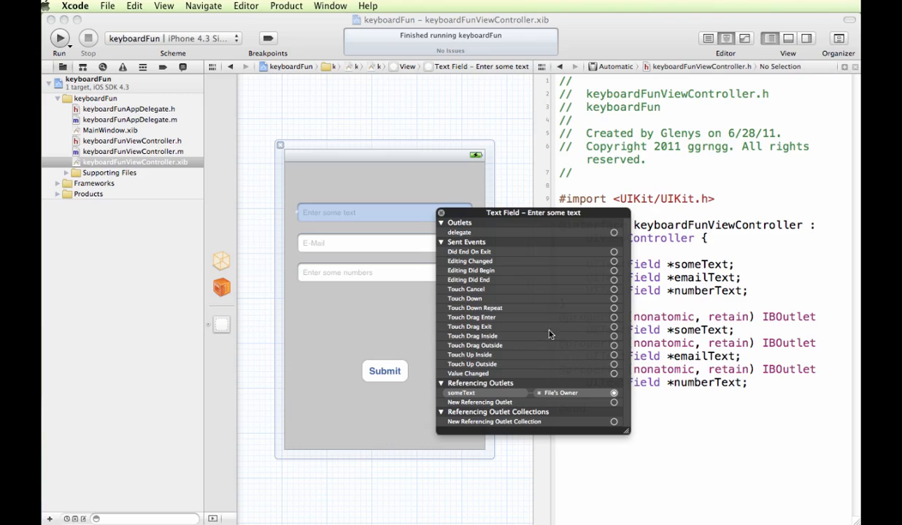
pyautogui.moveTo(456, 253)
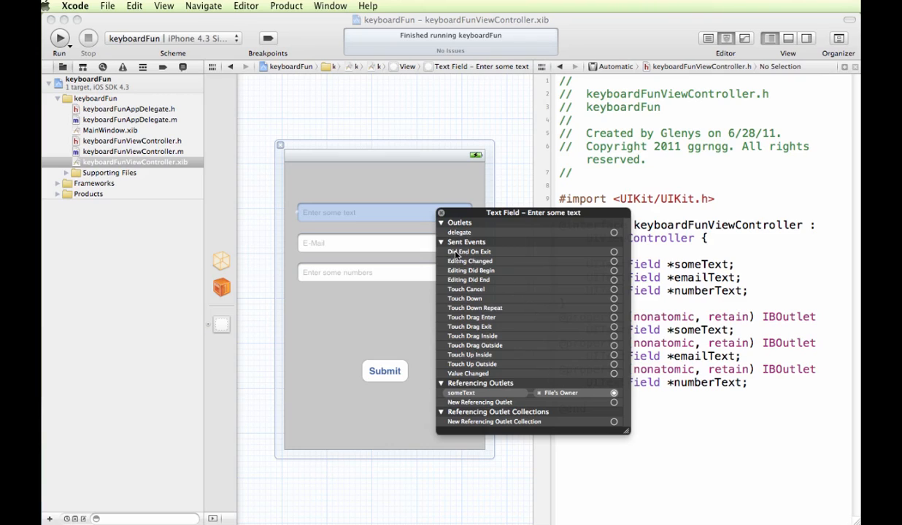
pyautogui.moveTo(504, 256)
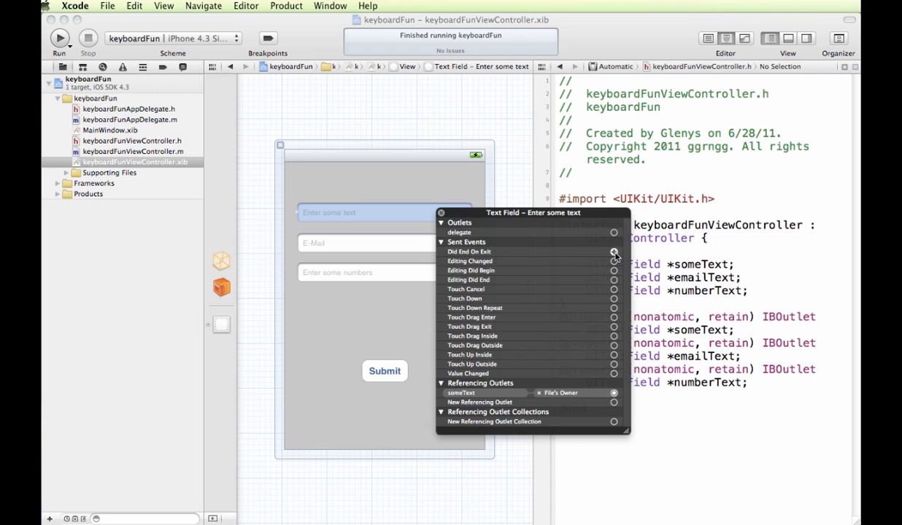
# Drag the text field's Did End On Exit event into the header and name the action doneTyping.
pyautogui.moveTo(613, 251); pyautogui.dragTo(645, 394)
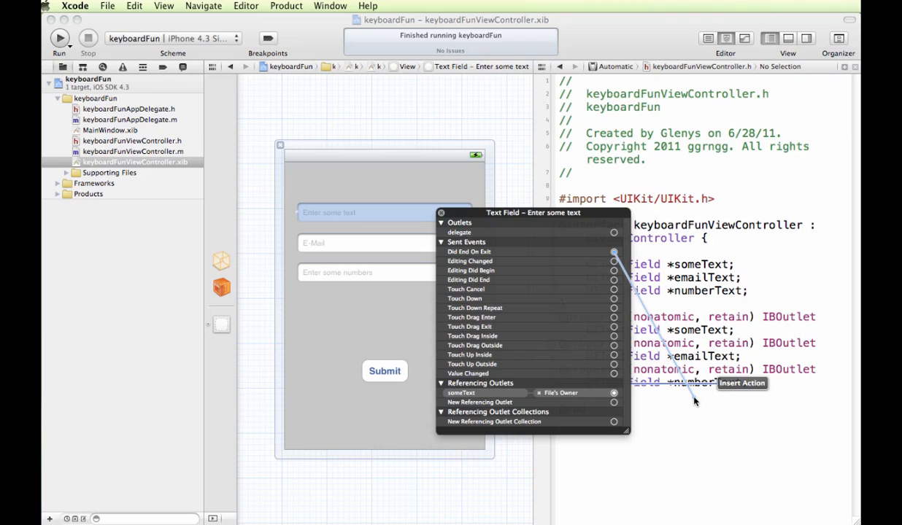
pyautogui.click(742, 384)
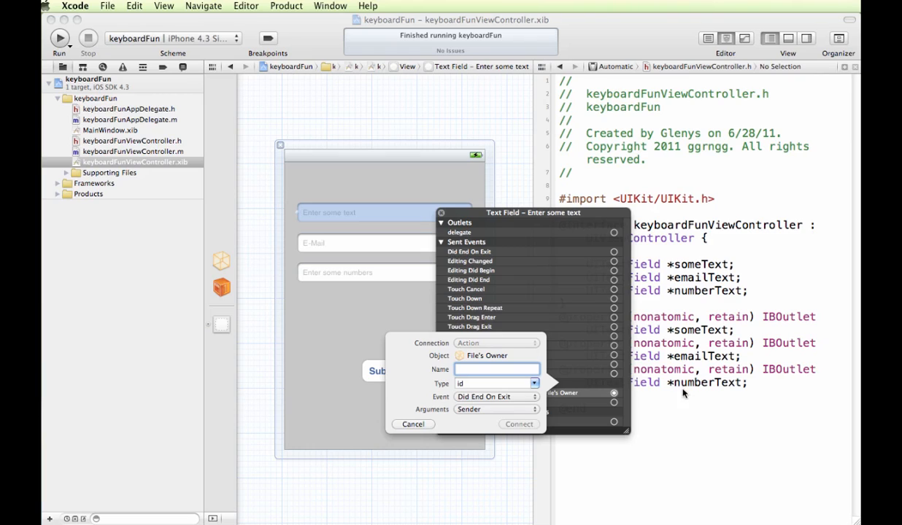
pyautogui.moveTo(495, 343)
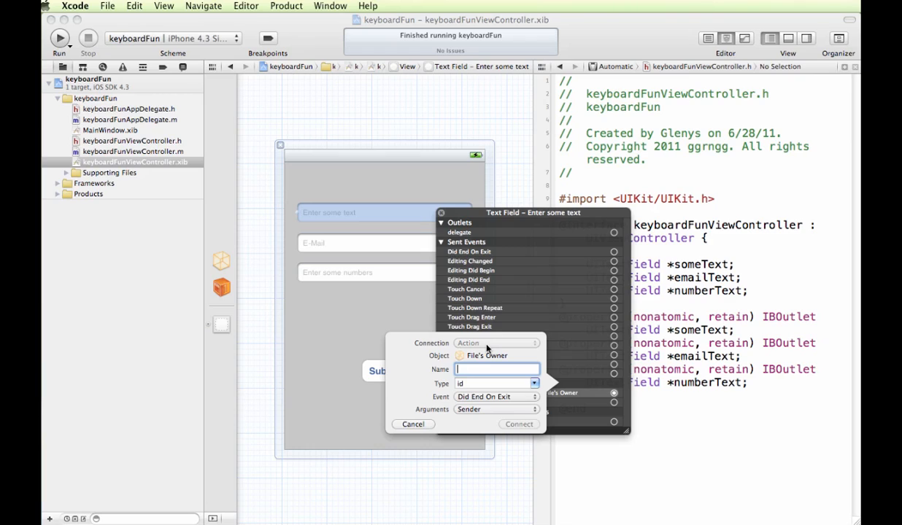
pyautogui.write('doneTyp')
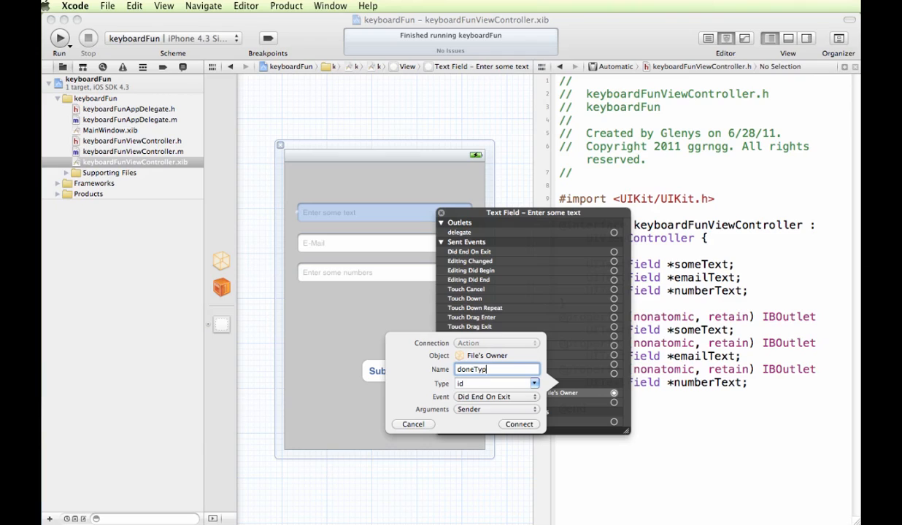
pyautogui.write('ing')
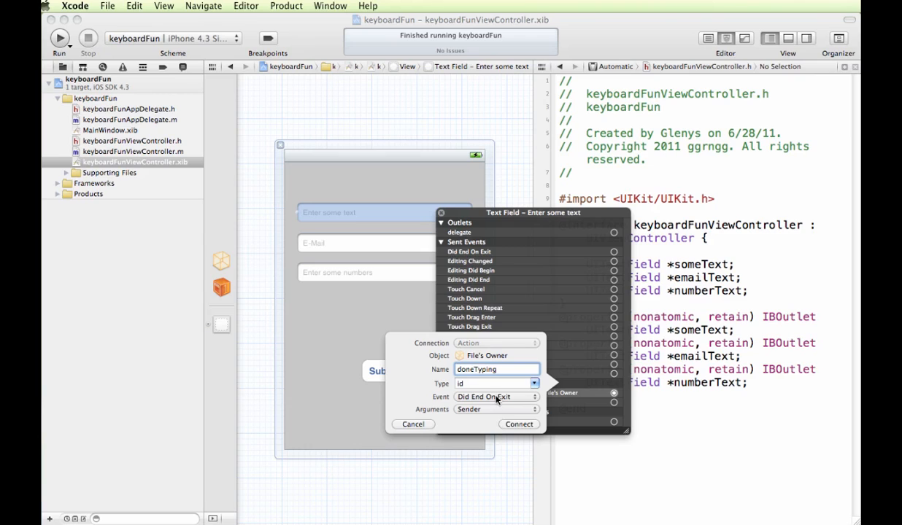
pyautogui.moveTo(518, 424)
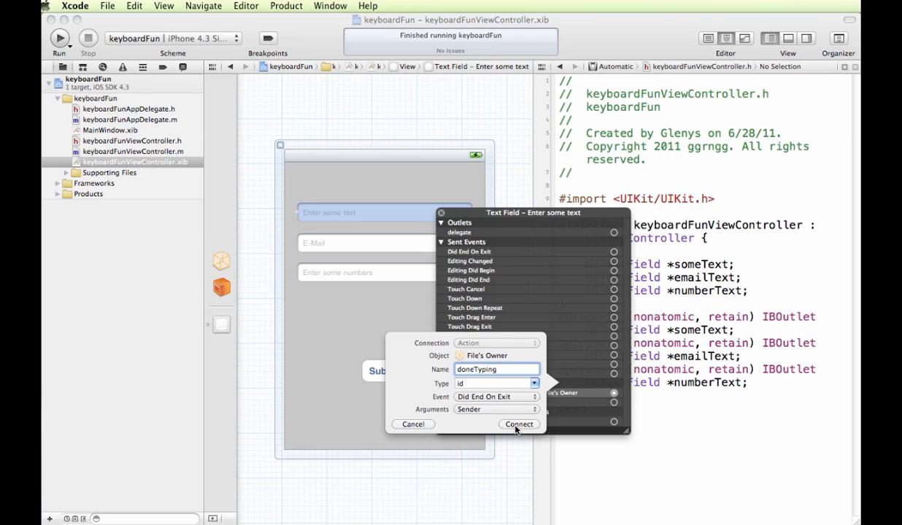
pyautogui.click(519, 424)
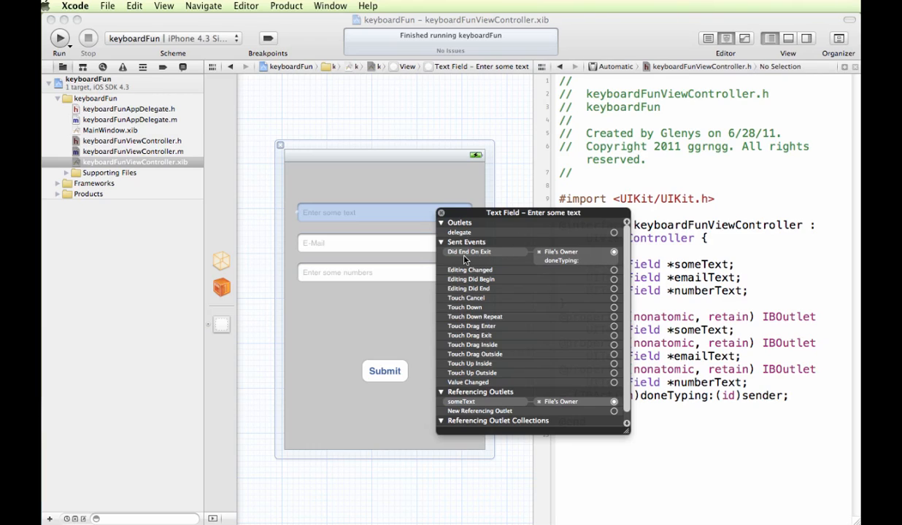
pyautogui.moveTo(545, 263)
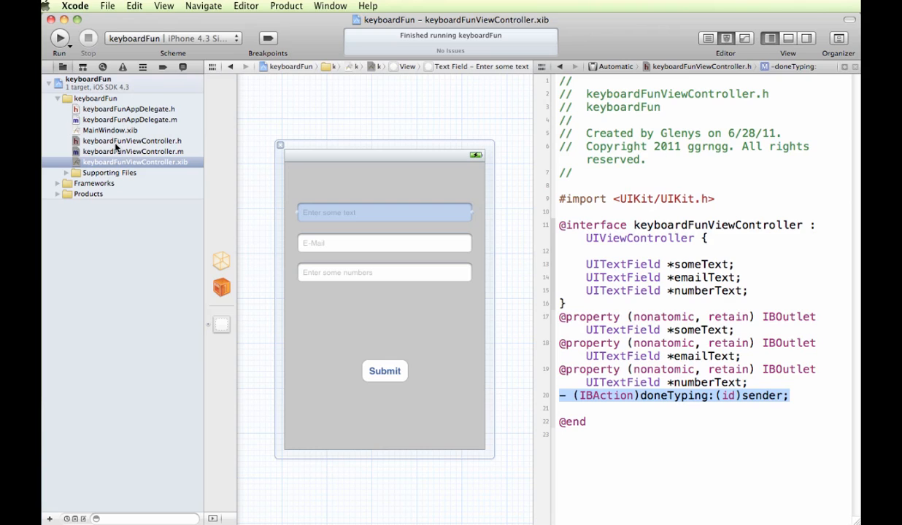
# Add [sender resignFirstResponder]; to the doneTyping: method in keyboardFunViewController.m.
pyautogui.click(131, 151)
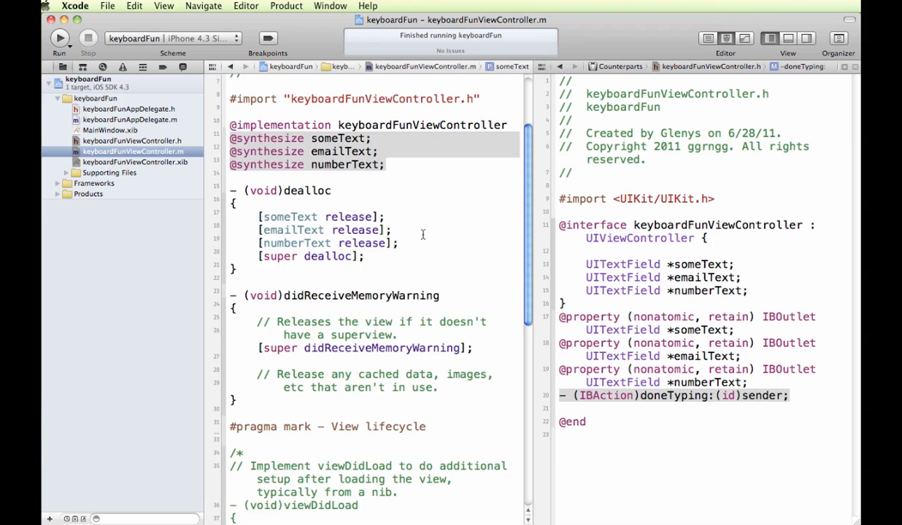
pyautogui.scroll(-3)
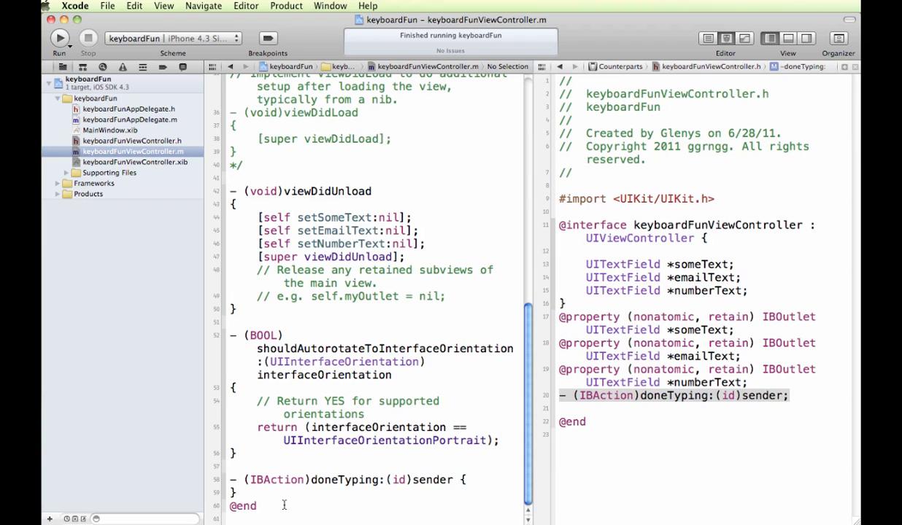
pyautogui.scroll(-3)
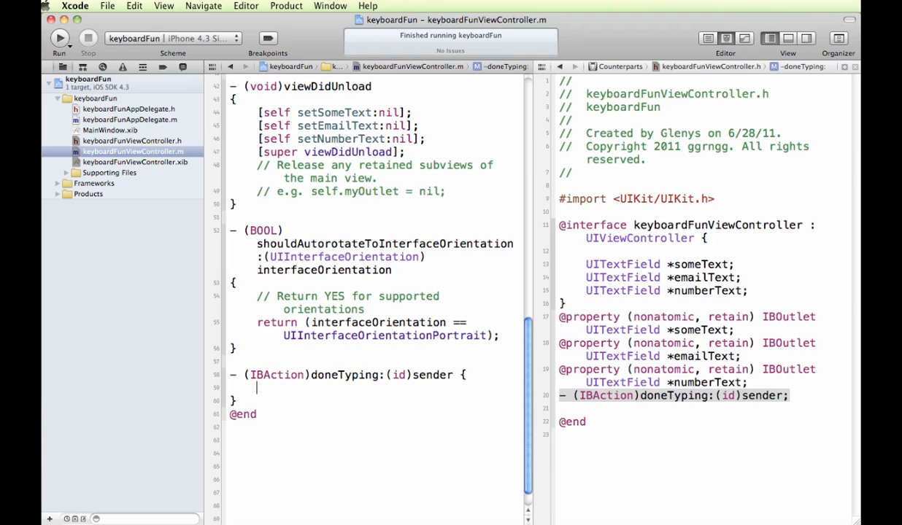
pyautogui.write('[s')
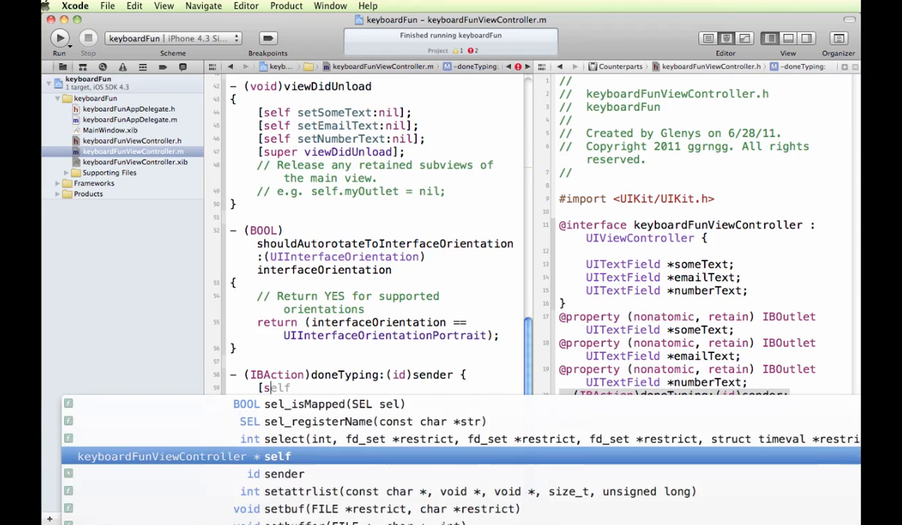
pyautogui.write('ender')
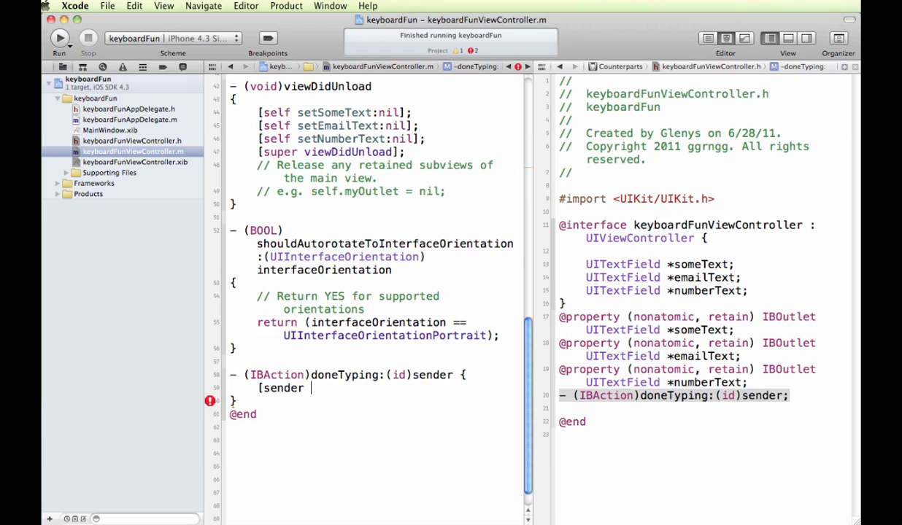
pyautogui.write('resignFirstResponder')
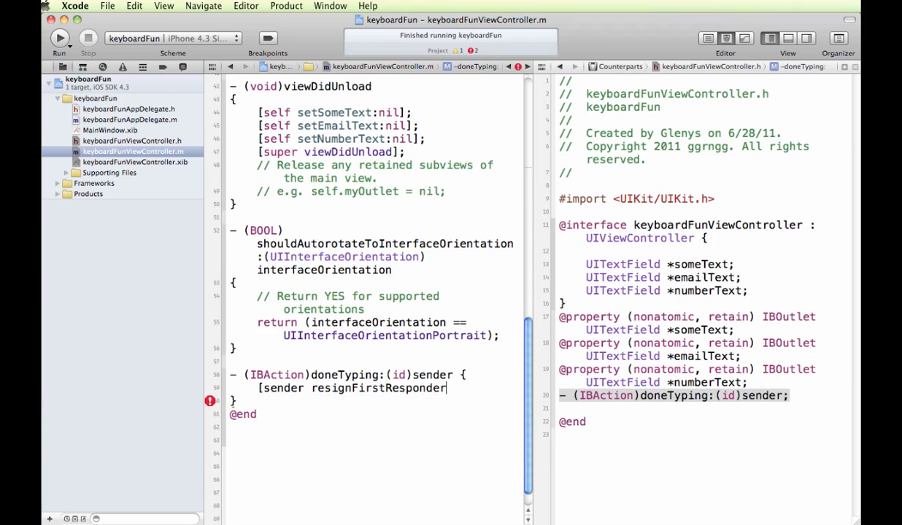
pyautogui.write(']')
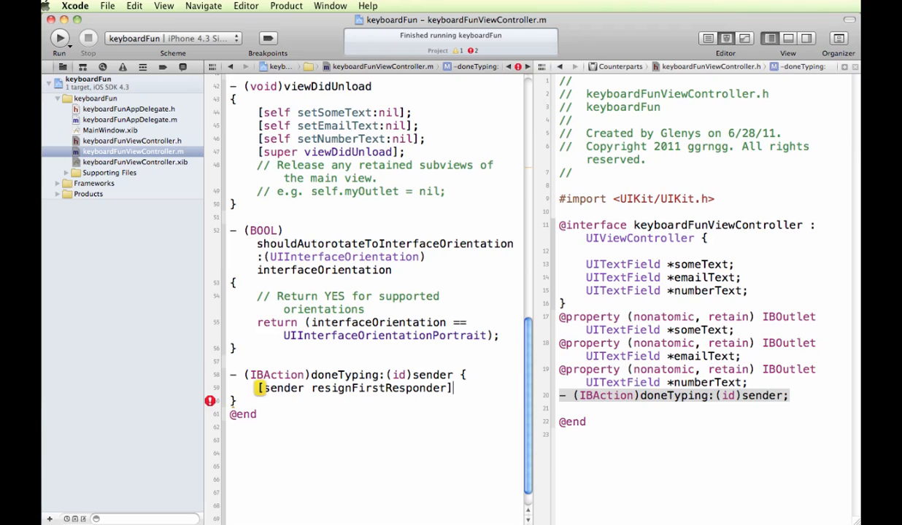
pyautogui.write(';')
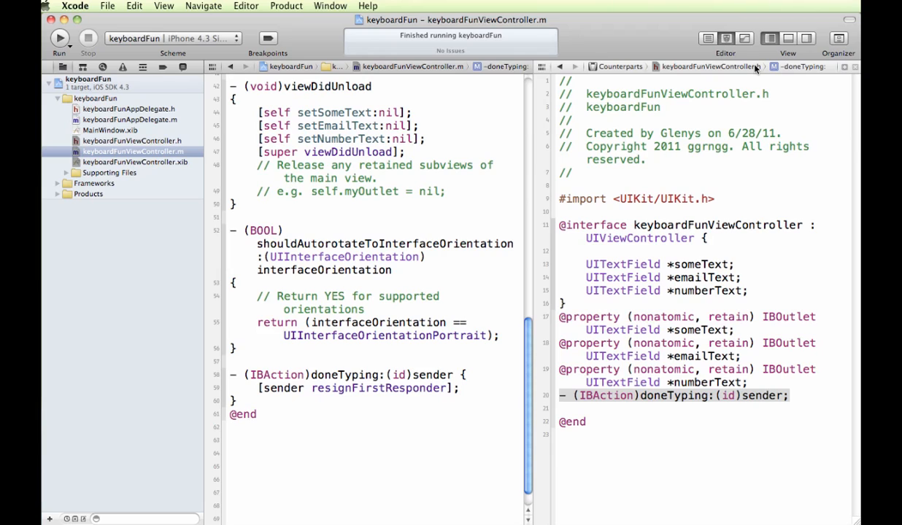
pyautogui.moveTo(628, 397)
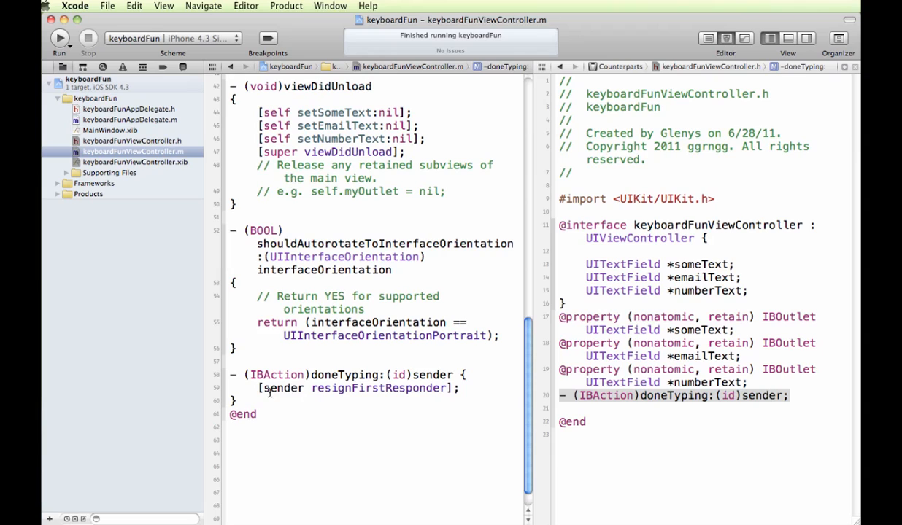
pyautogui.moveTo(331, 388)
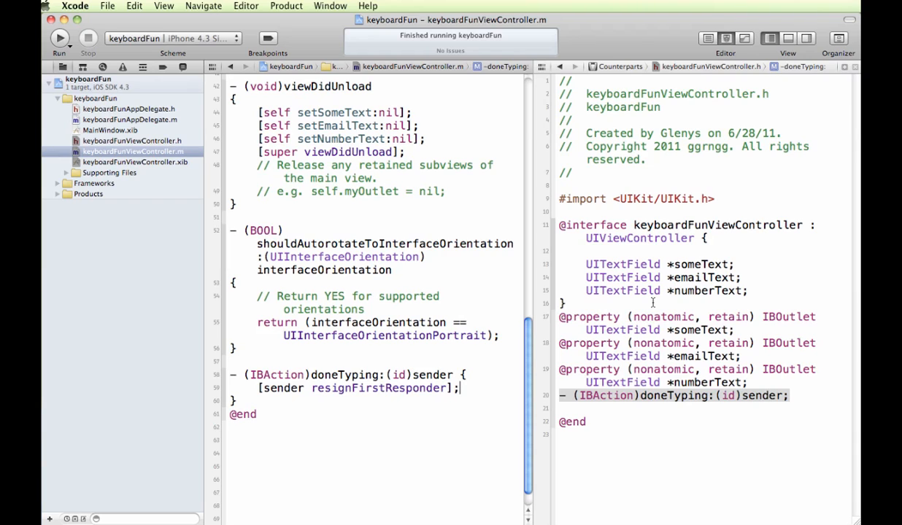
# Rerun the app, type into the first text field and tap return to dismiss the keyboard.
pyautogui.click(53, 39)
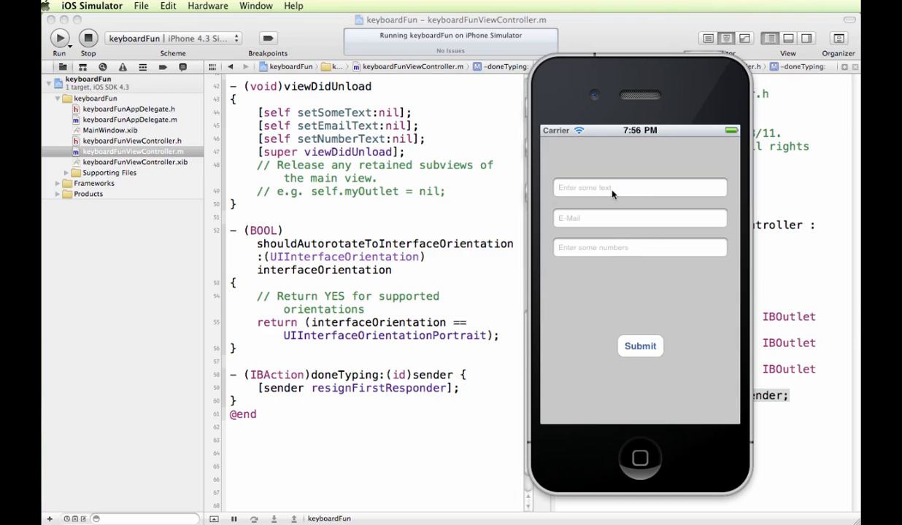
pyautogui.click(639, 188)
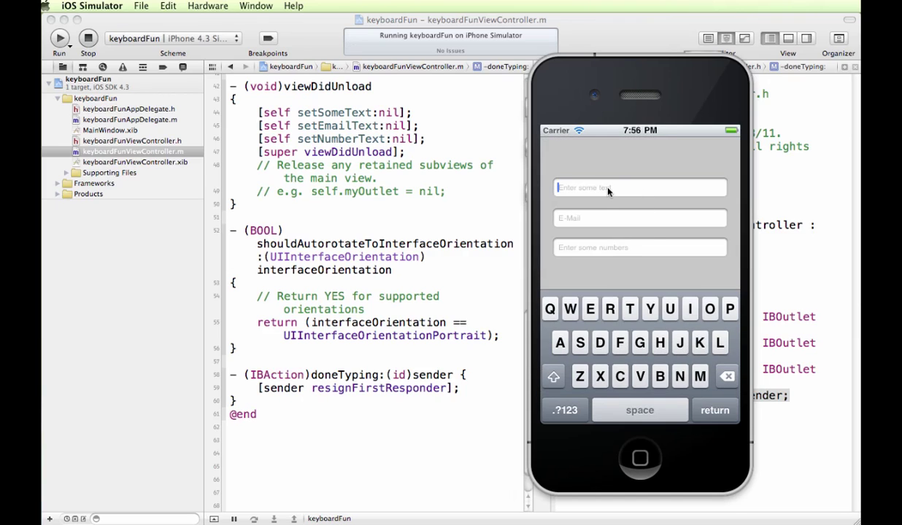
pyautogui.write('as')
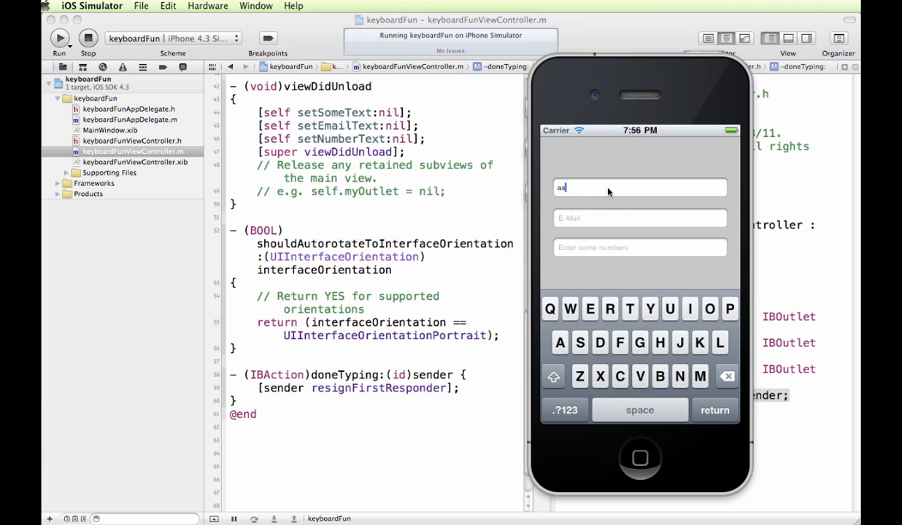
pyautogui.write('sfdfa')
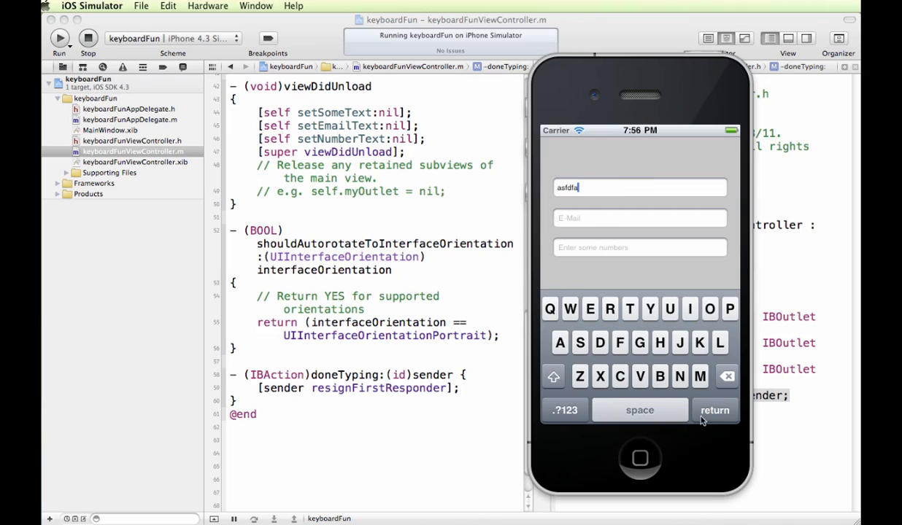
pyautogui.click(715, 410)
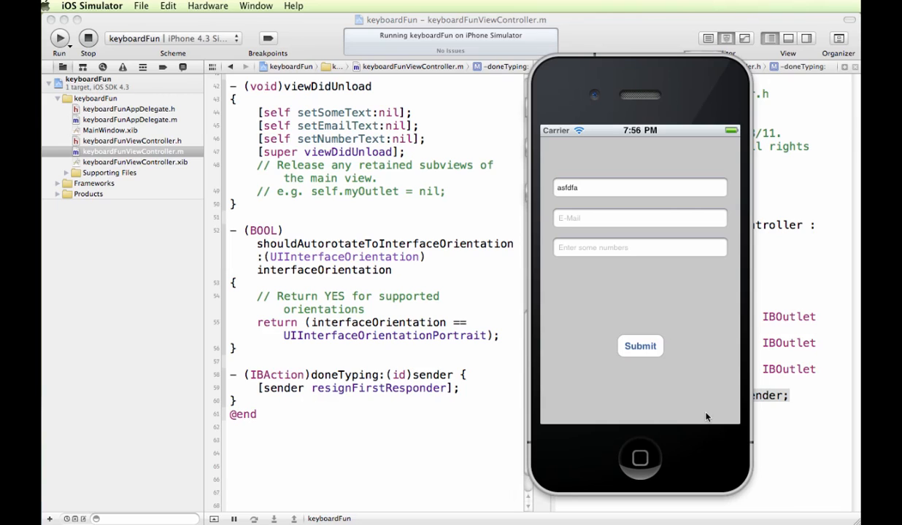
# Type into the E-Mail field, see the keyboard stay up, then stop the app.
pyautogui.click(639, 219)
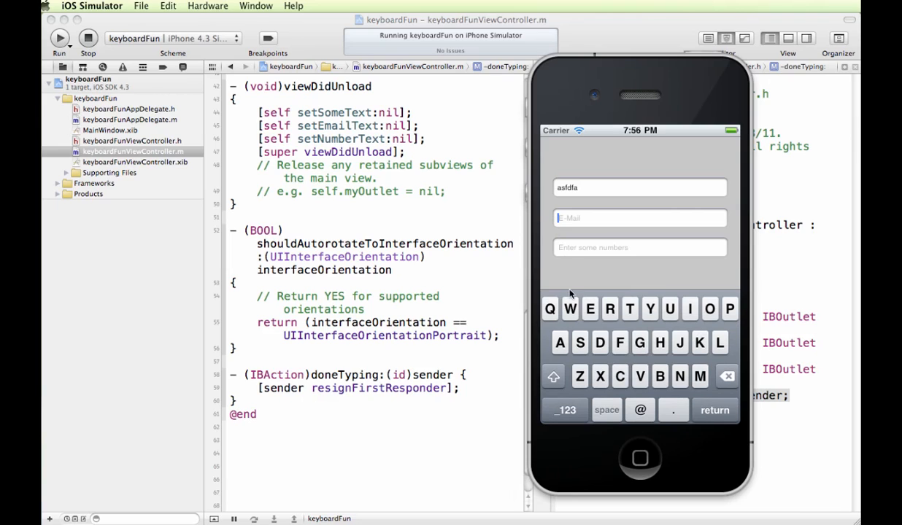
pyautogui.write('adfasdfasdf')
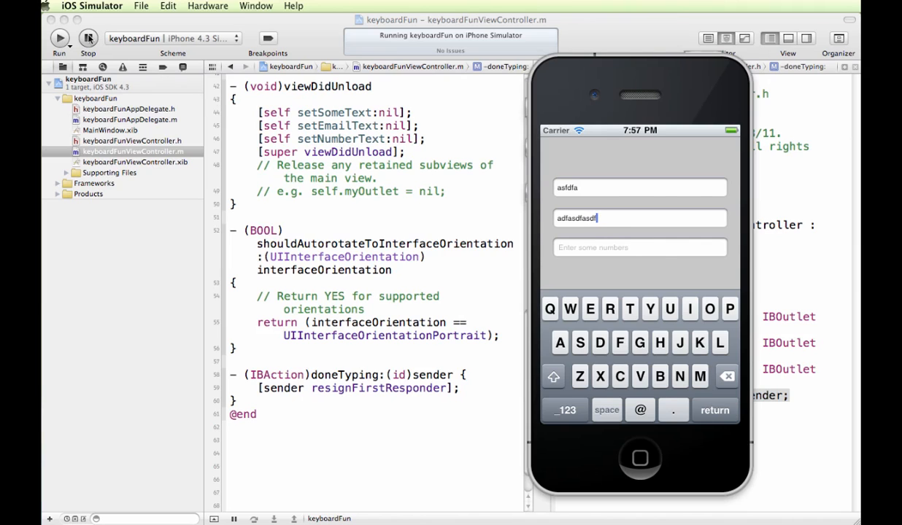
pyautogui.click(88, 38)
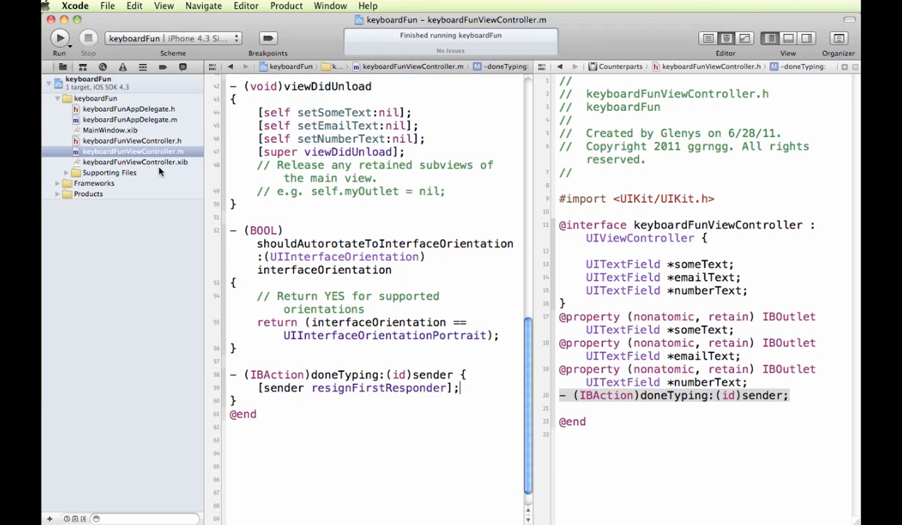
# In keyboardFunViewController.xib, wire the E-Mail field's Did End On Exit to File's Owner doneTyping:.
pyautogui.click(135, 161)
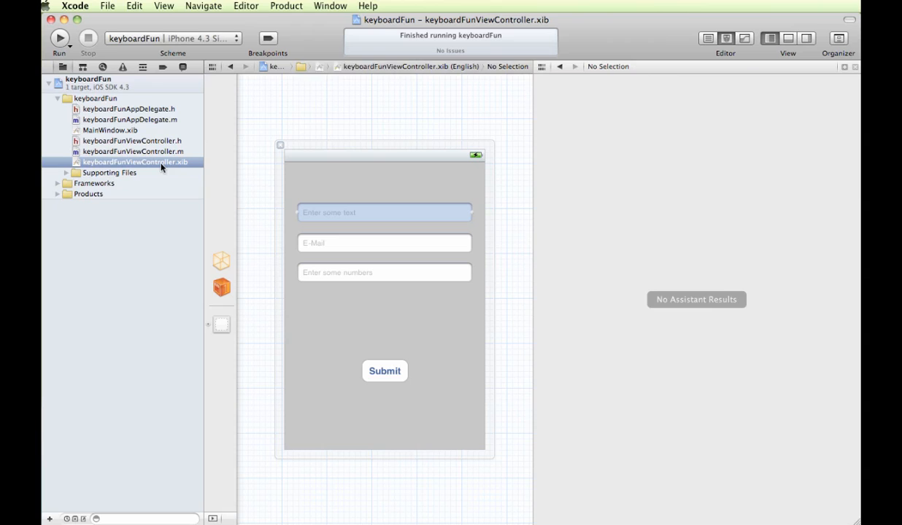
pyautogui.click(384, 243)
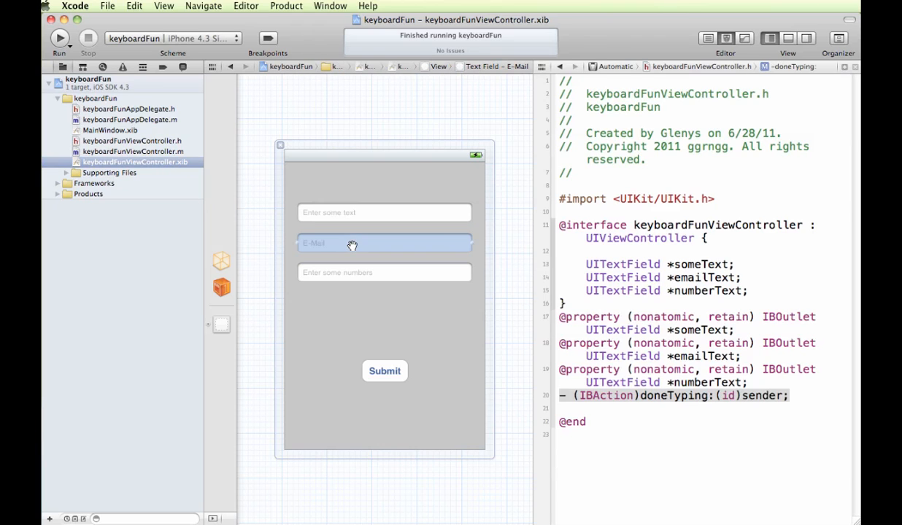
pyautogui.moveTo(446, 242)
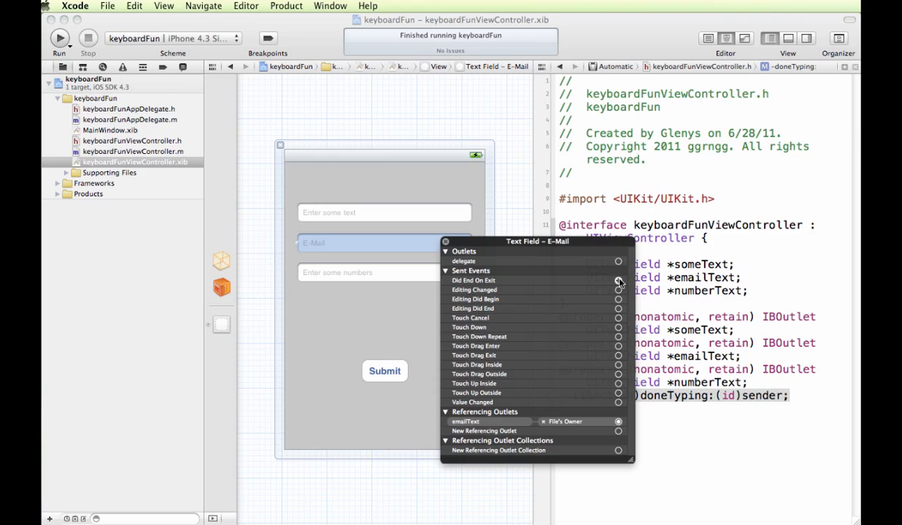
pyautogui.moveTo(618, 281); pyautogui.dragTo(675, 395)
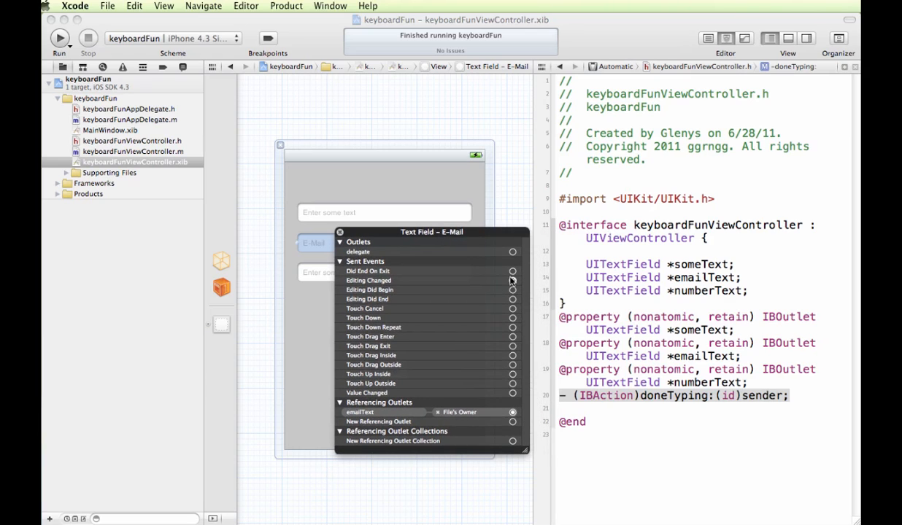
pyautogui.moveTo(513, 270); pyautogui.dragTo(577, 395)
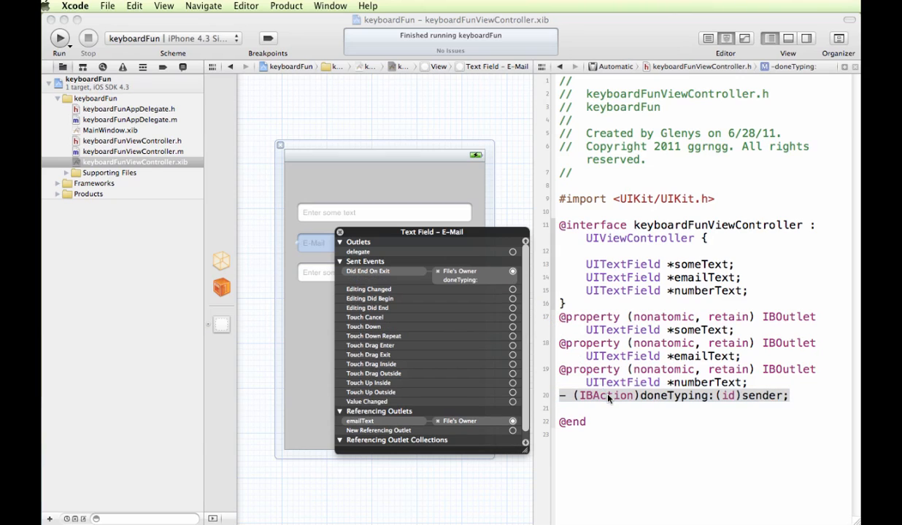
pyautogui.moveTo(465, 271)
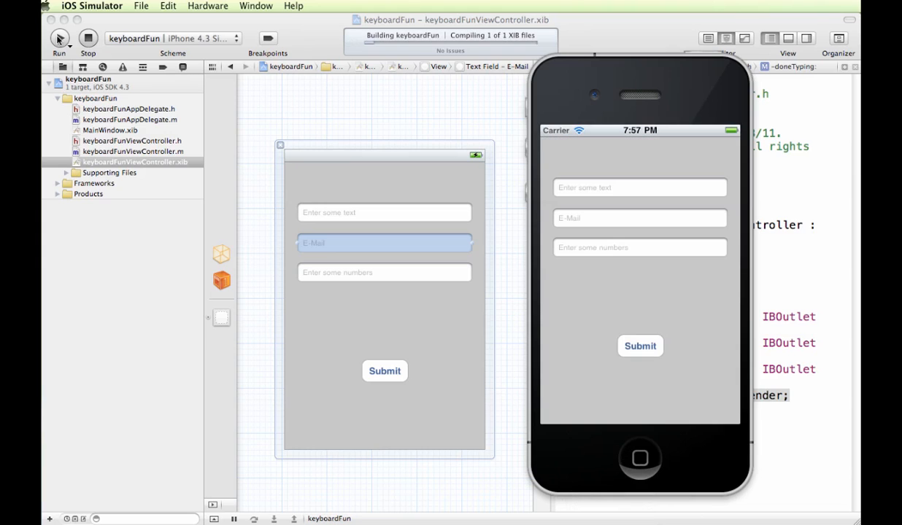
# Type 'asdfasdfa' and 'asdfsadfsadf' in the text and E-Mail fields, then focus the numbers field.
pyautogui.click(640, 188)
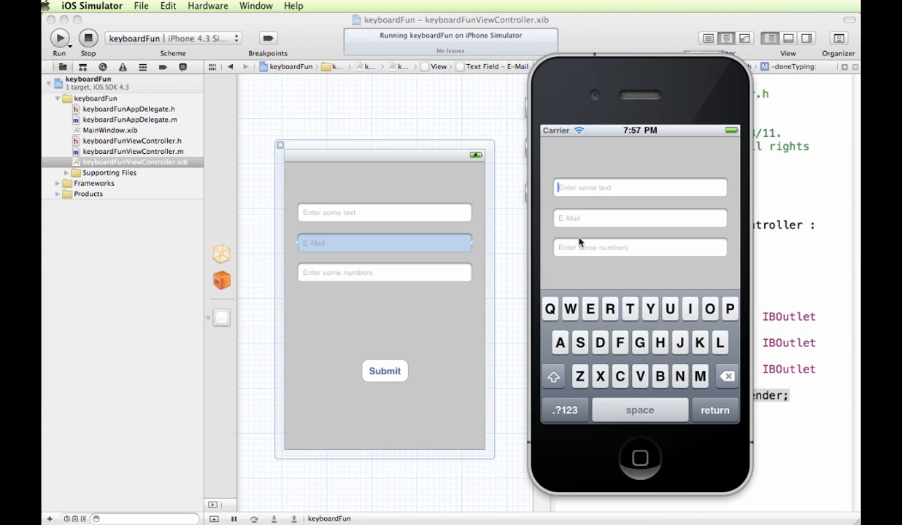
pyautogui.write('asdfasdfa')
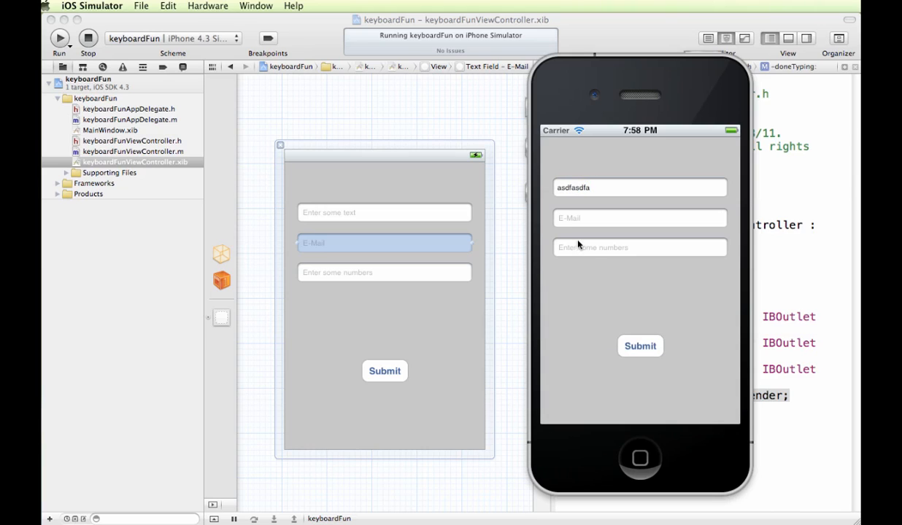
pyautogui.click(640, 218)
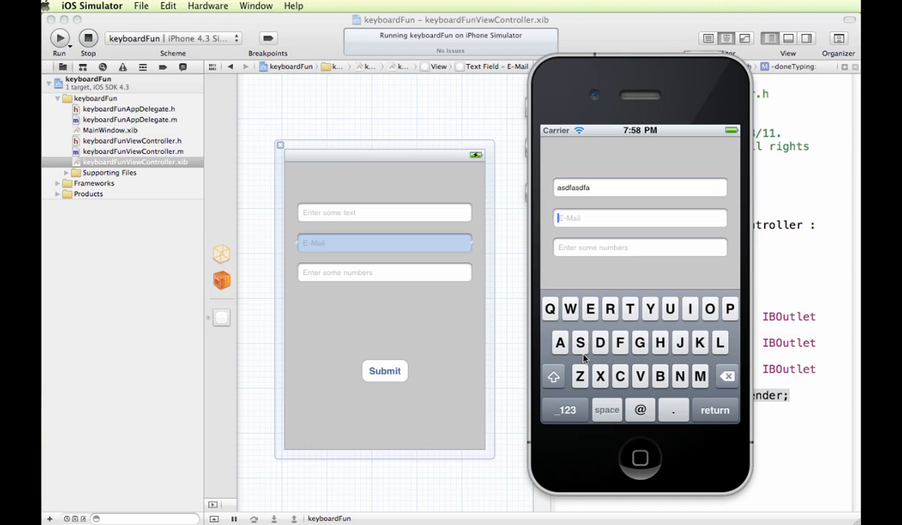
pyautogui.write('asdfsadfsadfadsf')
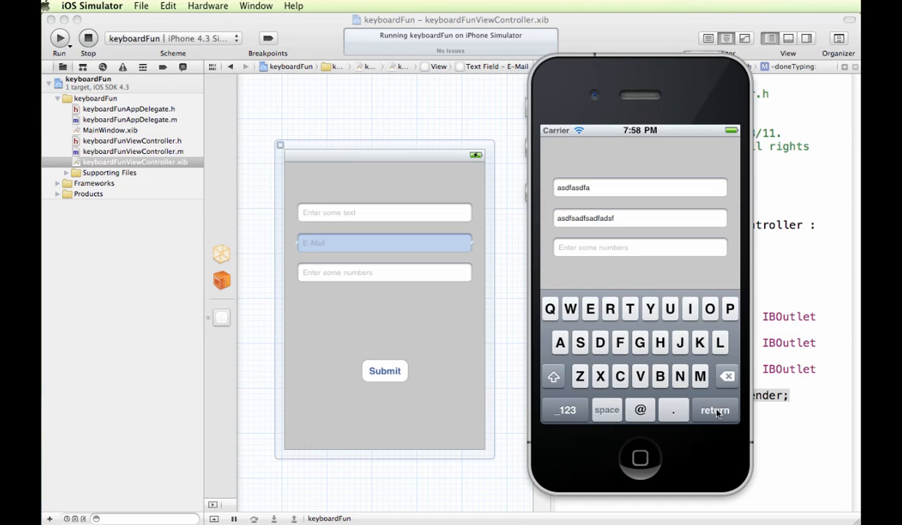
pyautogui.click(715, 411)
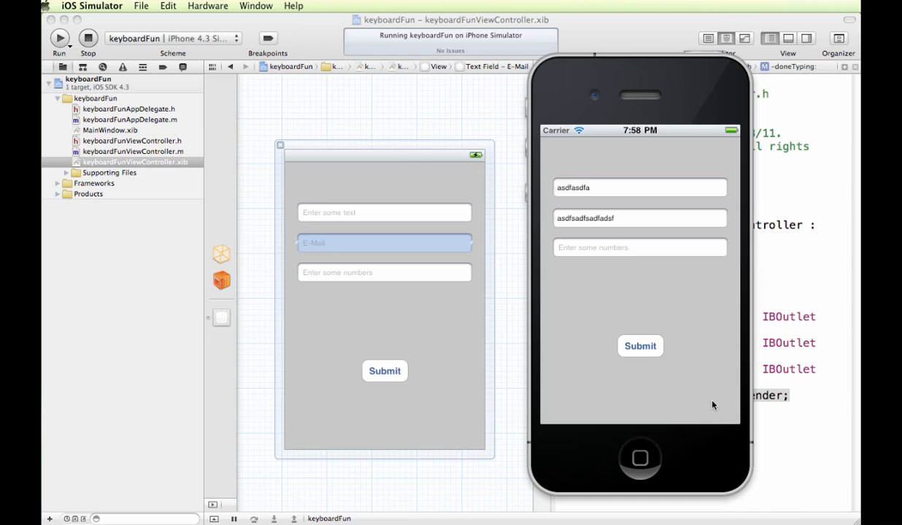
pyautogui.moveTo(575, 250)
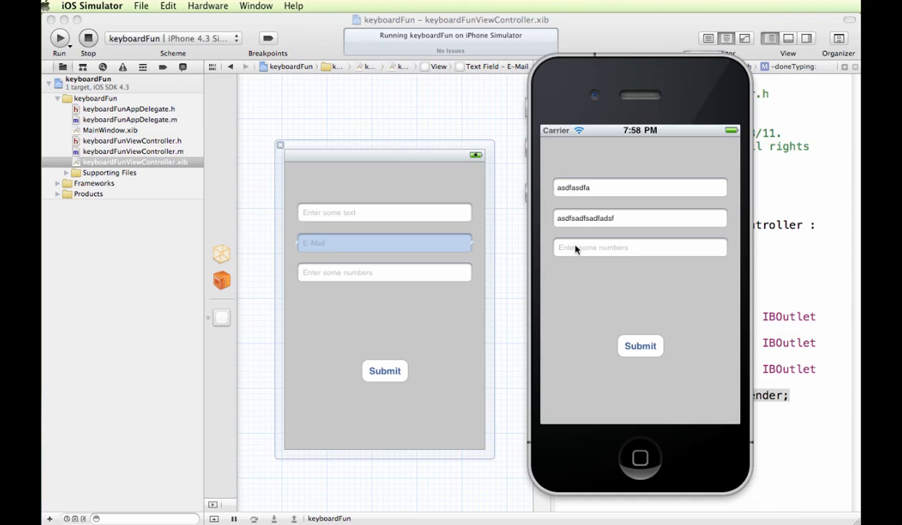
pyautogui.click(640, 248)
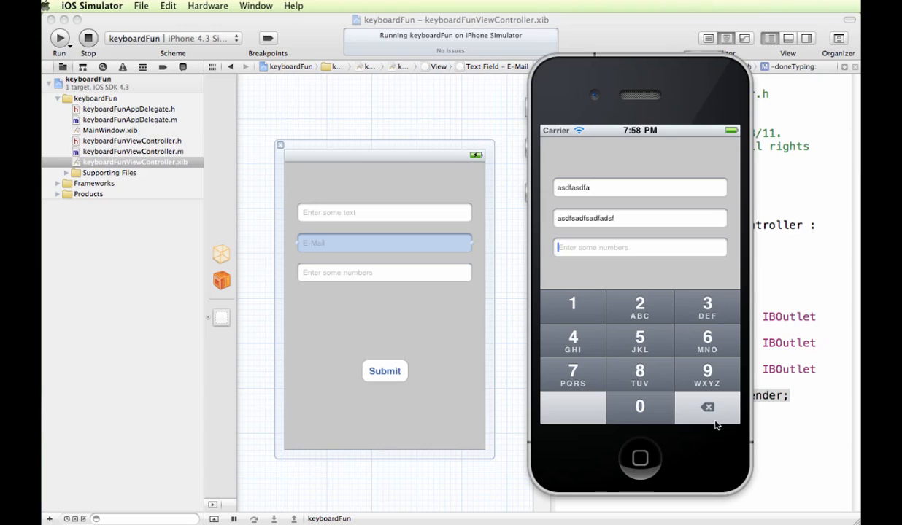
pyautogui.moveTo(627, 417)
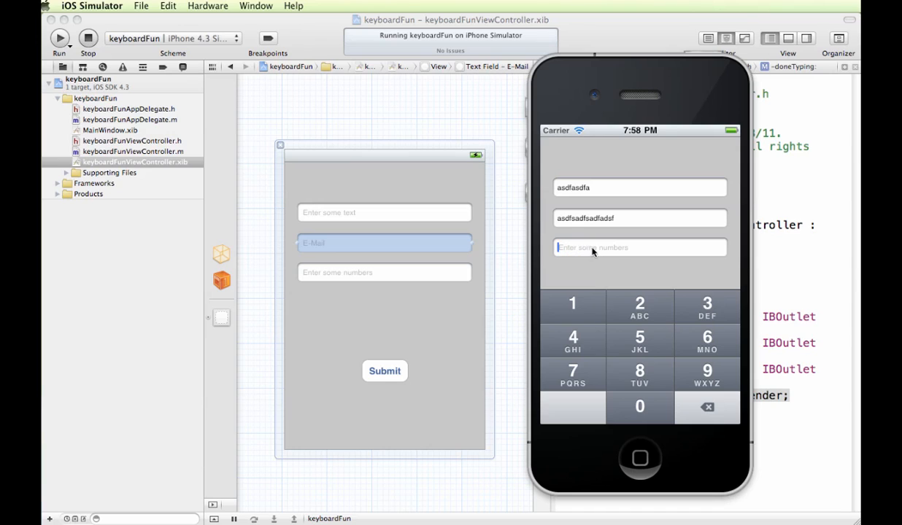
pyautogui.moveTo(615, 252)
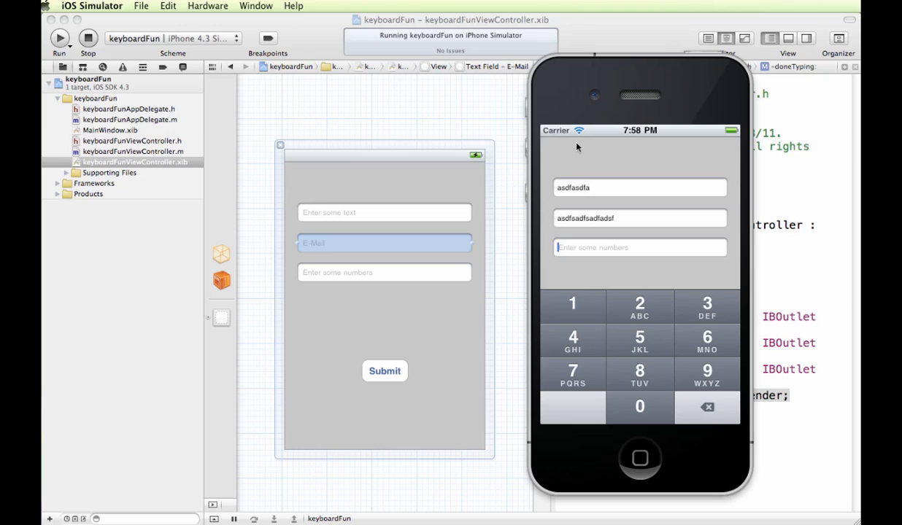
pyautogui.moveTo(663, 276)
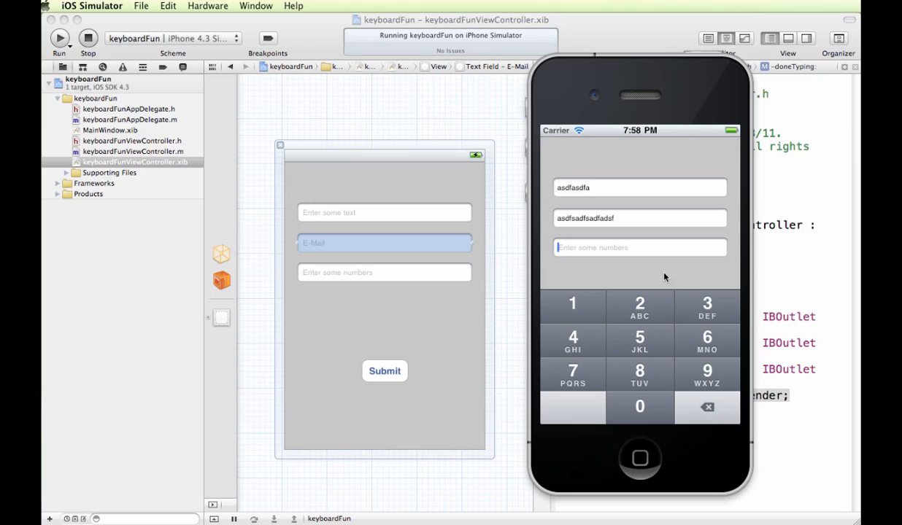
pyautogui.moveTo(554, 231)
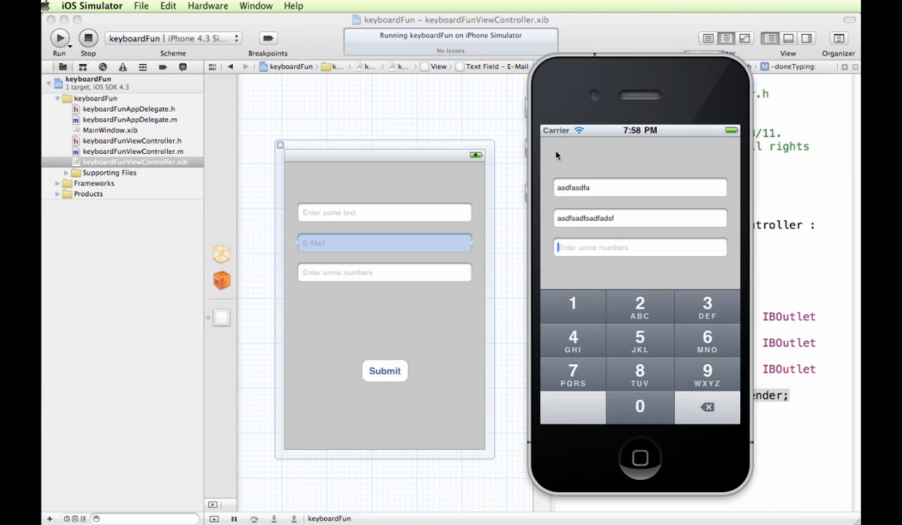
pyautogui.moveTo(715, 283)
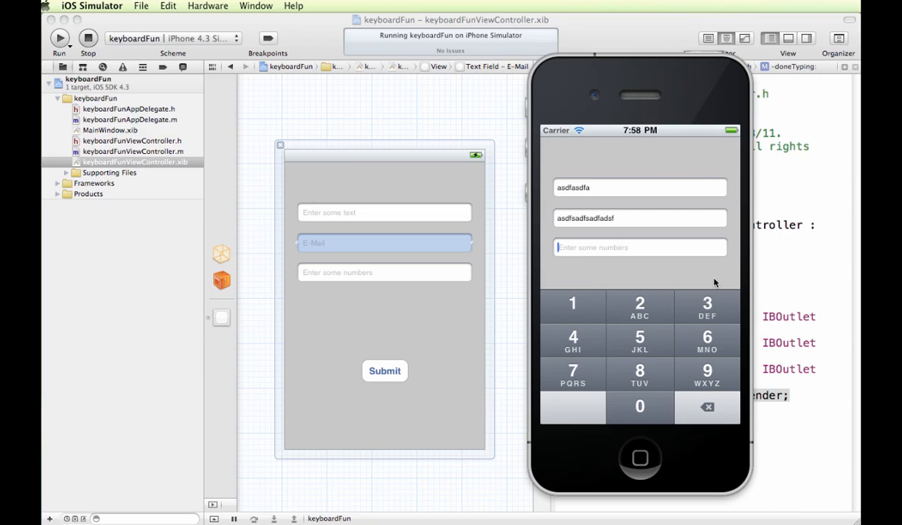